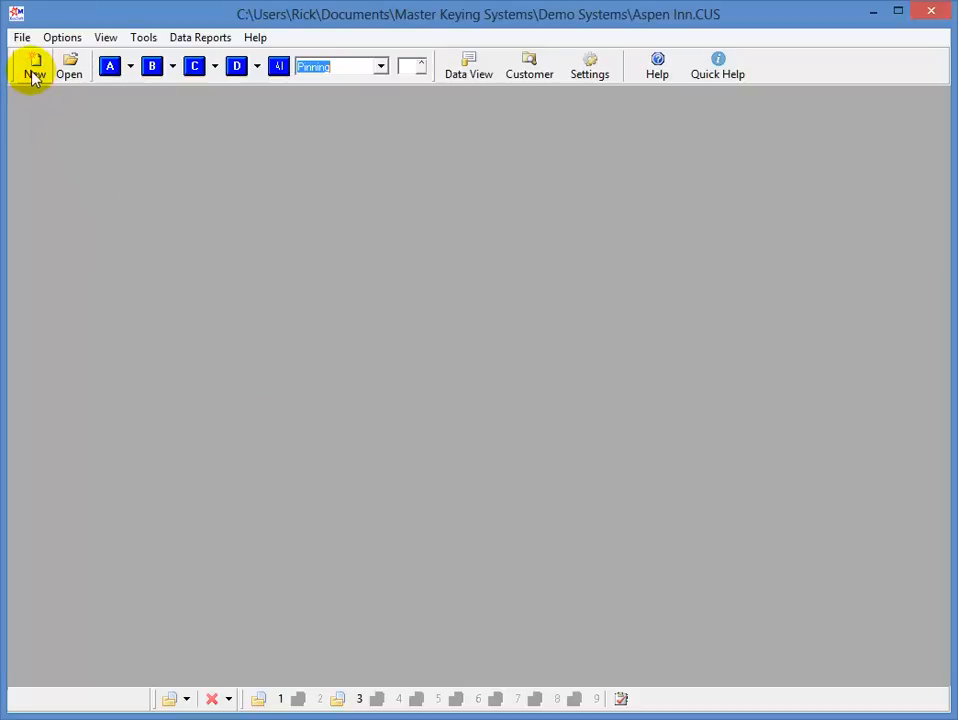
# Create a new master key system from the toolbar's New button.
pyautogui.click(34, 66)
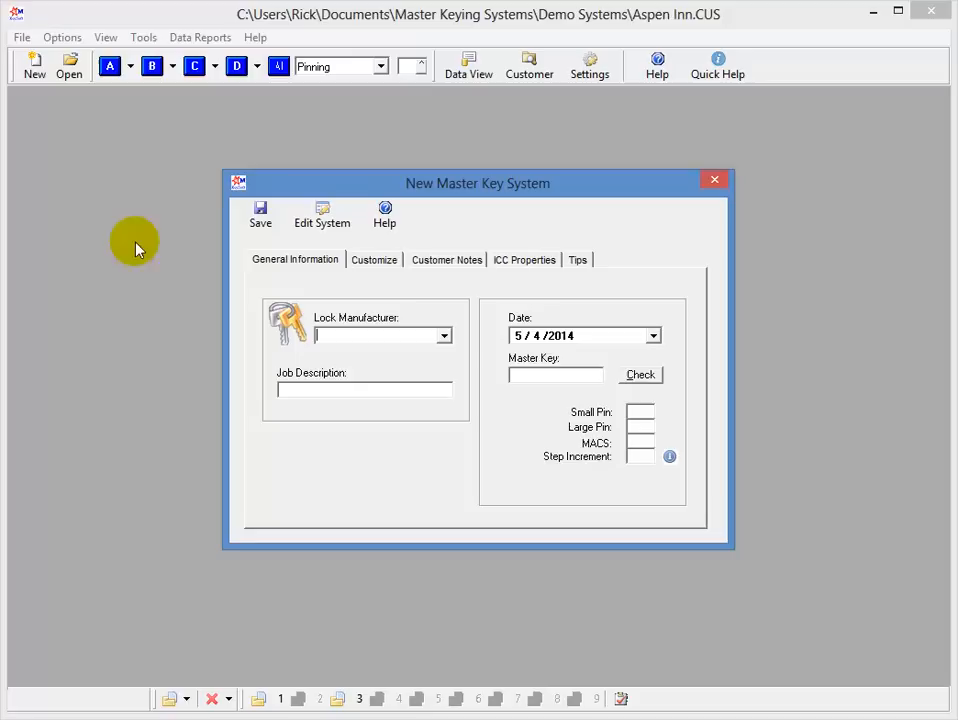
pyautogui.moveTo(228, 305)
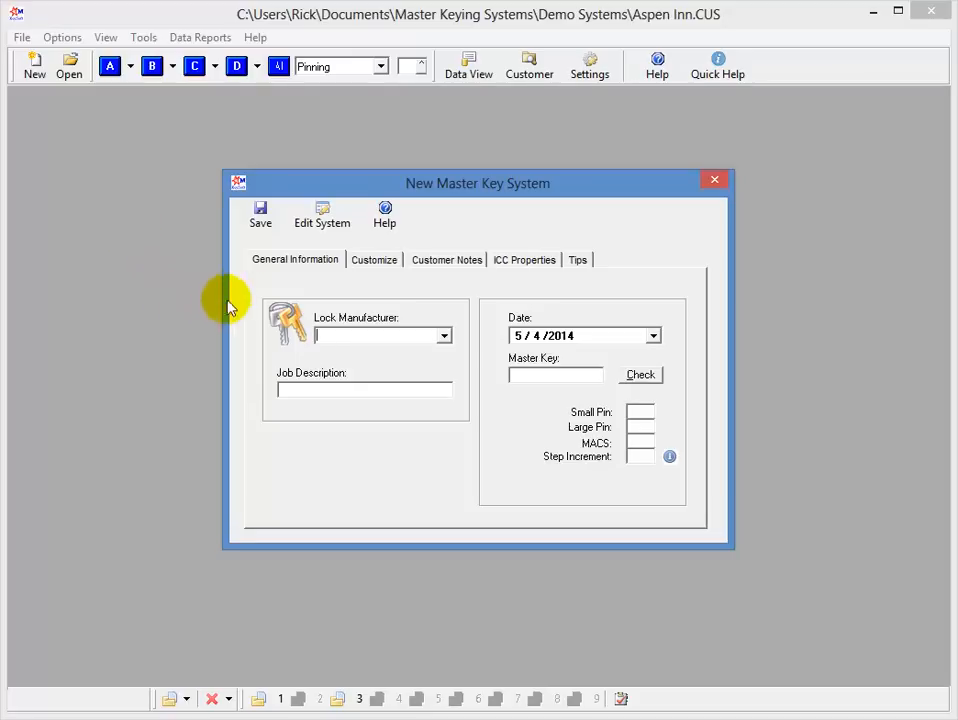
pyautogui.moveTo(250, 293)
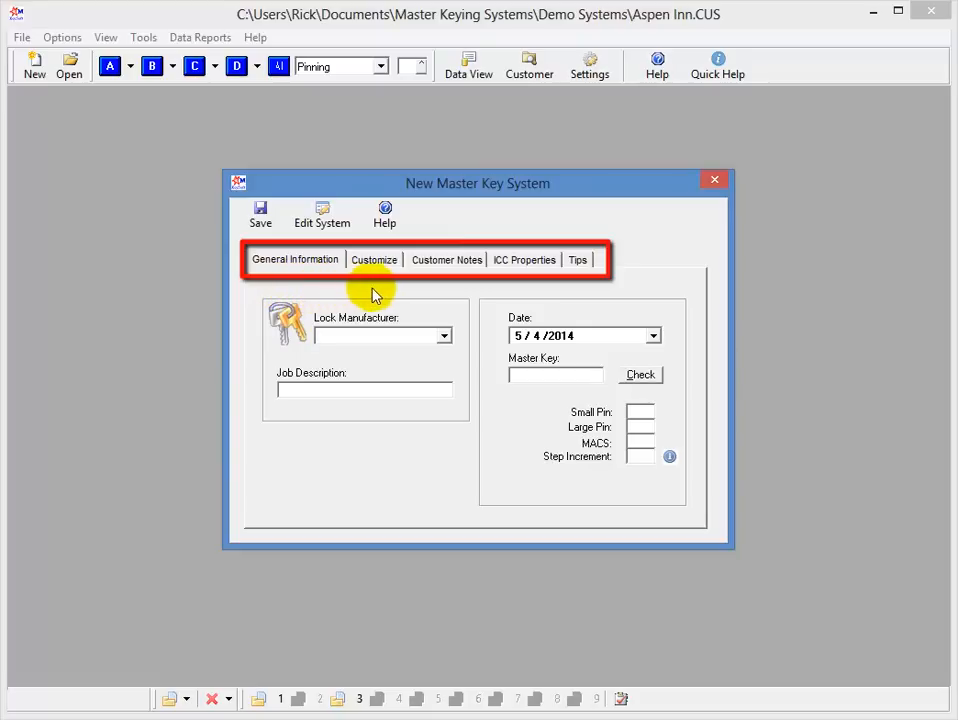
pyautogui.moveTo(595, 297)
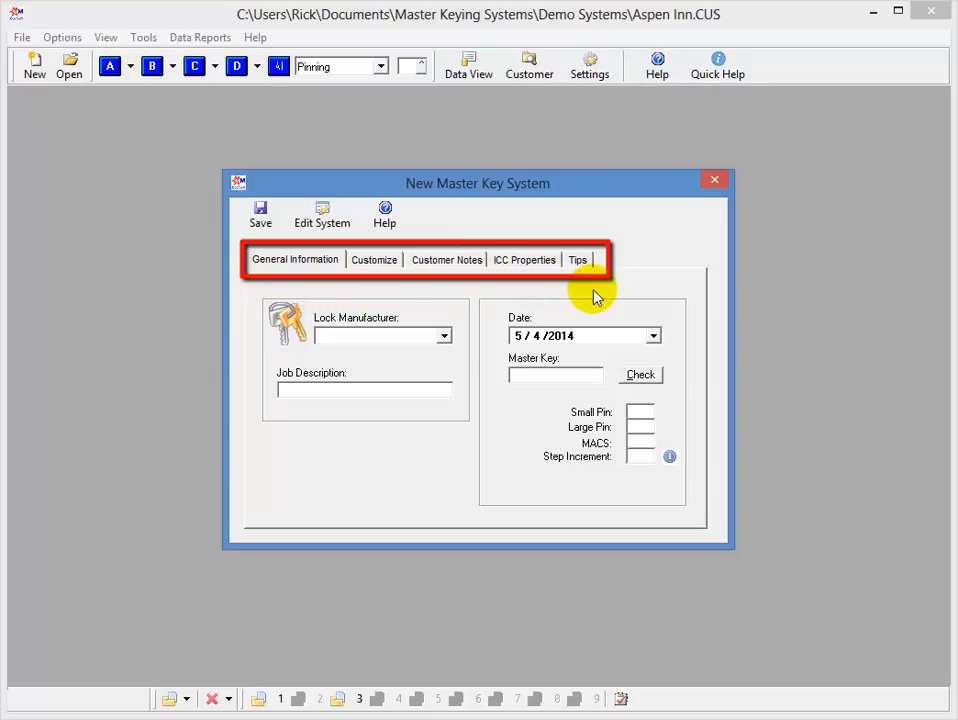
pyautogui.moveTo(550, 294)
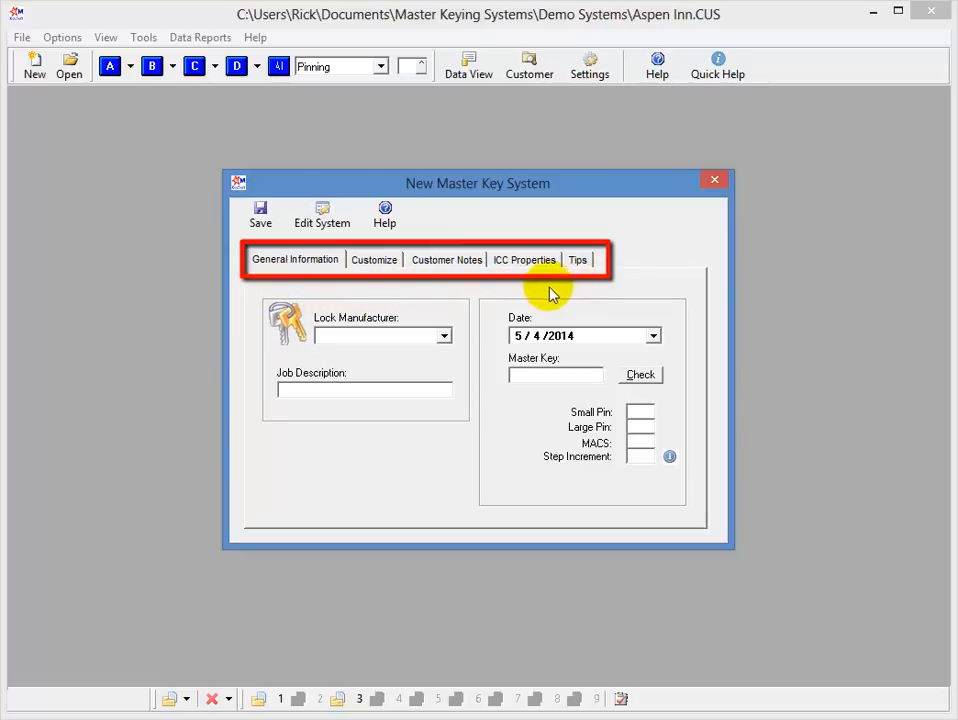
pyautogui.moveTo(335, 305)
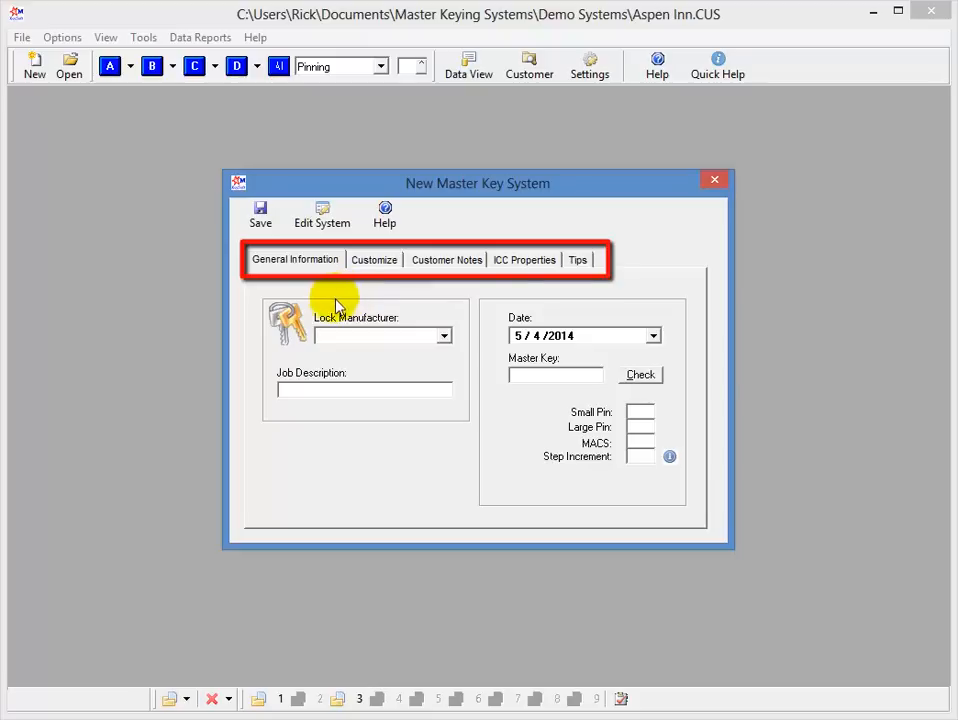
pyautogui.moveTo(330, 308)
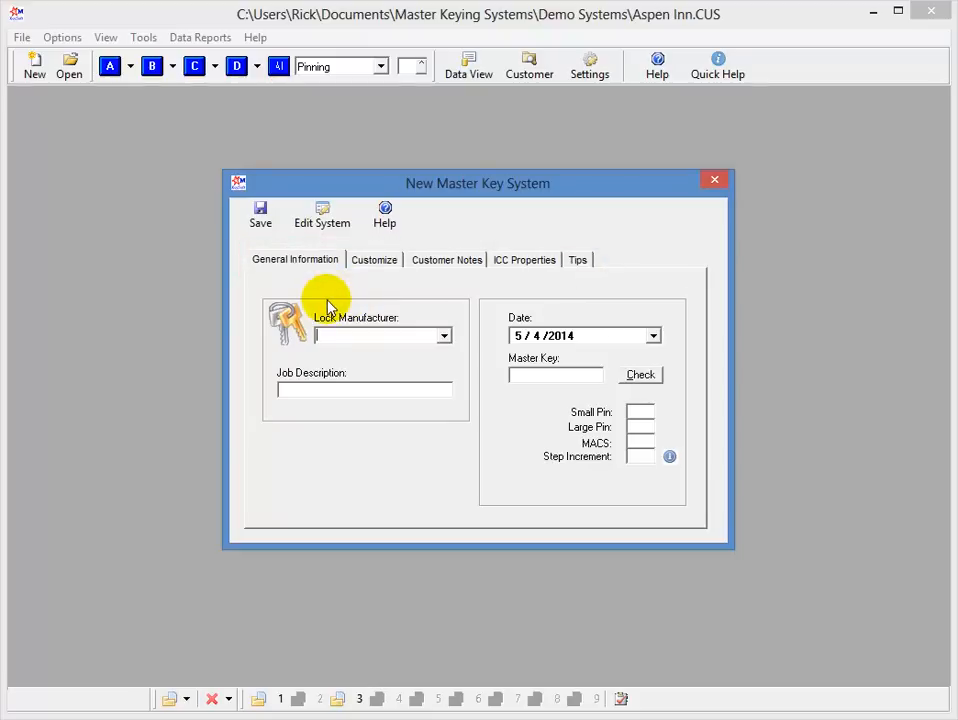
pyautogui.moveTo(270, 388)
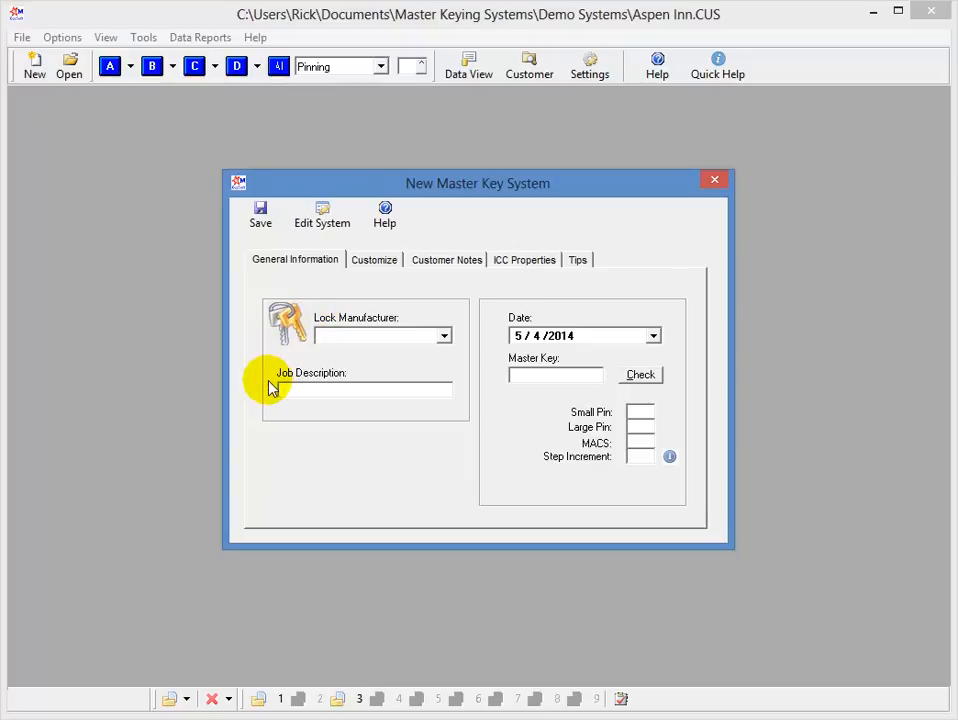
pyautogui.moveTo(418, 378)
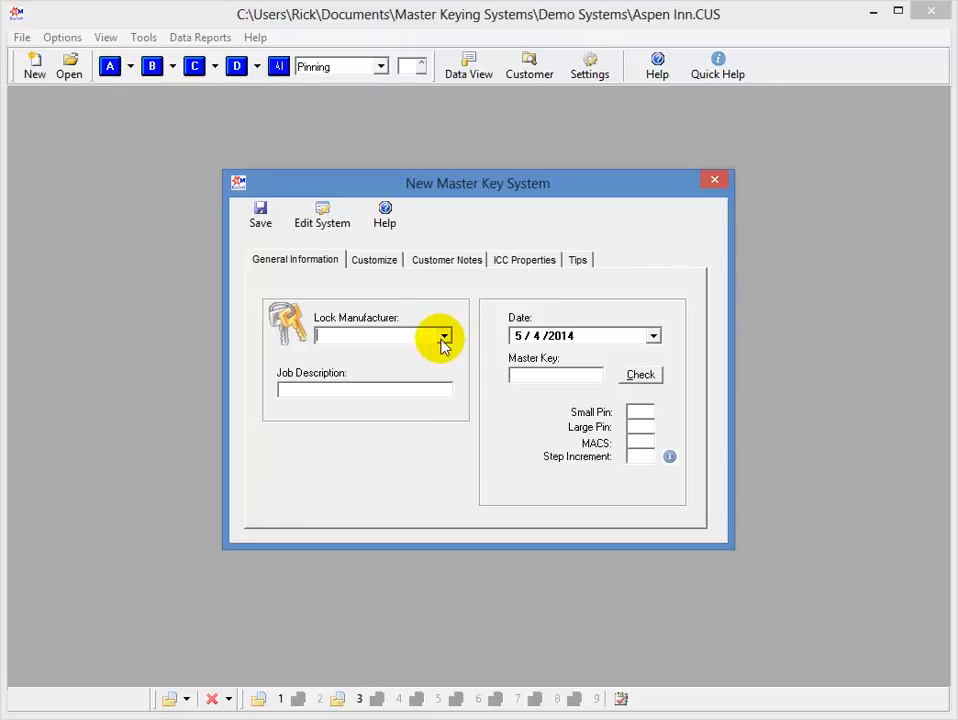
pyautogui.click(443, 335)
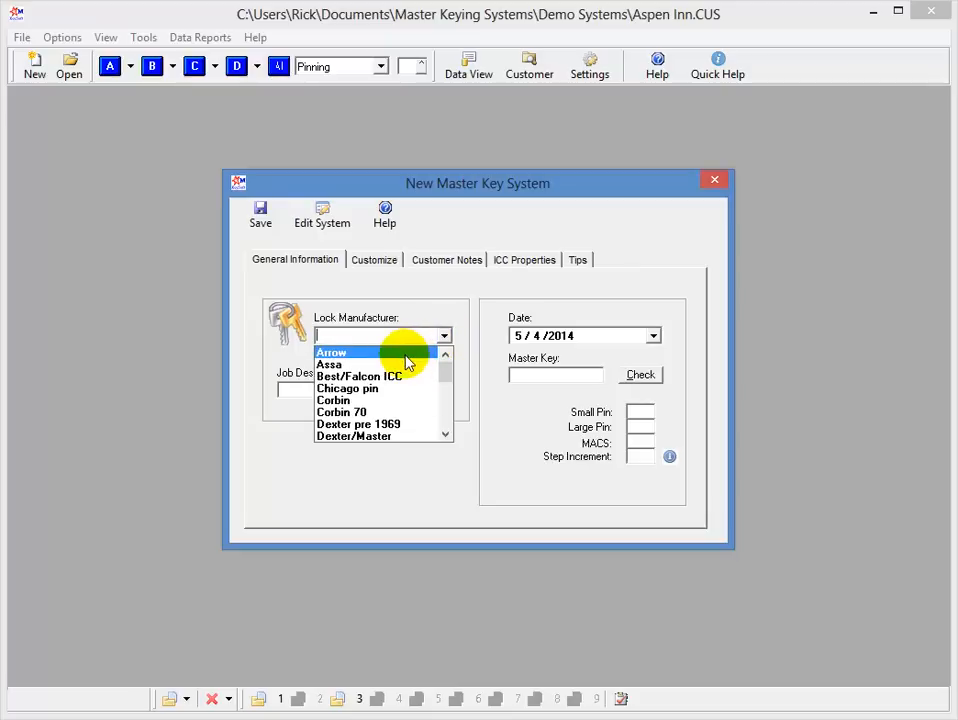
pyautogui.click(331, 352)
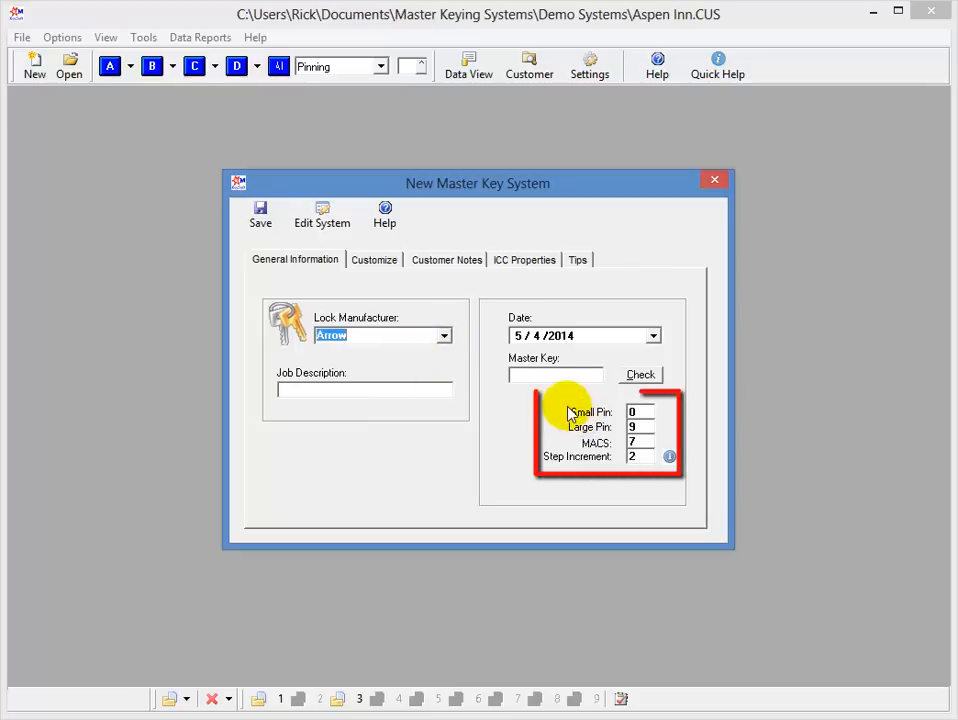
pyautogui.click(444, 335)
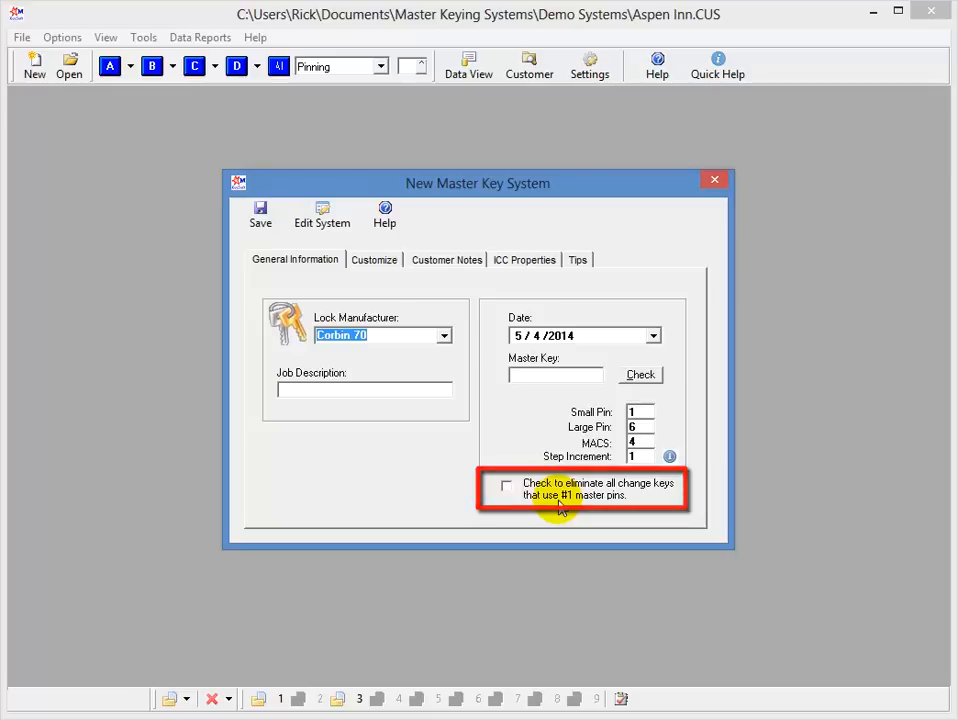
pyautogui.moveTo(315, 425)
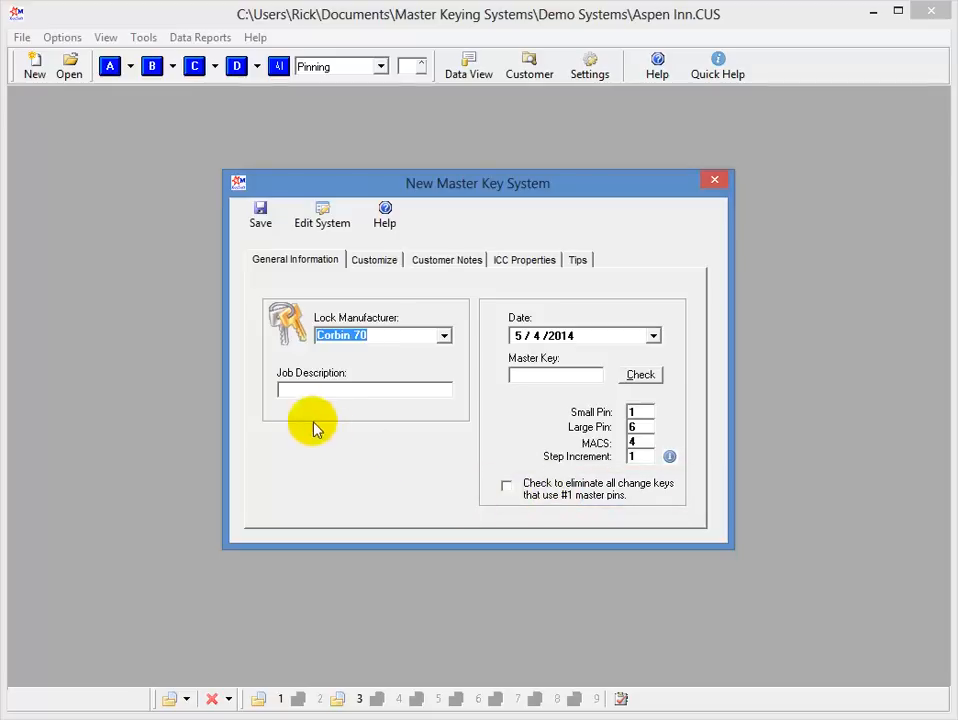
pyautogui.moveTo(330, 404)
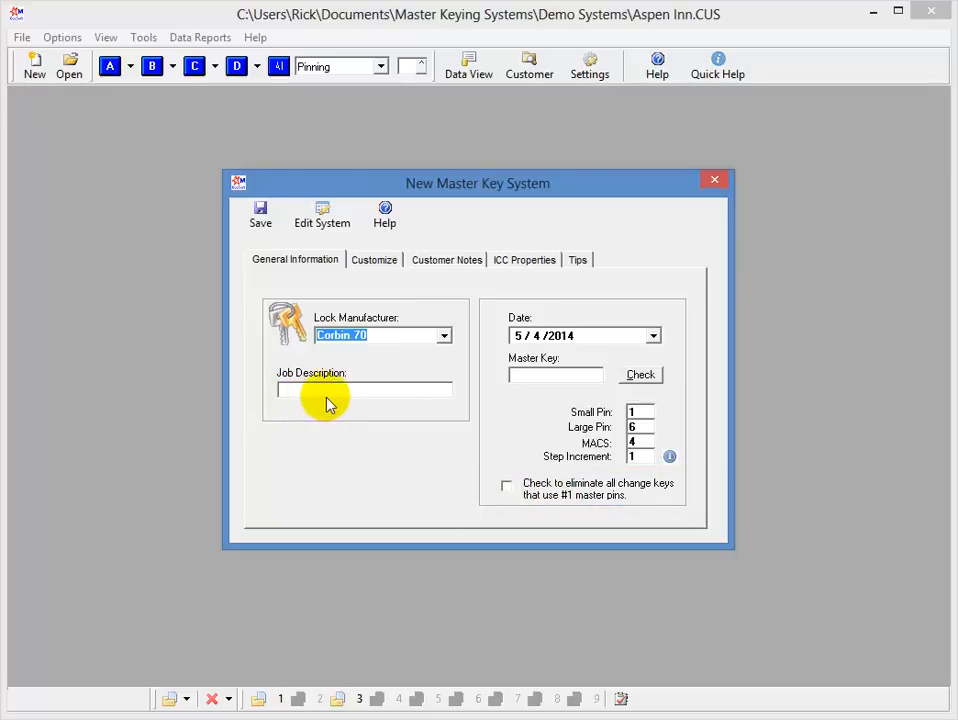
pyautogui.moveTo(640, 375)
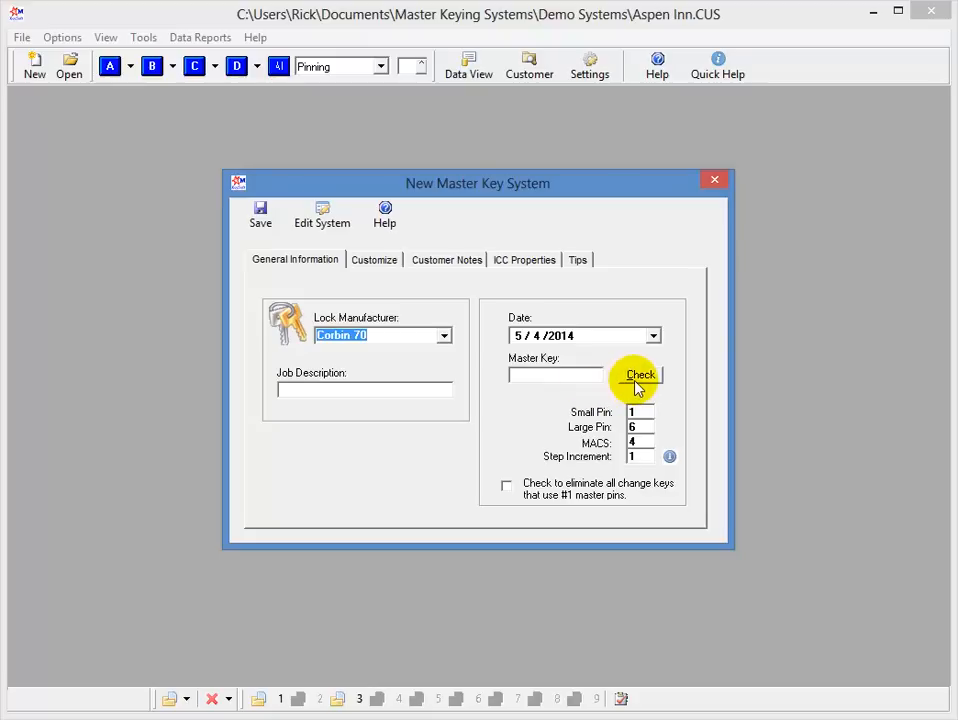
pyautogui.moveTo(610, 388)
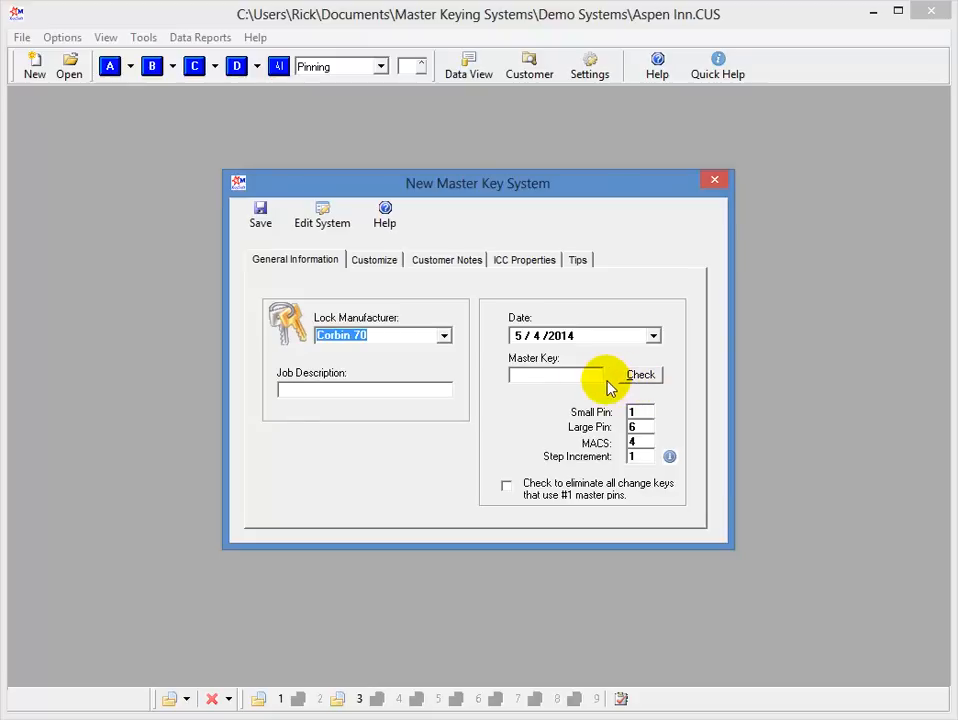
pyautogui.moveTo(611, 398)
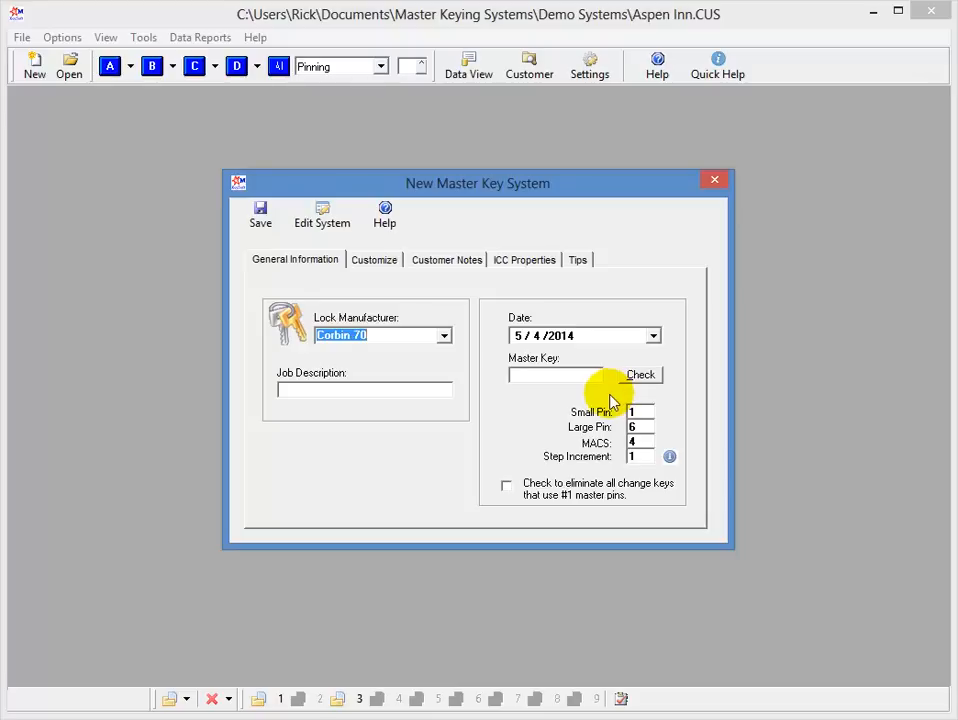
pyautogui.moveTo(363, 270)
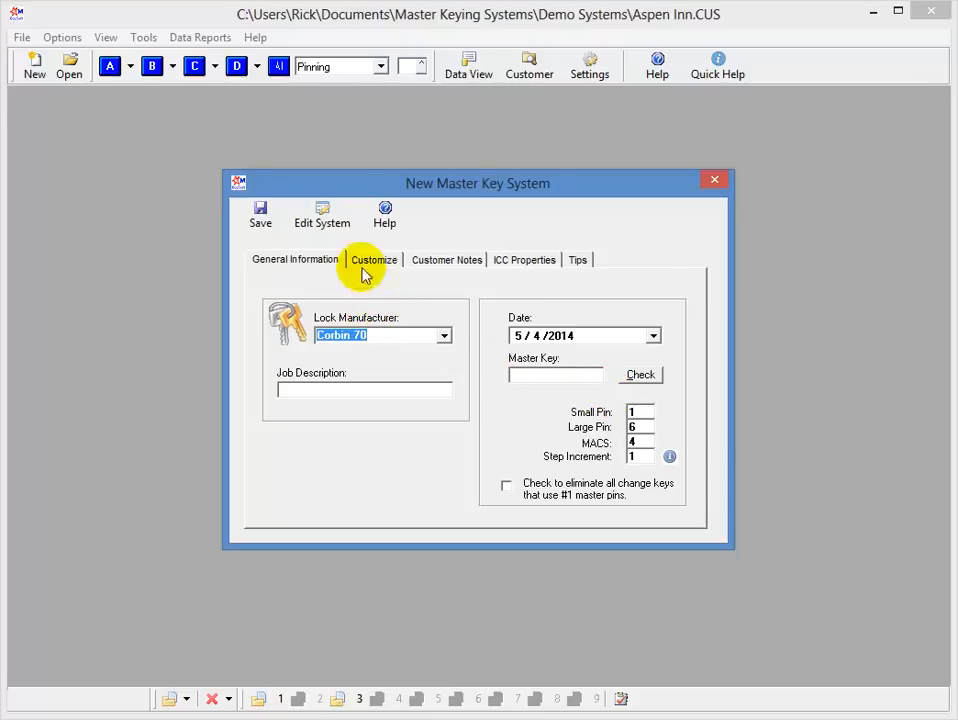
pyautogui.click(444, 335)
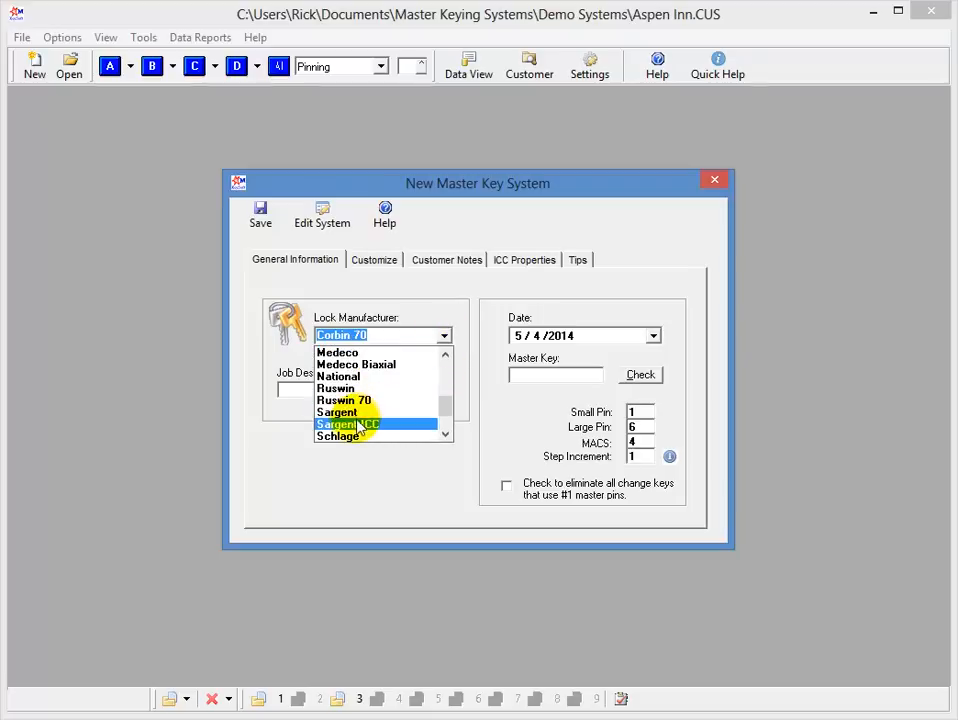
pyautogui.click(340, 436)
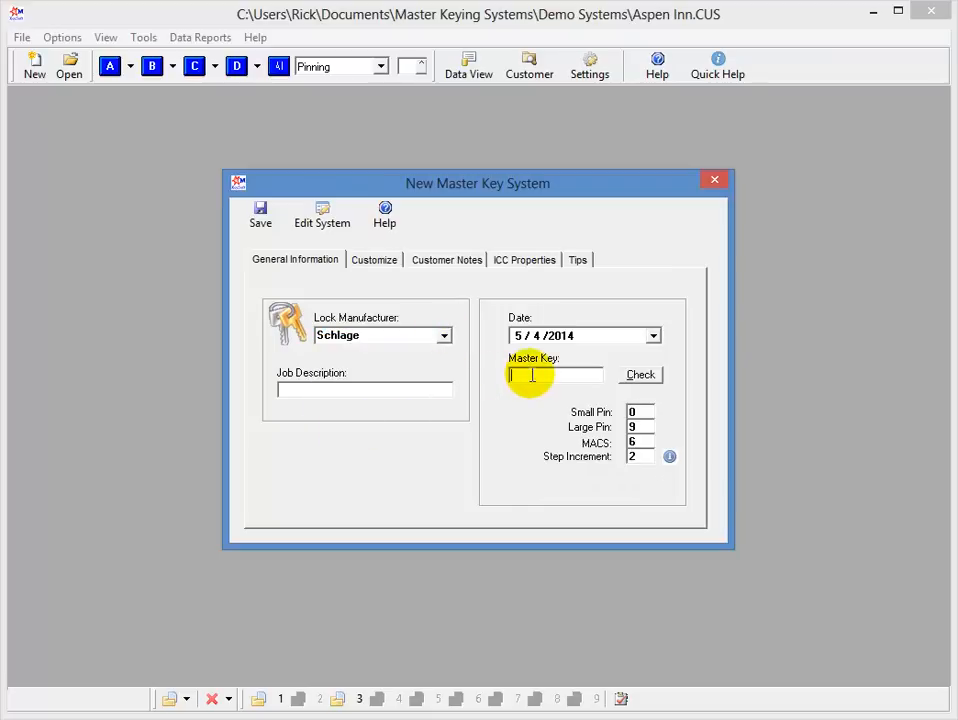
pyautogui.write('63425')
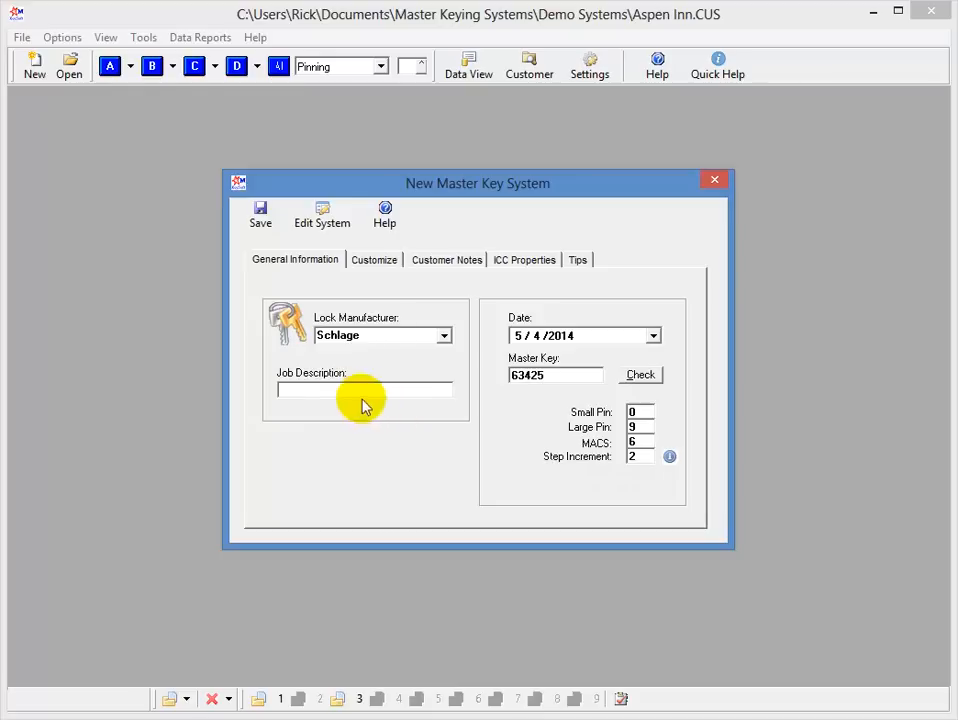
pyautogui.write('Tes')
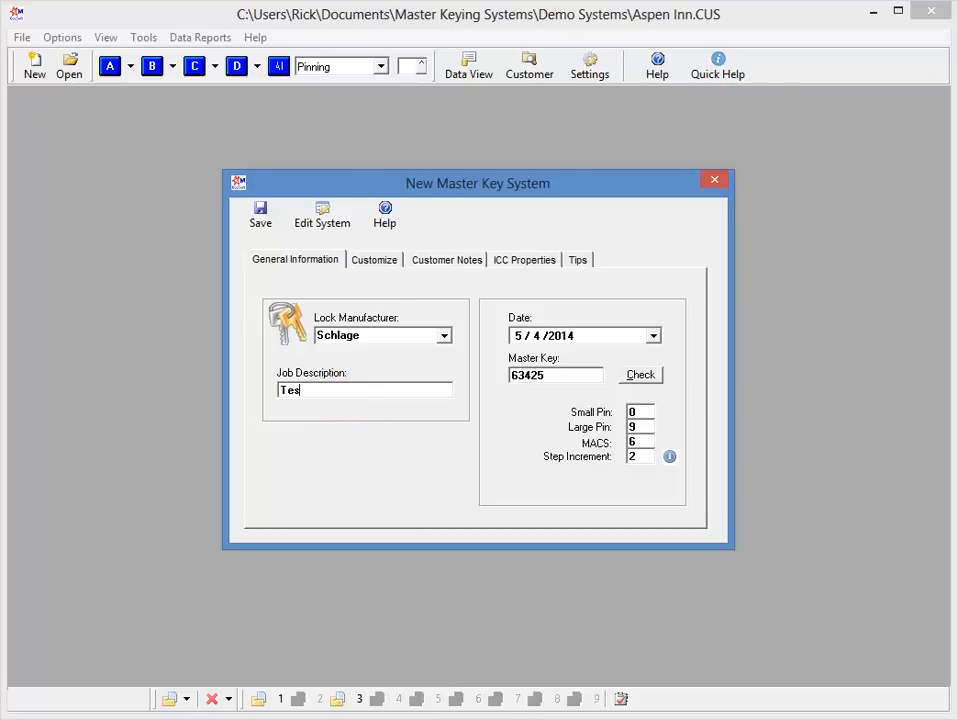
pyautogui.moveTo(374, 260)
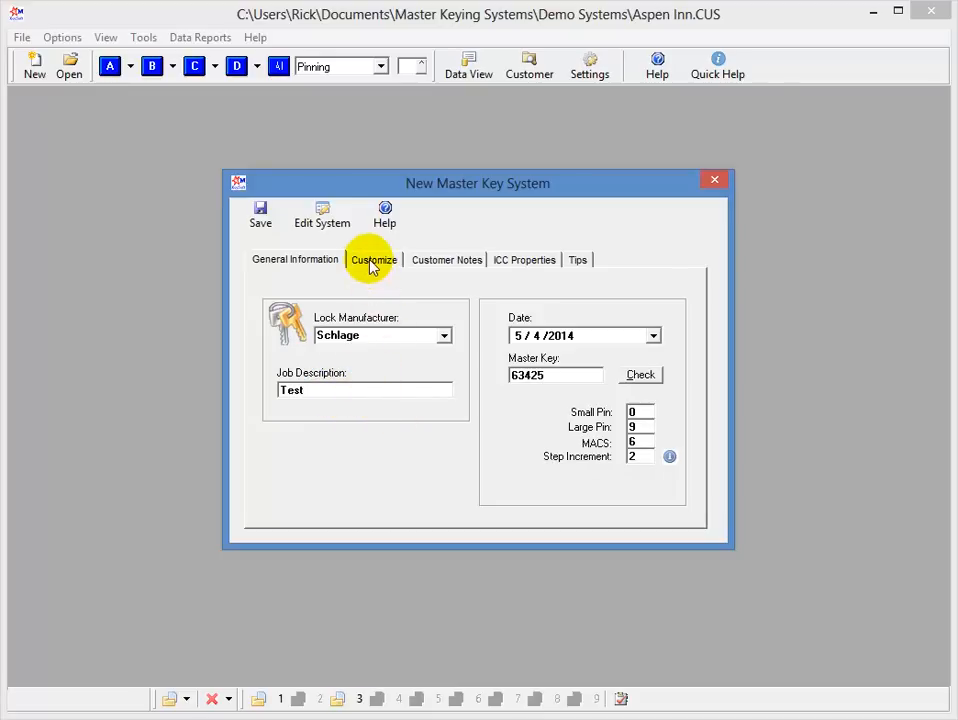
# On Customize, reverse rotation order to 1–5, scramble columns 1 and 5, then reset the biting array.
pyautogui.click(374, 260)
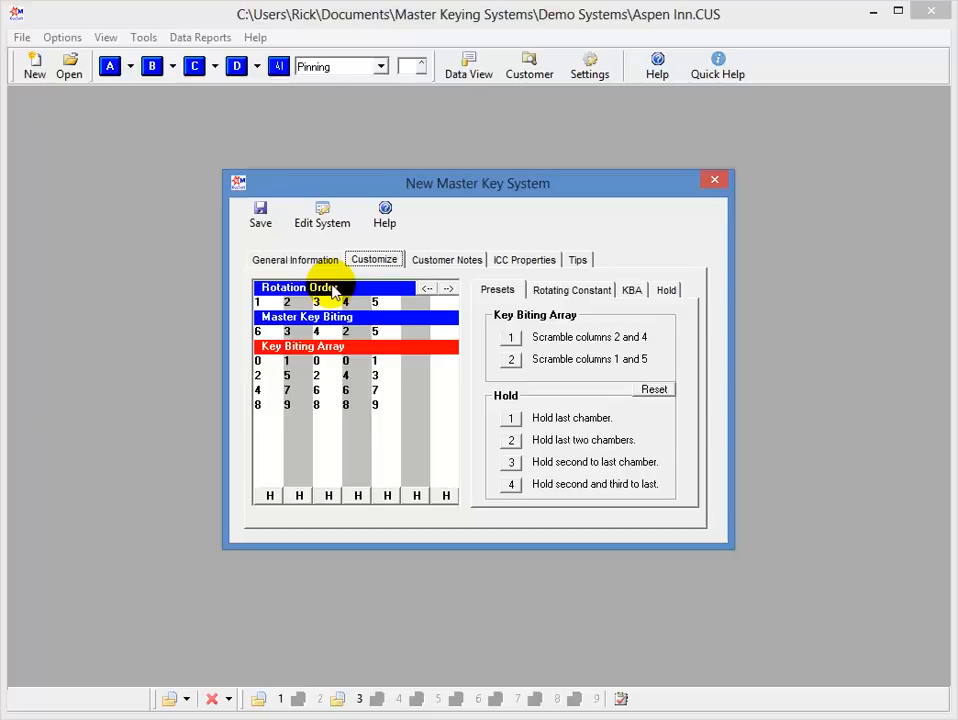
pyautogui.moveTo(285, 295)
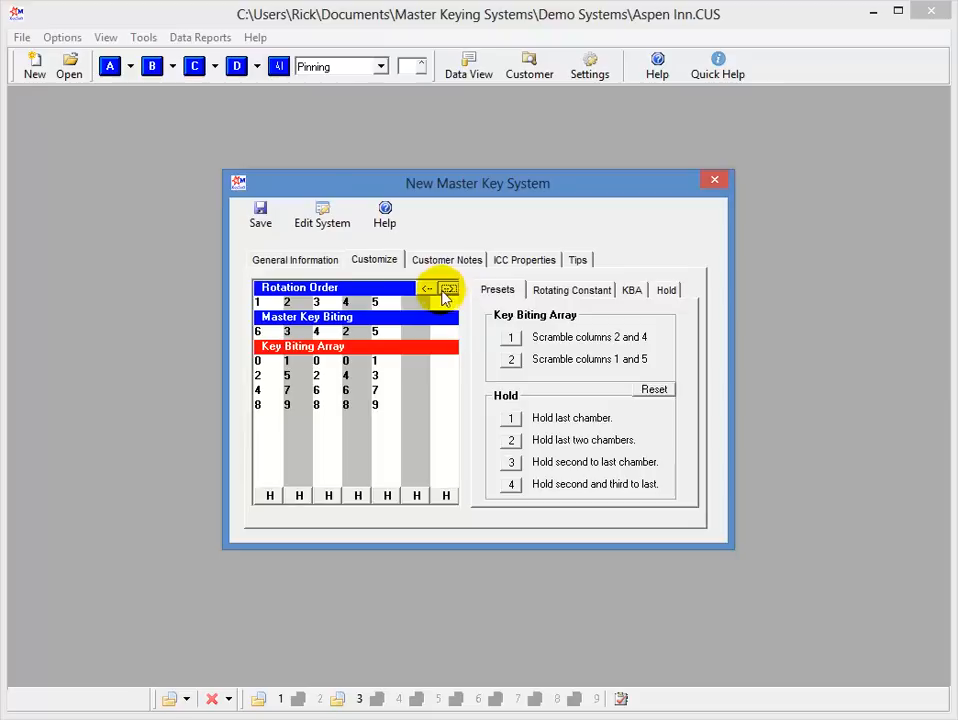
pyautogui.click(428, 289)
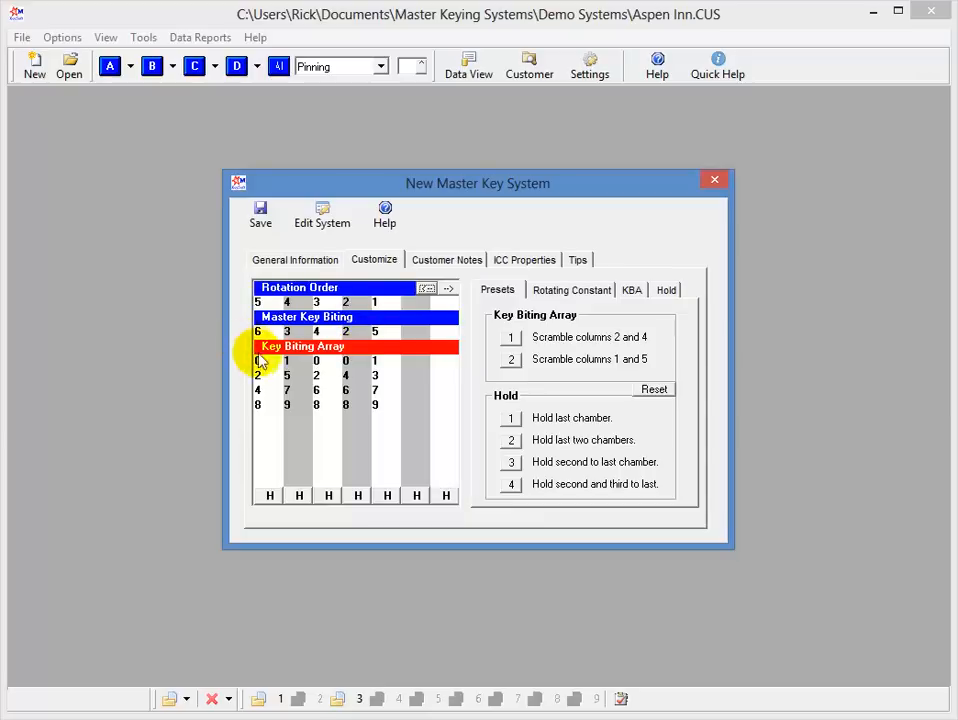
pyautogui.click(258, 405)
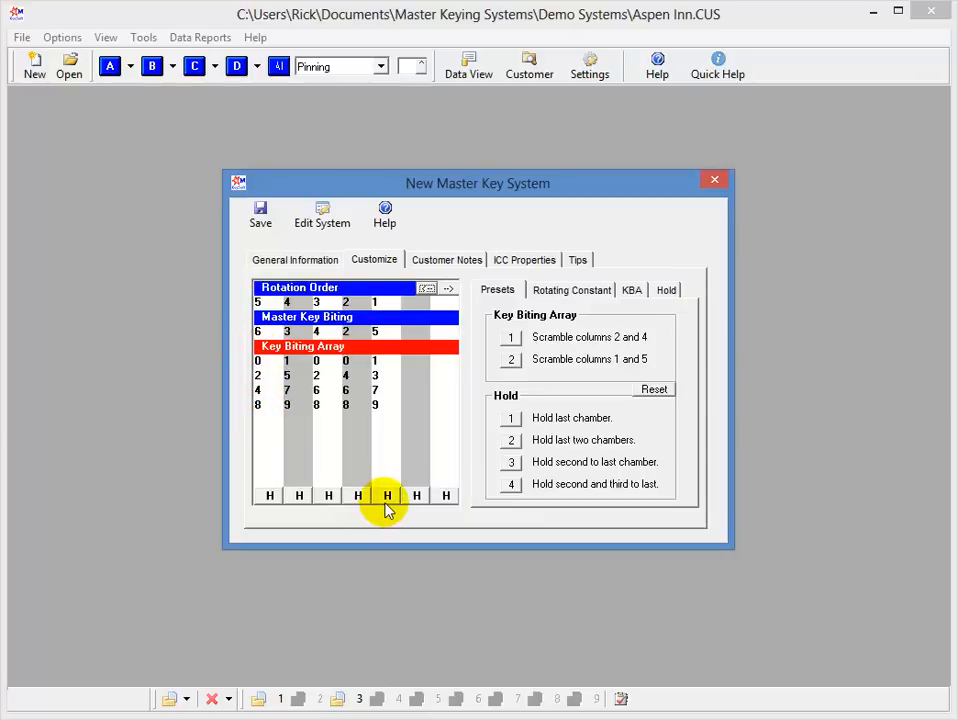
pyautogui.click(448, 288)
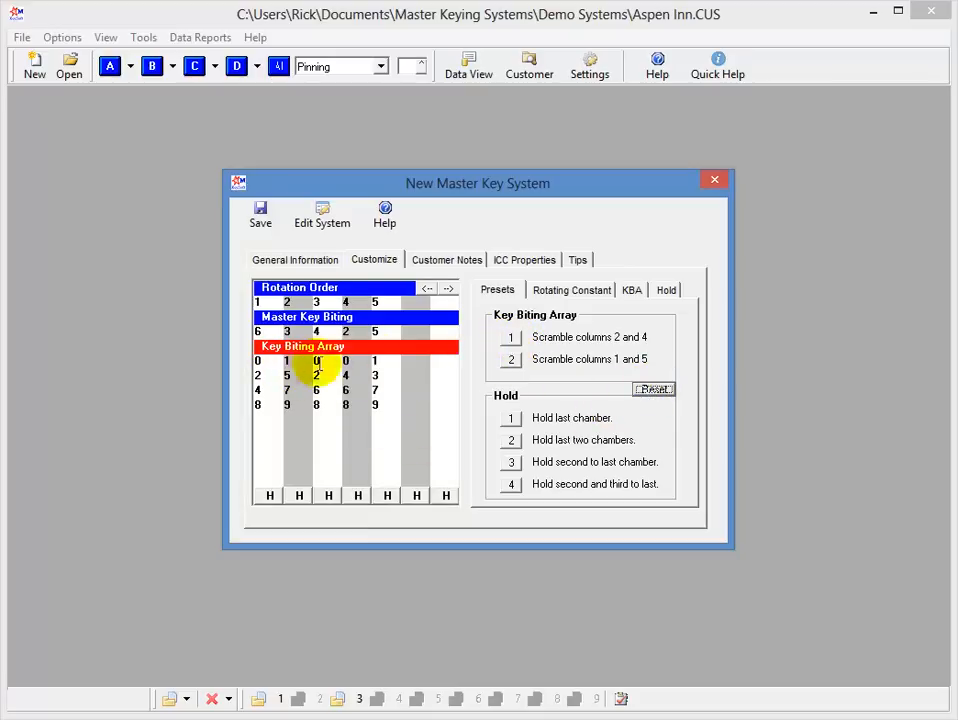
pyautogui.click(510, 337)
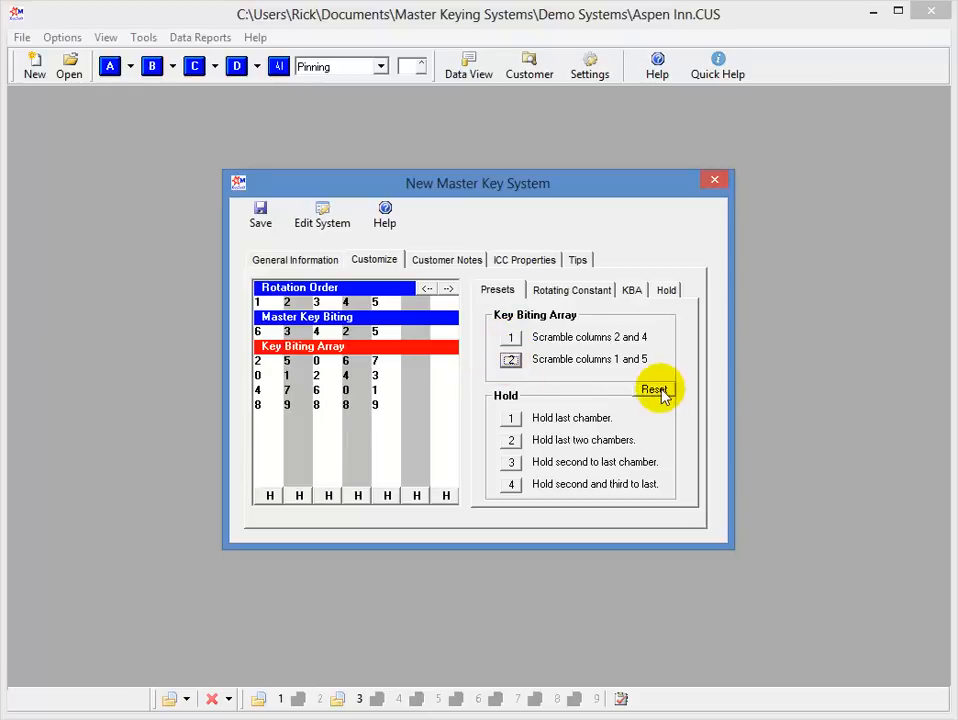
pyautogui.click(654, 389)
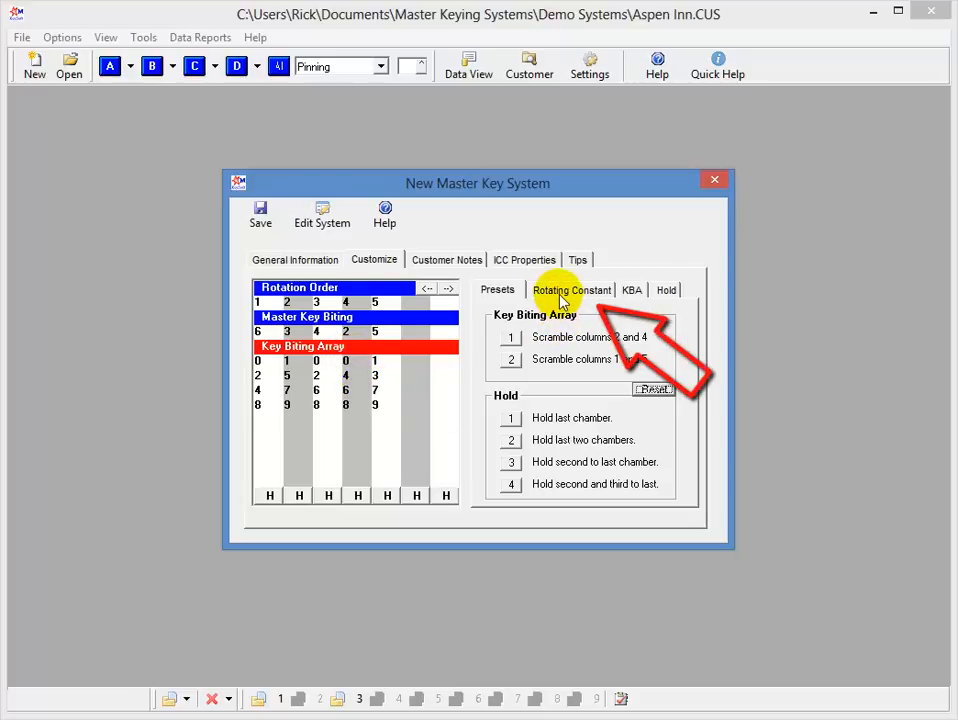
# View the Rotating Constant options and instructions, with rotating constant off.
pyautogui.click(572, 290)
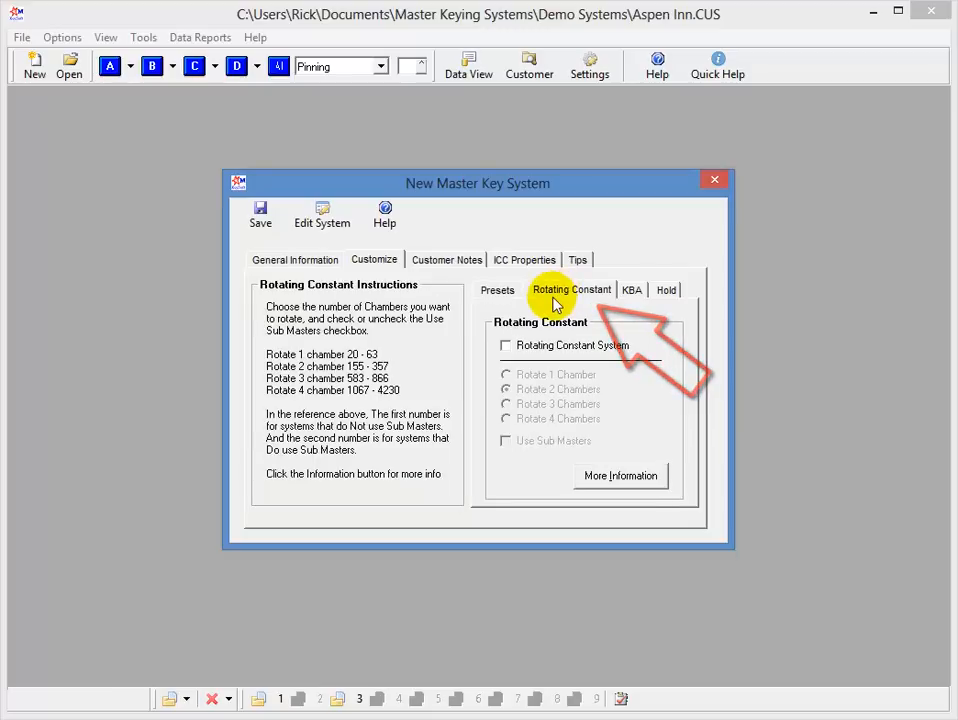
pyautogui.moveTo(507, 345)
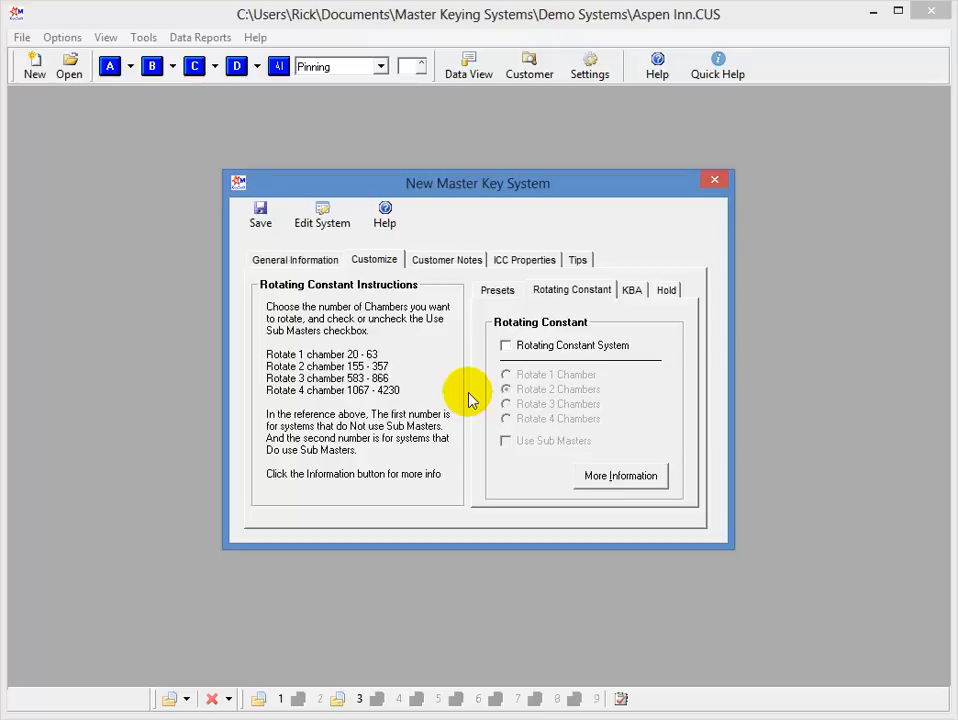
pyautogui.moveTo(485, 330)
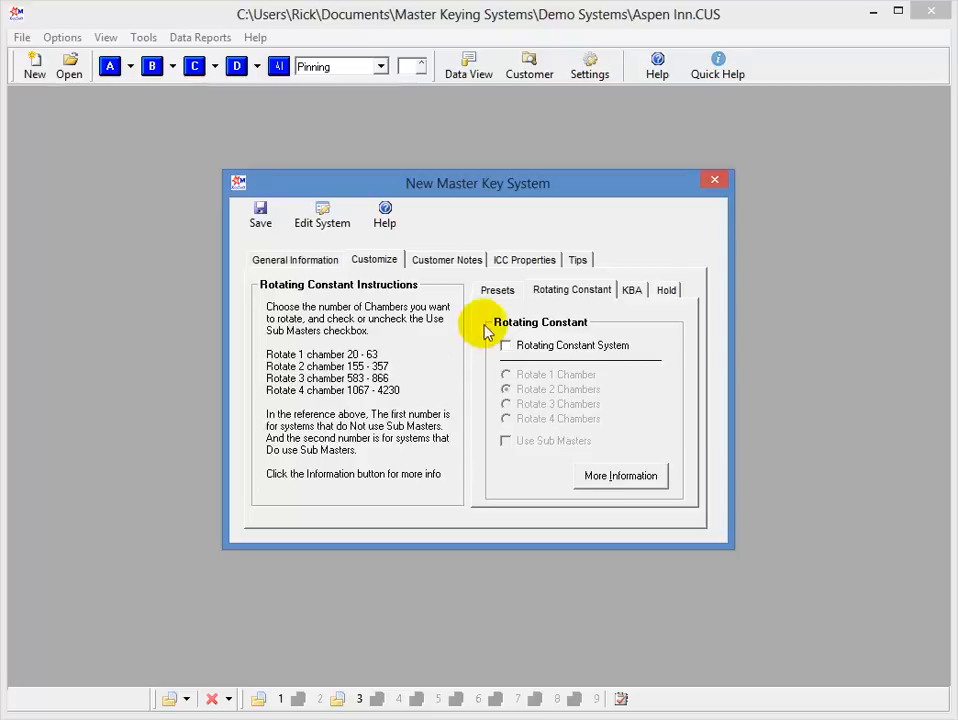
# Switch to the empty Customer Notes page of the new system.
pyautogui.click(446, 259)
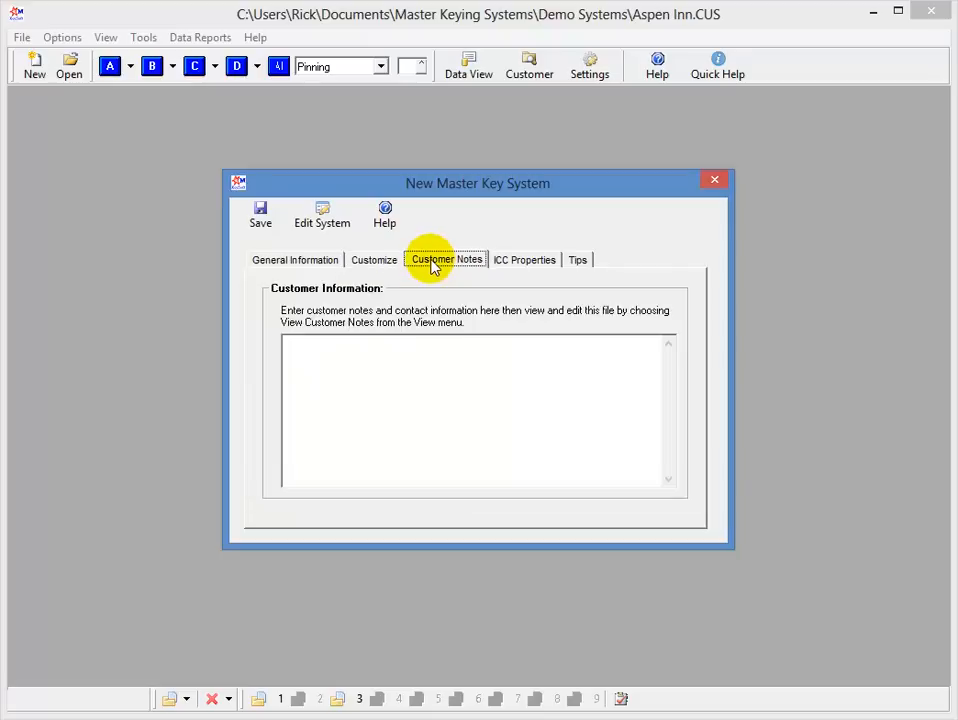
pyautogui.moveTo(443, 270)
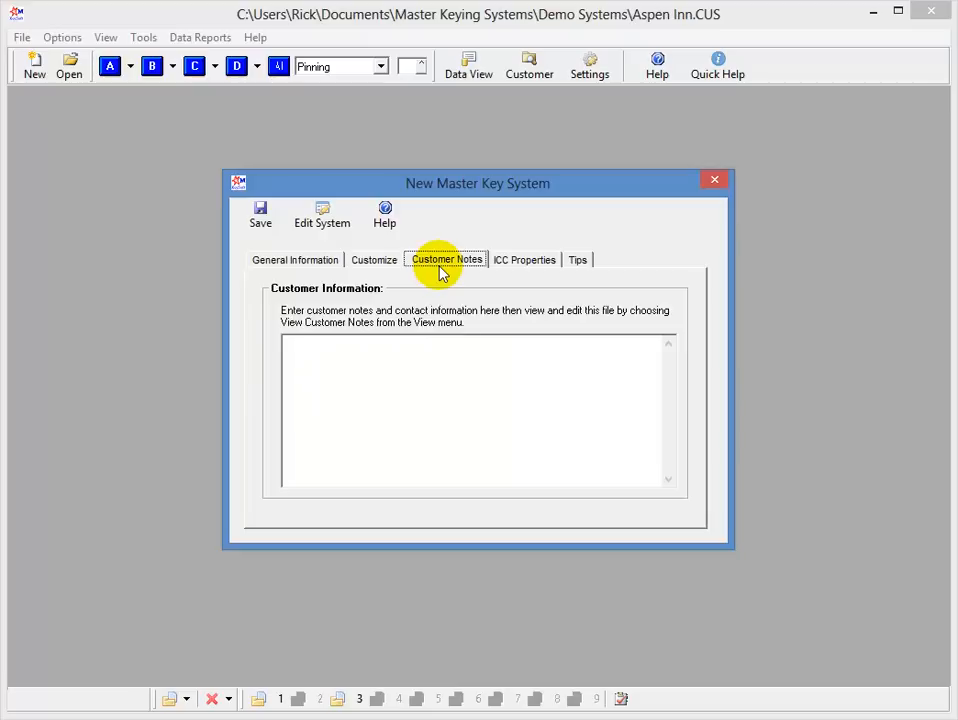
pyautogui.moveTo(448, 288)
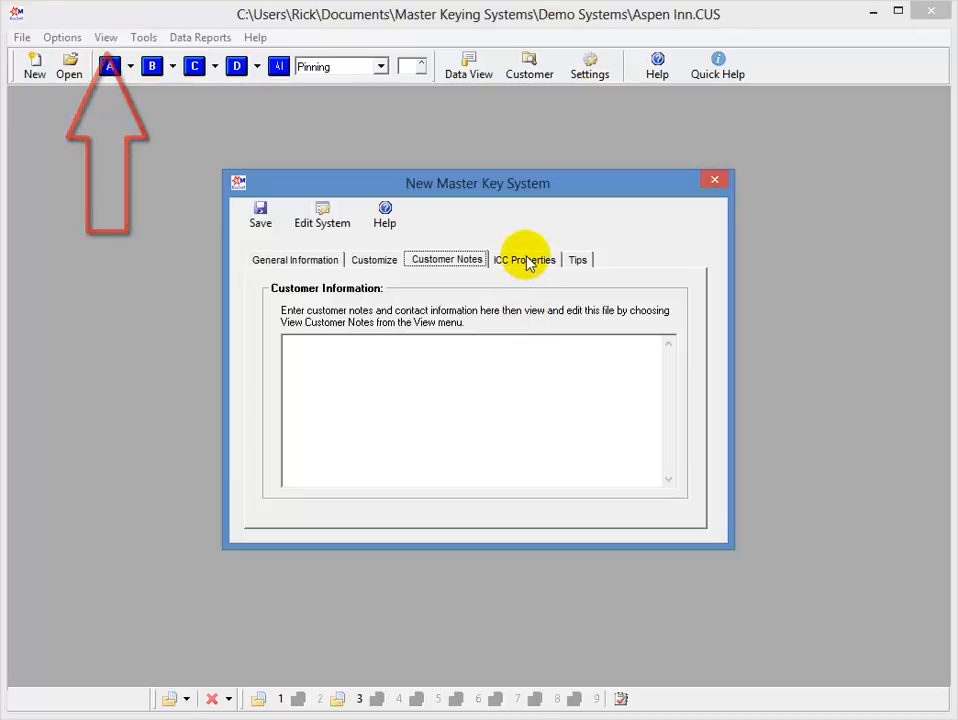
# Display the ICC Properties page, showing ICC type None.
pyautogui.click(524, 259)
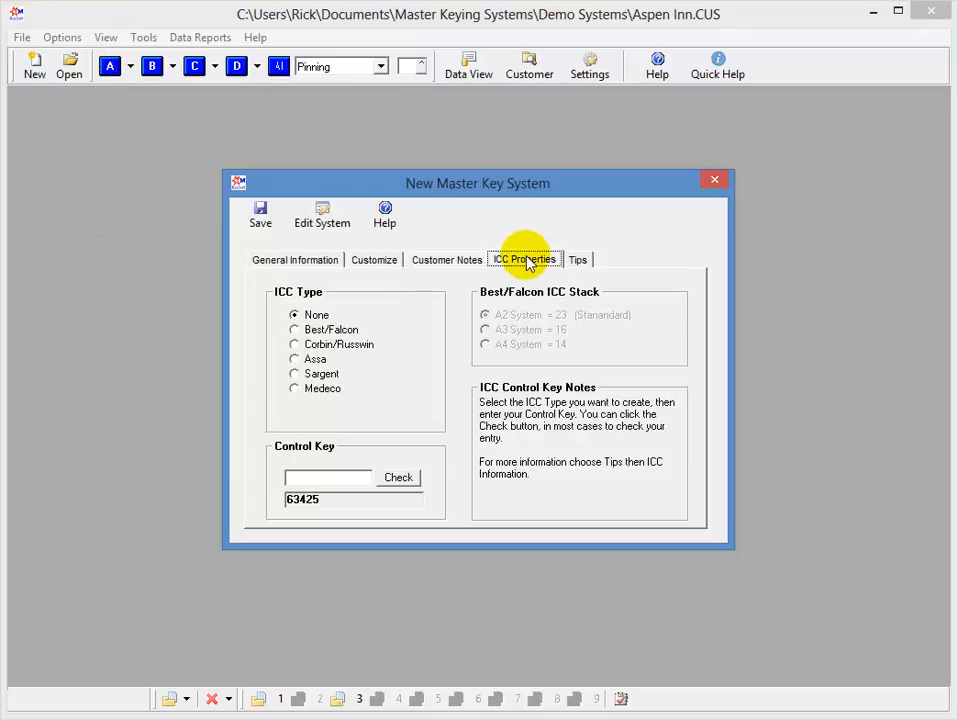
pyautogui.moveTo(484, 278)
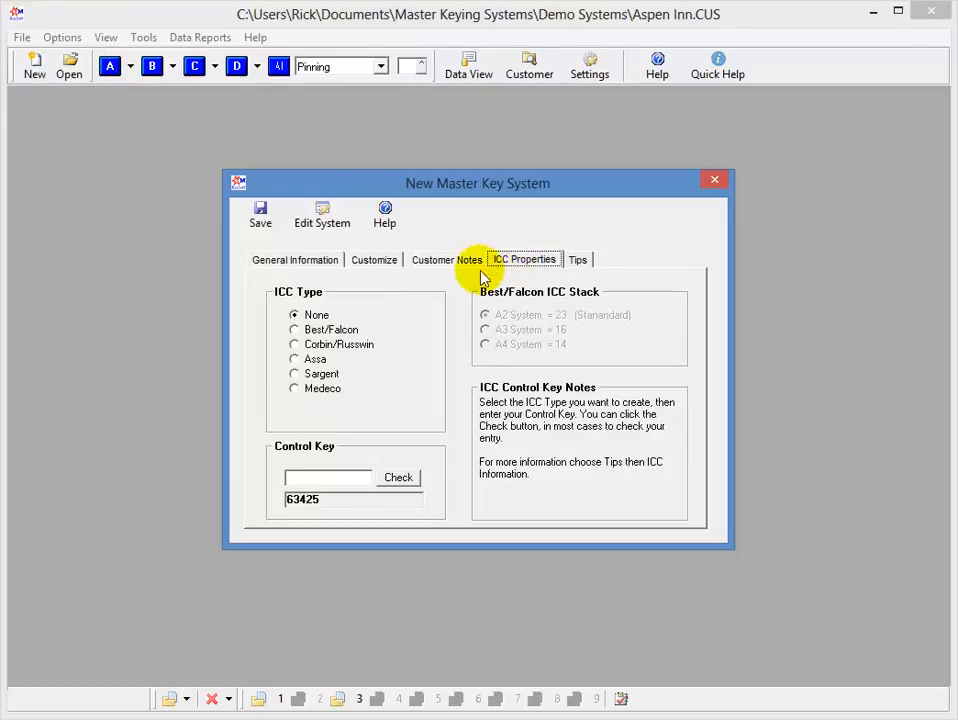
pyautogui.moveTo(447, 365)
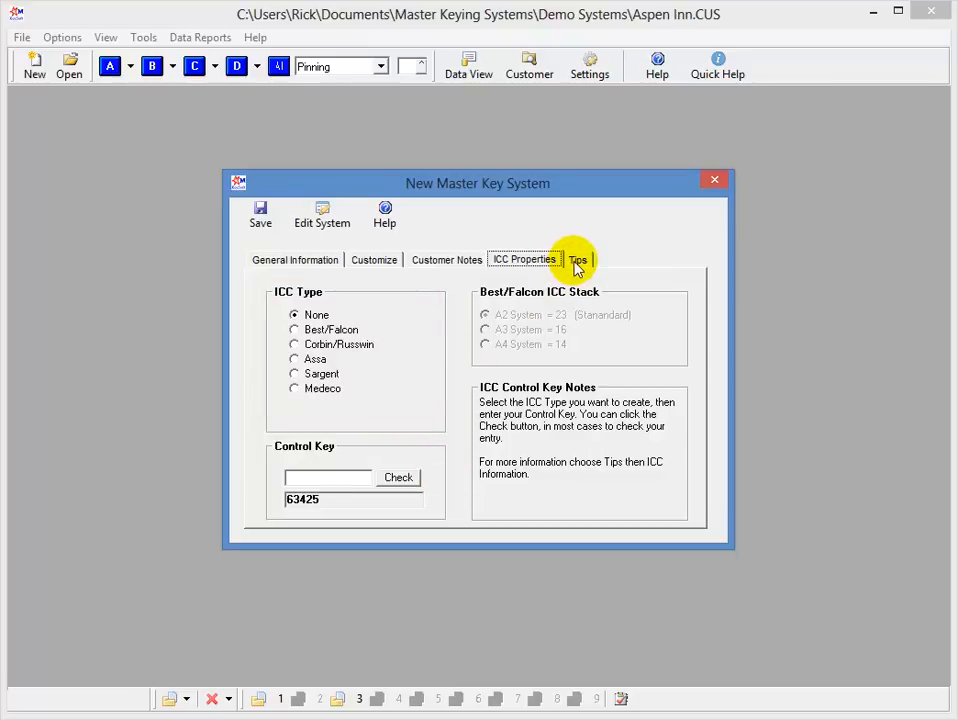
# Browse Tips and General Information, then return to Customize showing rotation 1–5 and biting 63425.
pyautogui.click(577, 259)
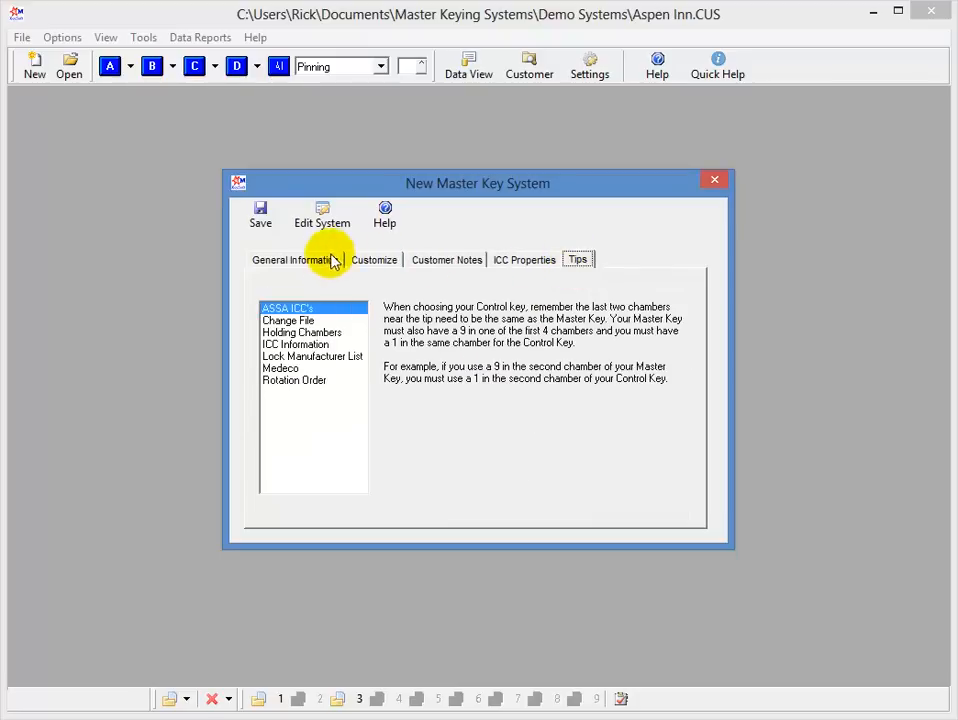
pyautogui.click(294, 260)
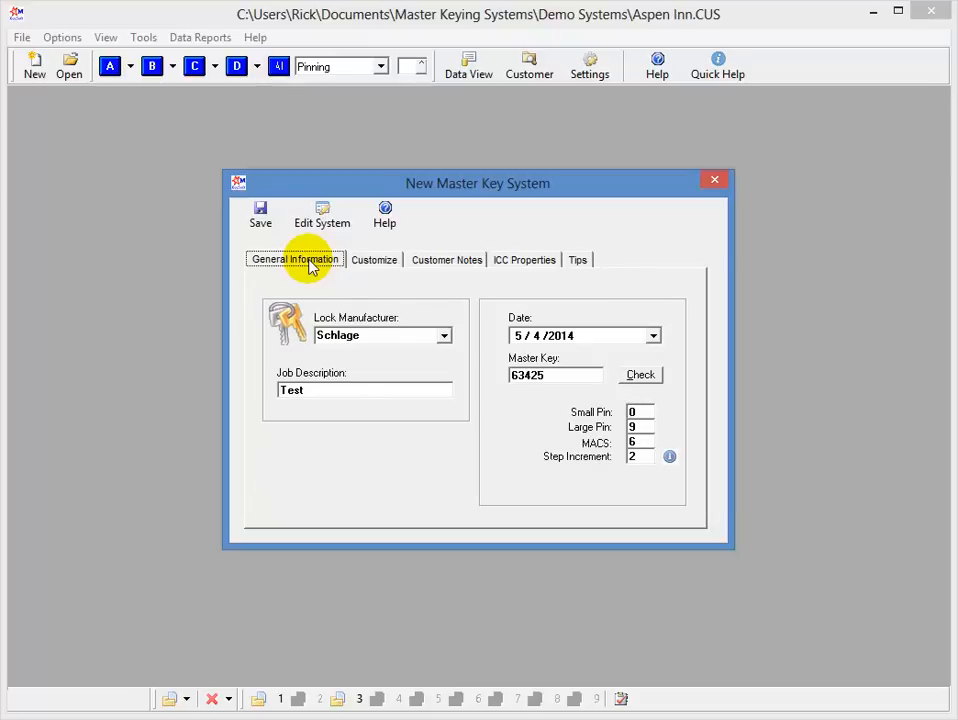
pyautogui.moveTo(715, 495)
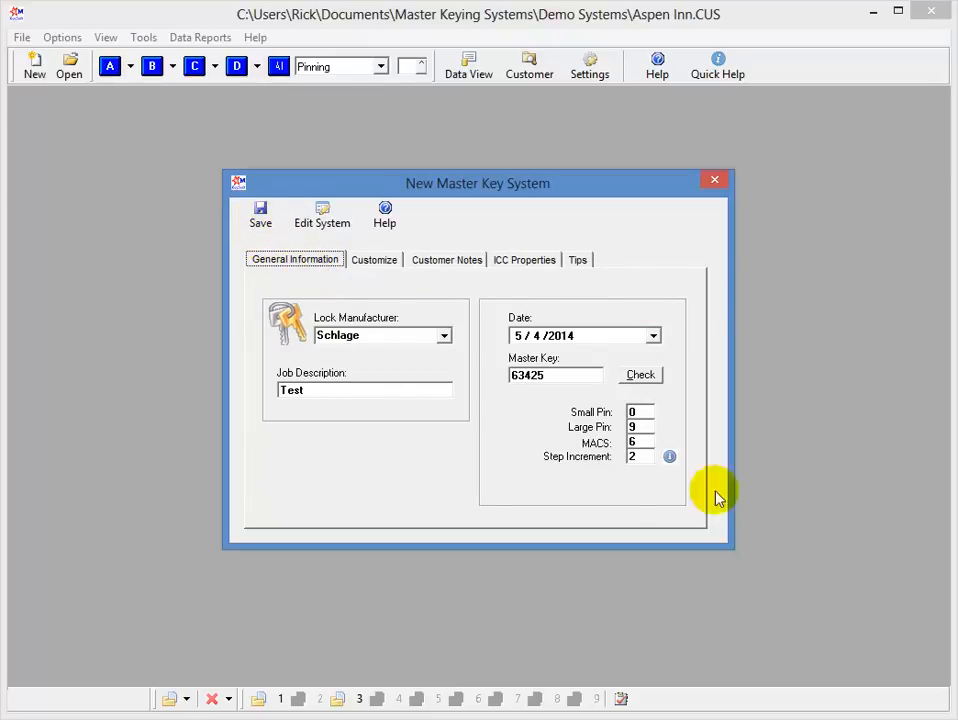
pyautogui.click(374, 259)
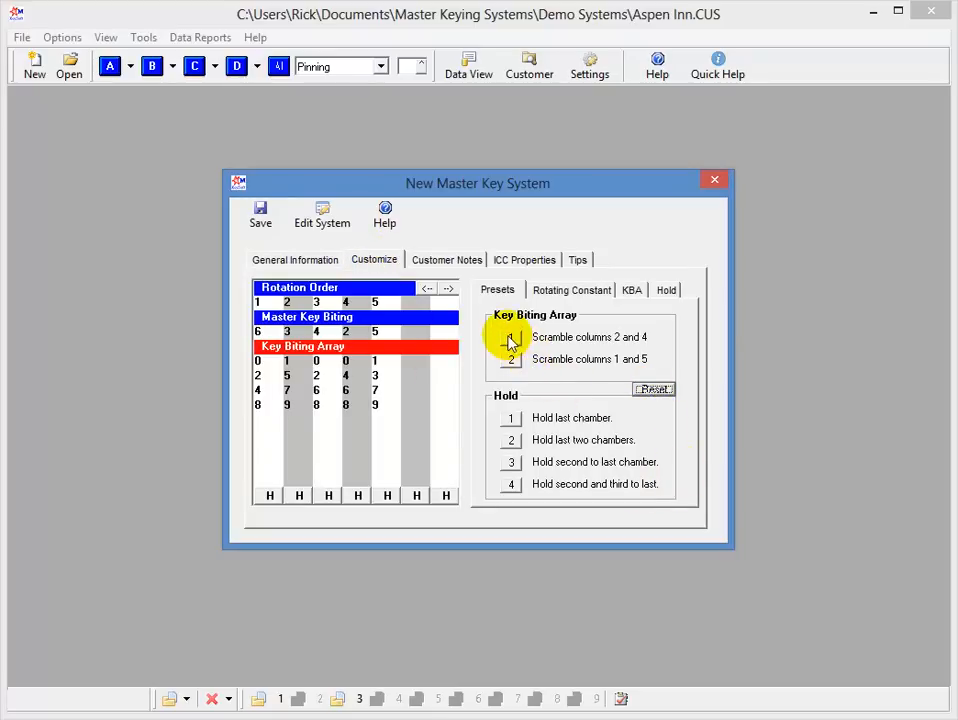
# Scramble biting array columns 1 and 5, save as Test.CUS, and import it into the database.
pyautogui.click(511, 359)
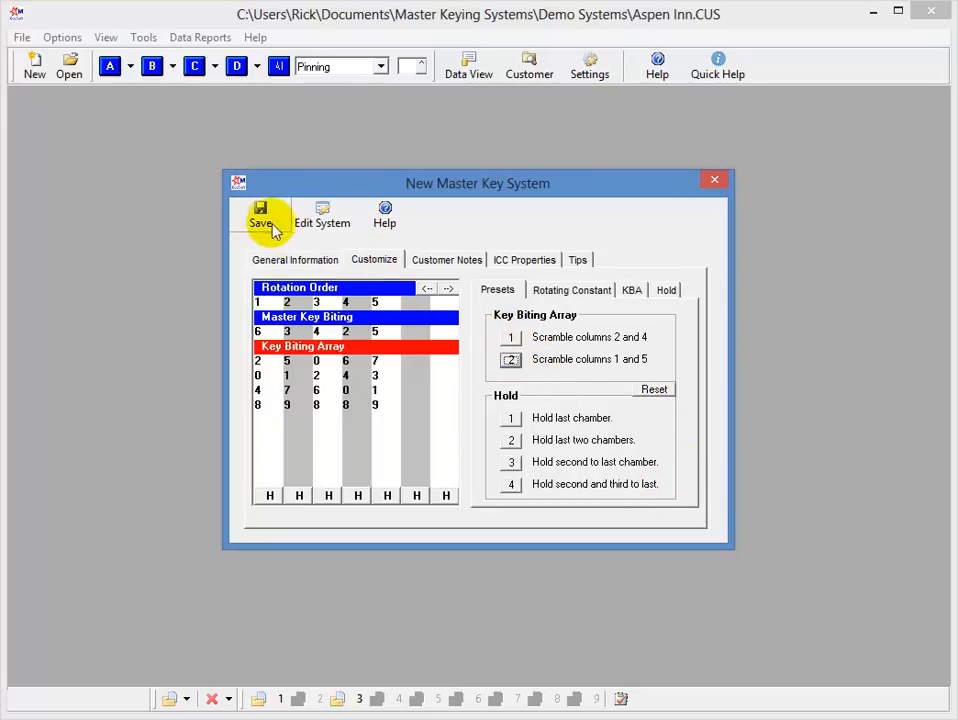
pyautogui.click(261, 215)
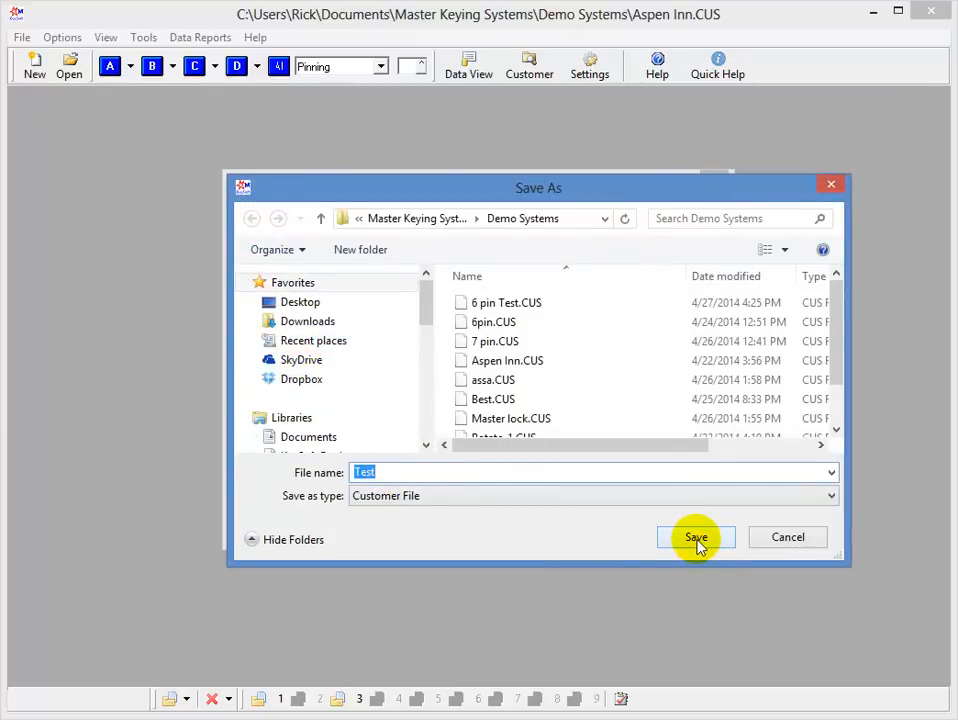
pyautogui.click(696, 537)
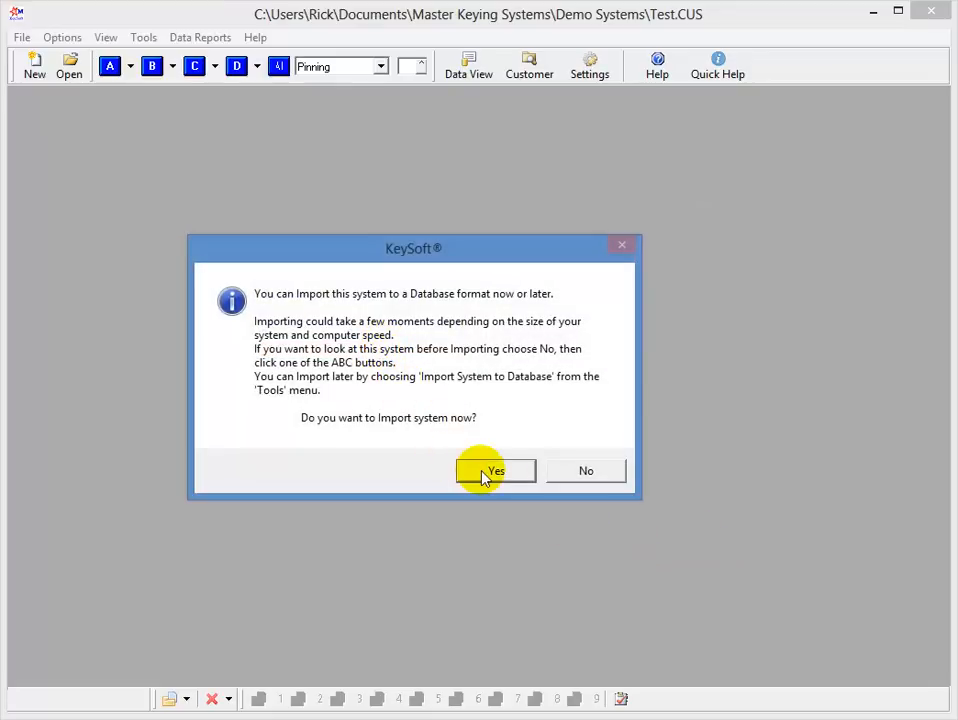
pyautogui.click(496, 471)
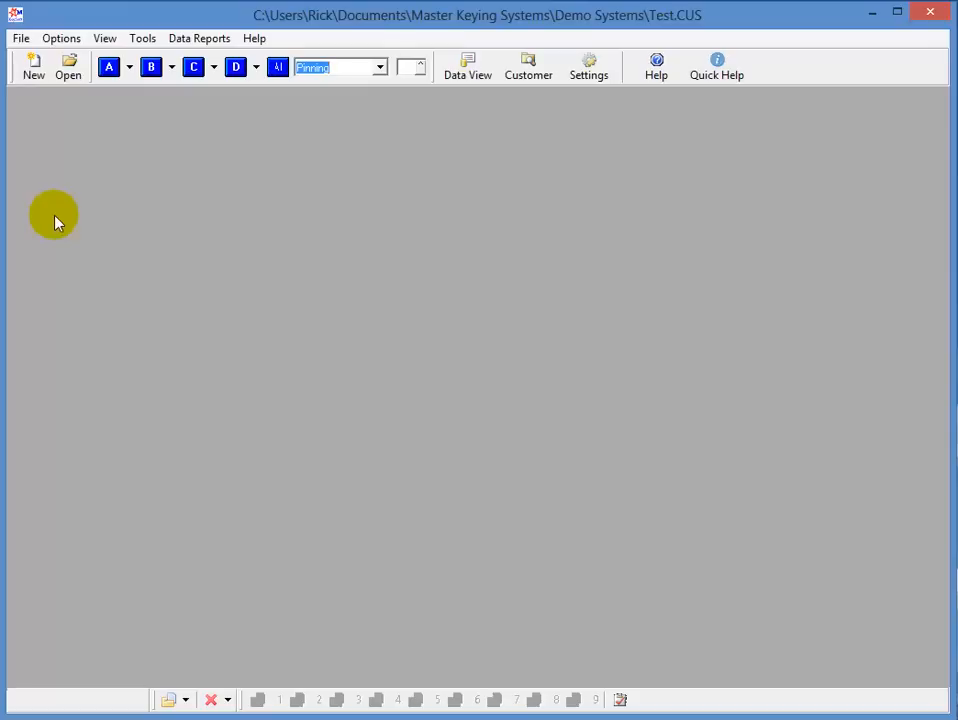
pyautogui.moveTo(62, 207)
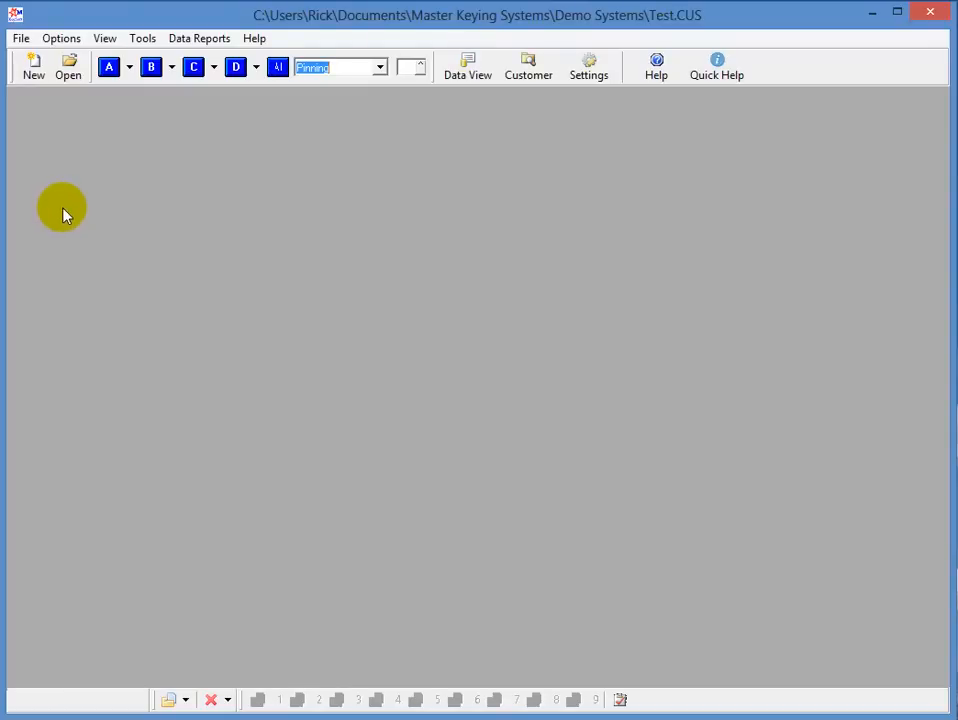
pyautogui.moveTo(5, 78)
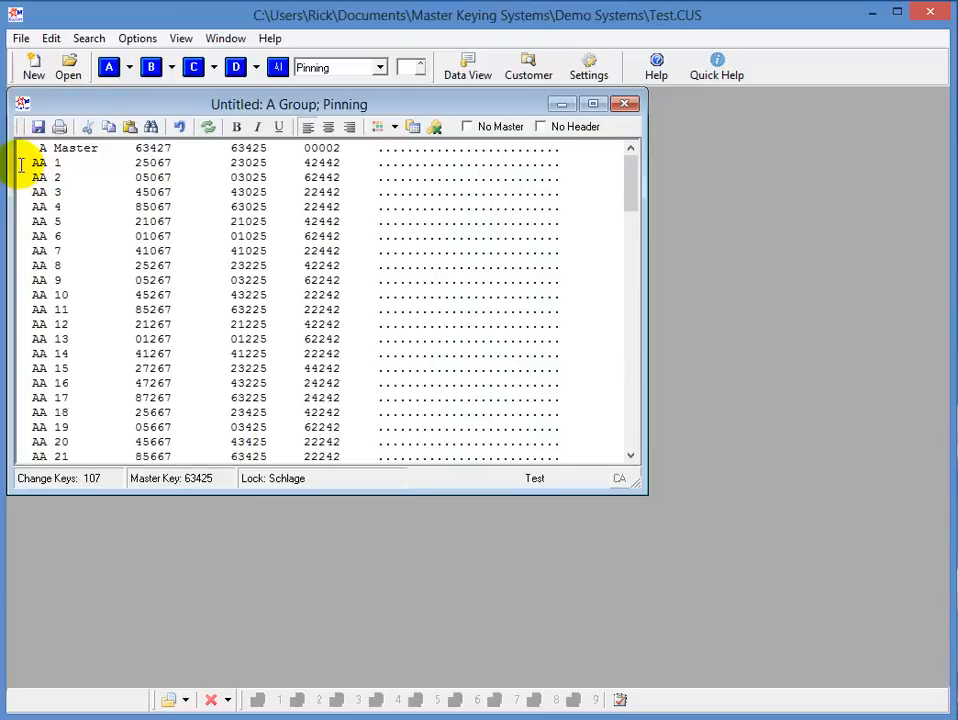
pyautogui.scroll(-3)
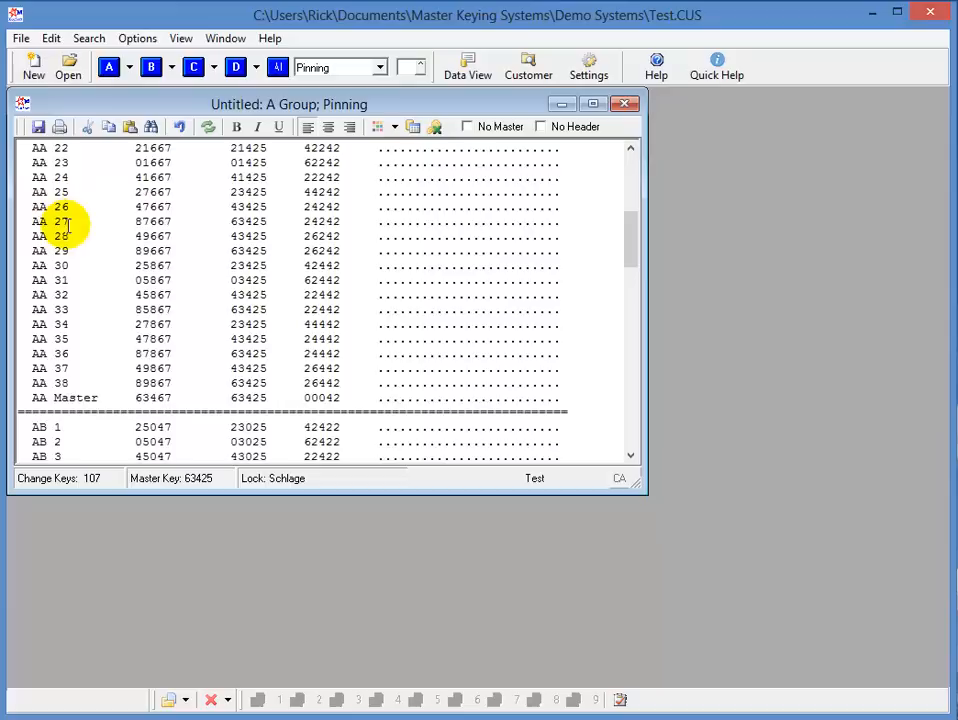
pyautogui.scroll(-3)
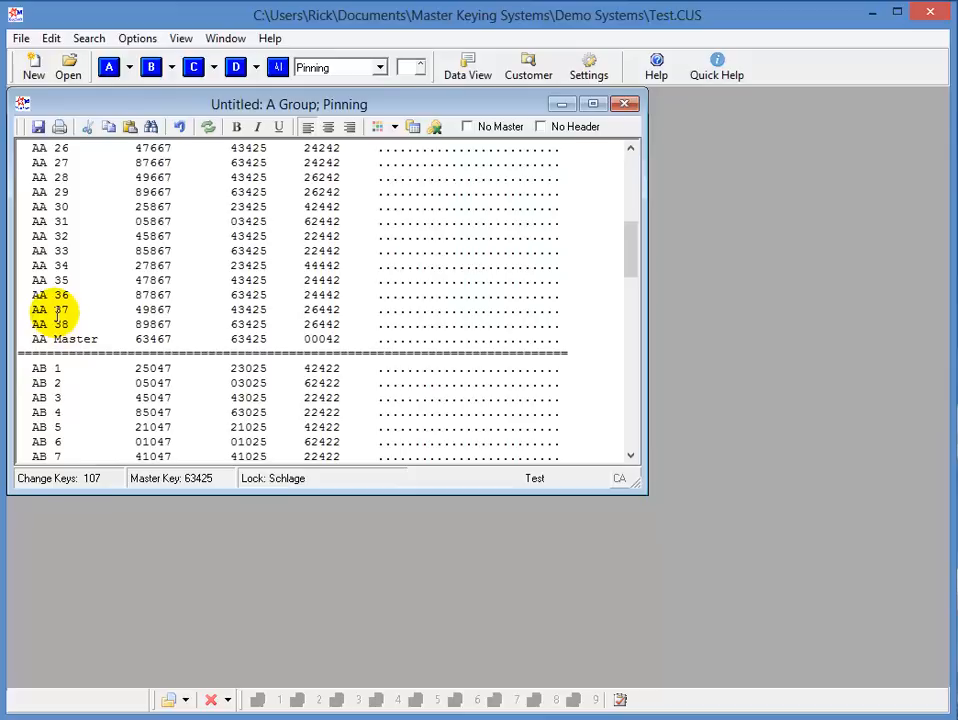
pyautogui.scroll(-3)
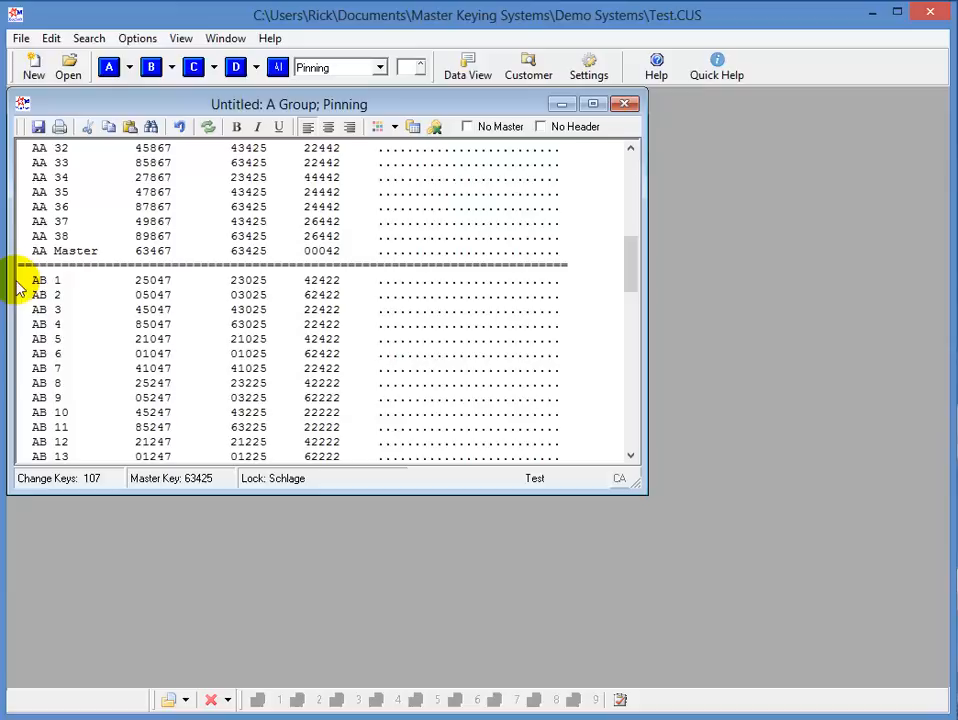
pyautogui.moveTo(18, 281)
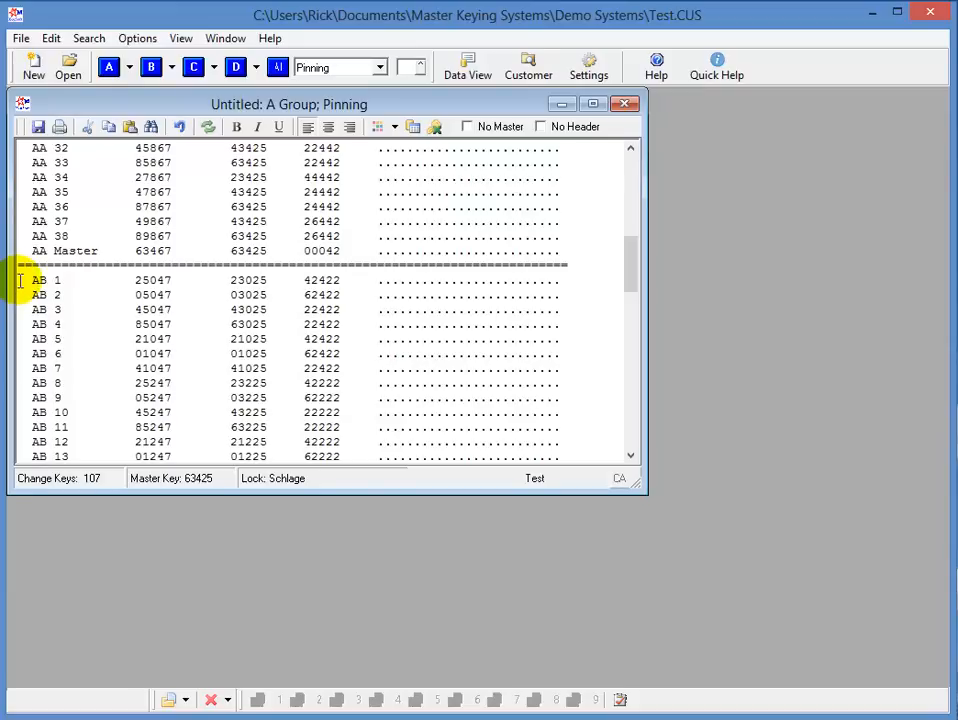
pyautogui.scroll(-3)
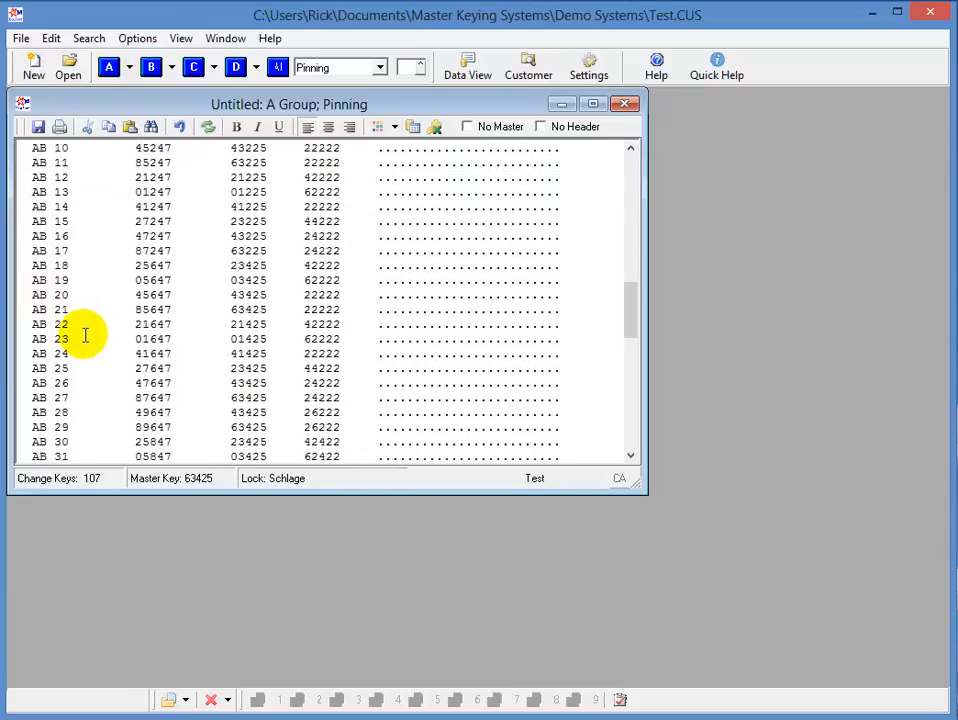
pyautogui.scroll(-3)
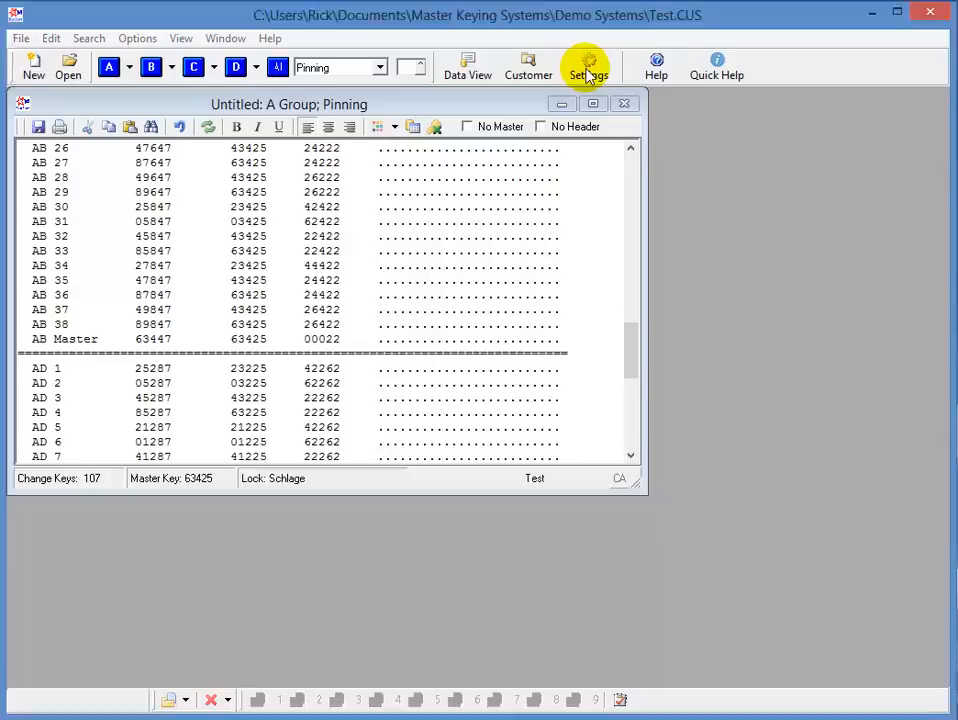
# Enable 'Show but mark unusable keys' in Settings so the A group report lists 256 keys.
pyautogui.click(588, 60)
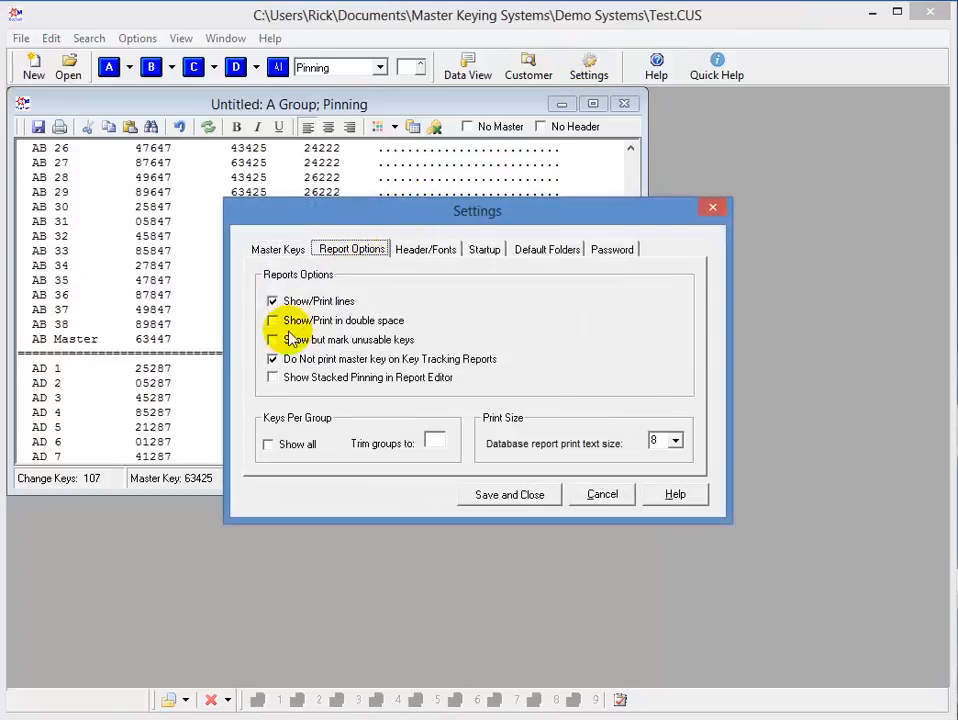
pyautogui.click(509, 494)
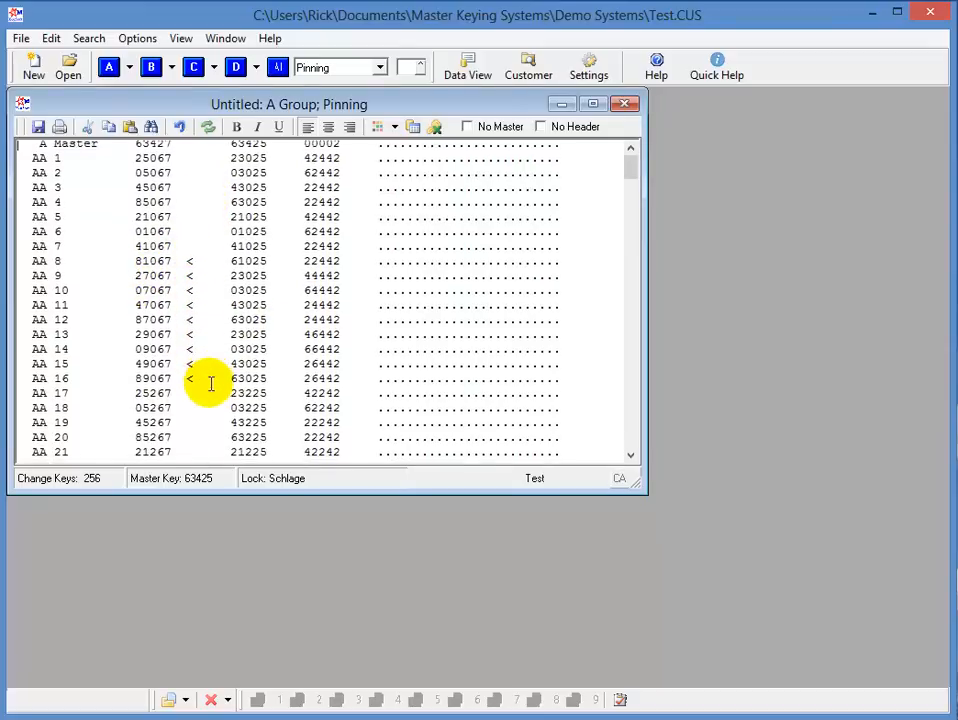
pyautogui.scroll(-3)
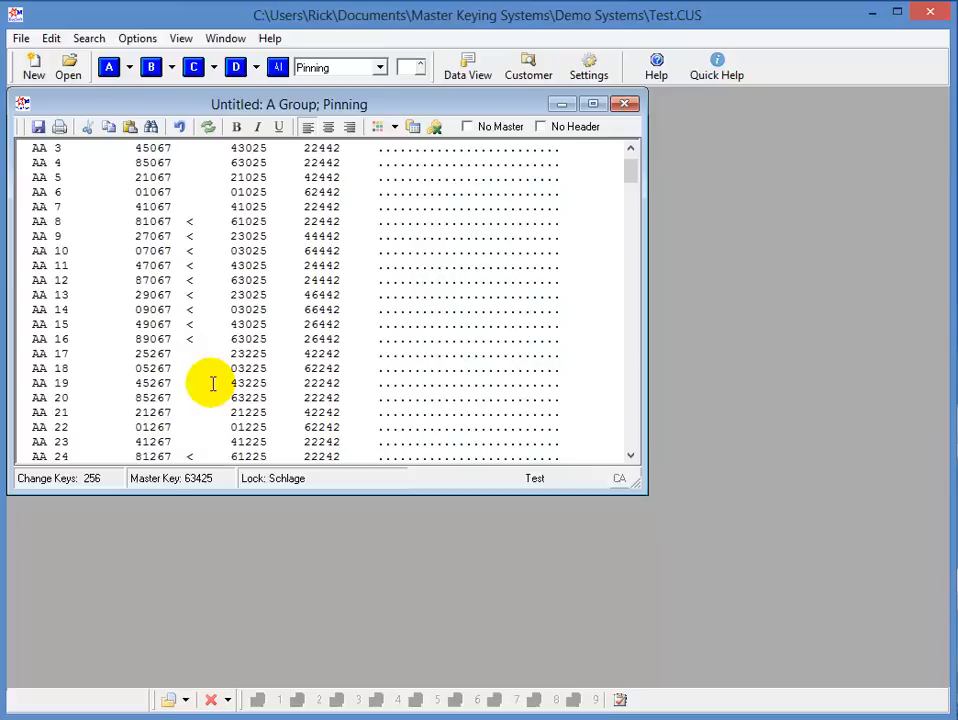
pyautogui.scroll(-3)
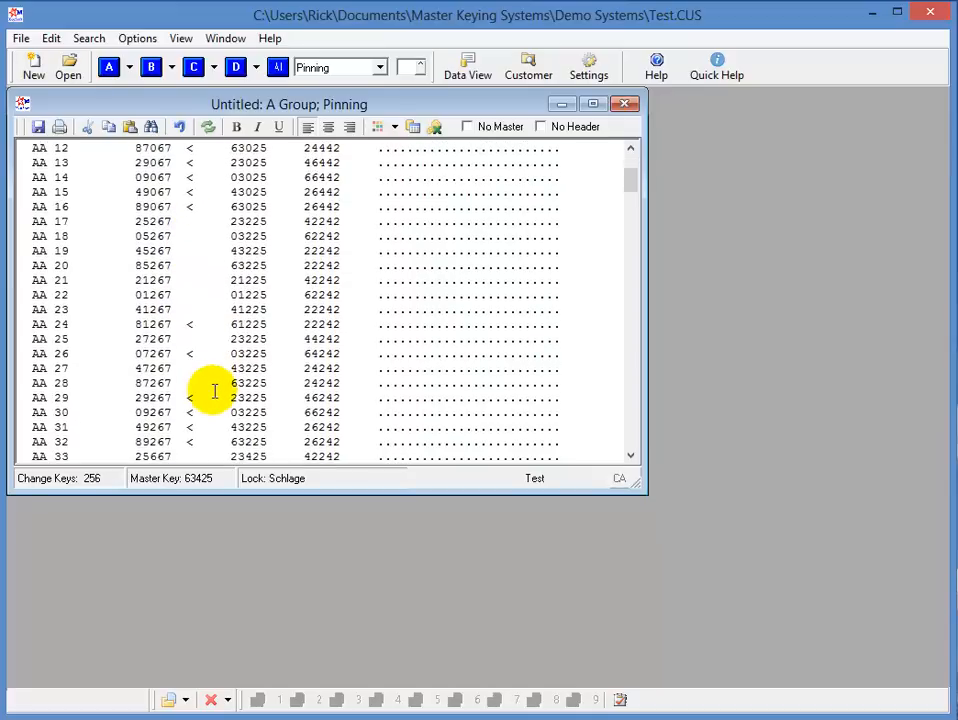
pyautogui.scroll(-3)
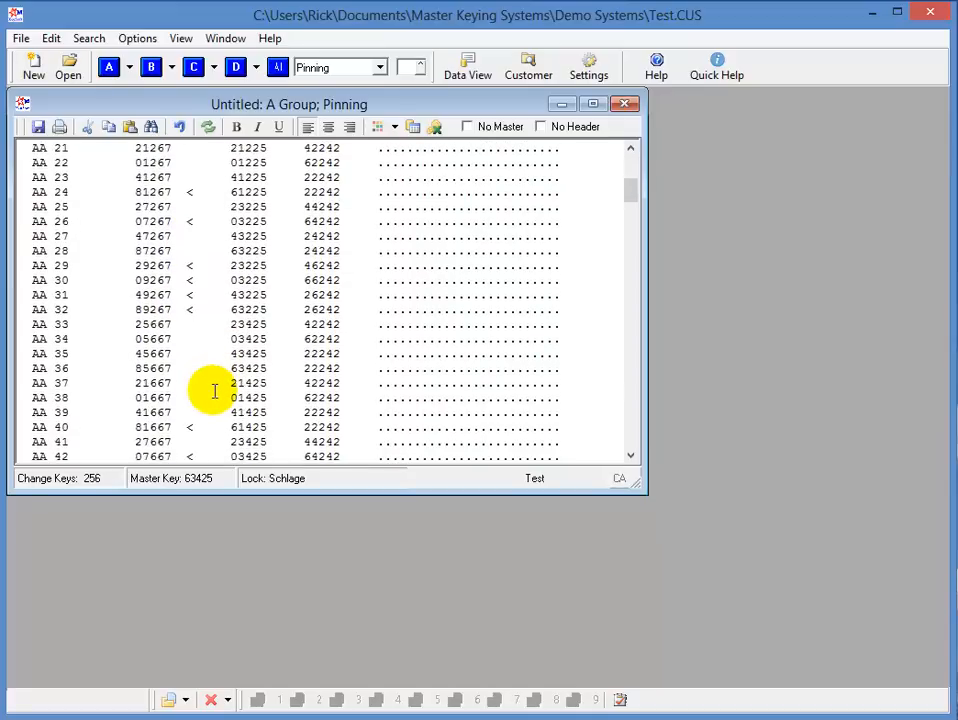
pyautogui.scroll(-3)
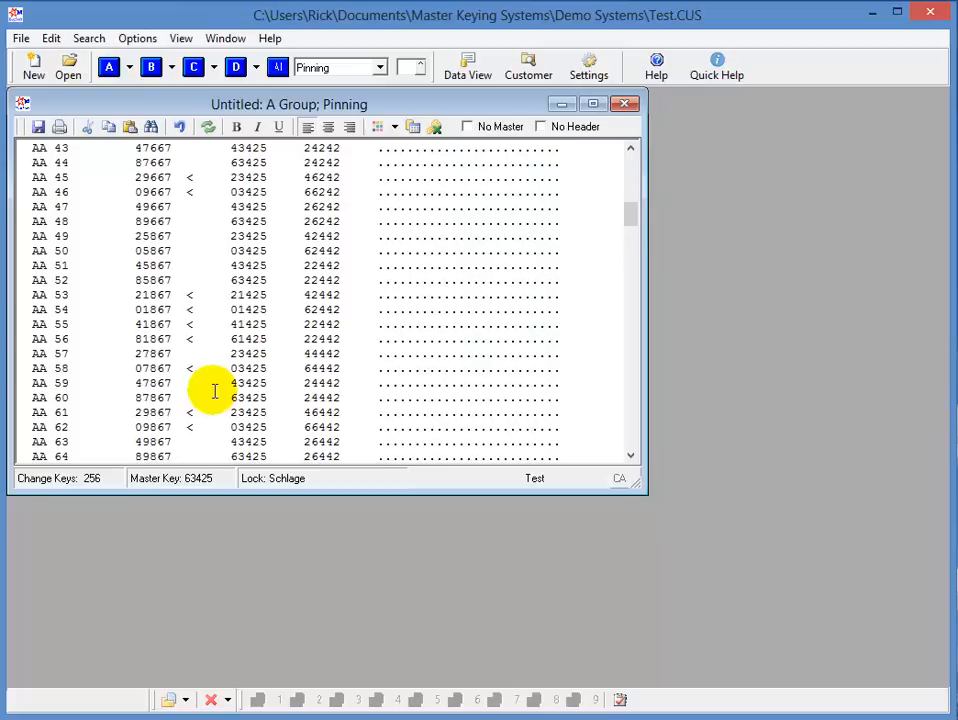
pyautogui.scroll(-3)
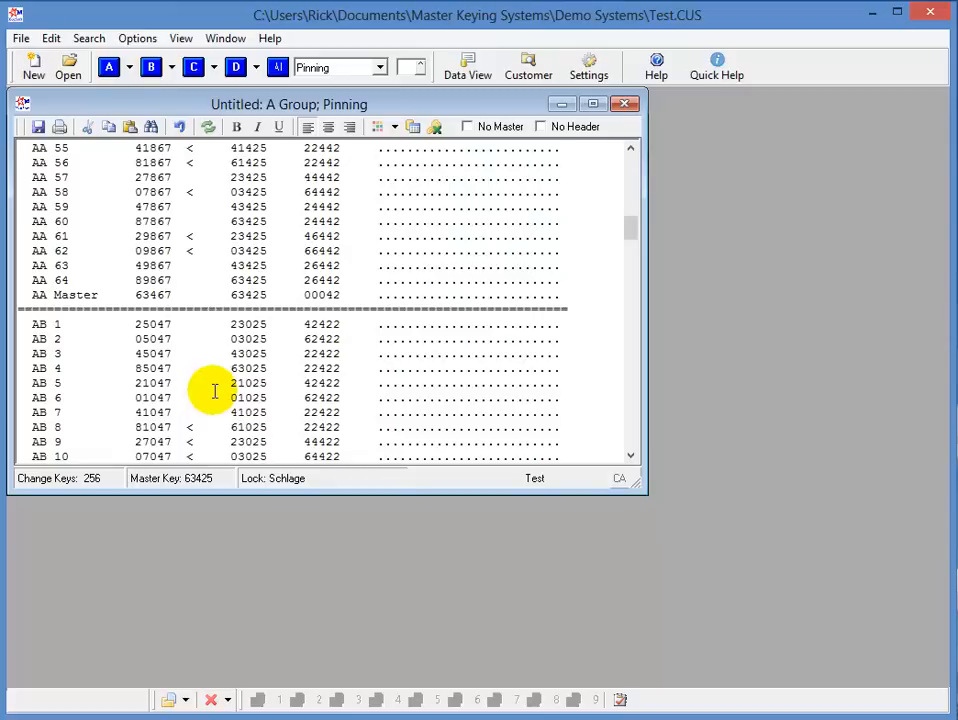
pyautogui.scroll(-3)
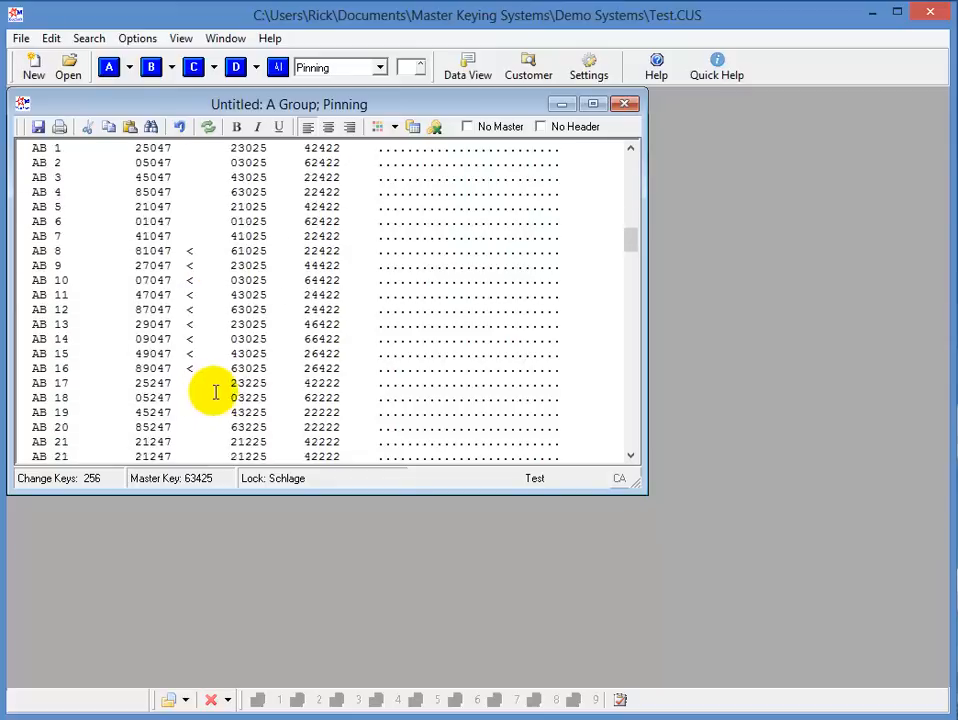
pyautogui.scroll(-3)
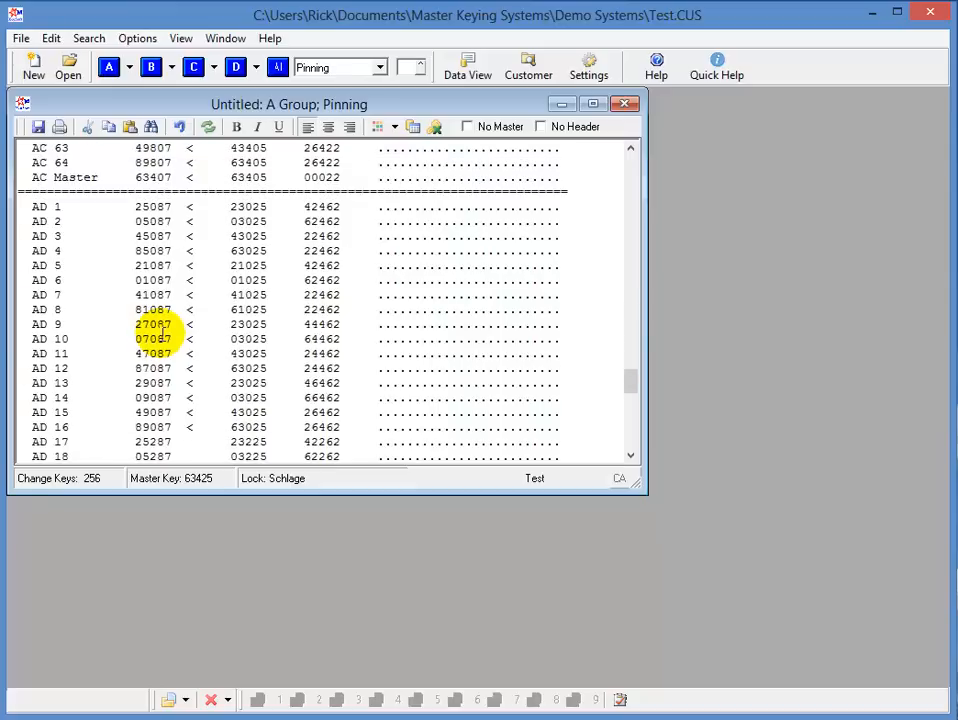
pyautogui.scroll(-3)
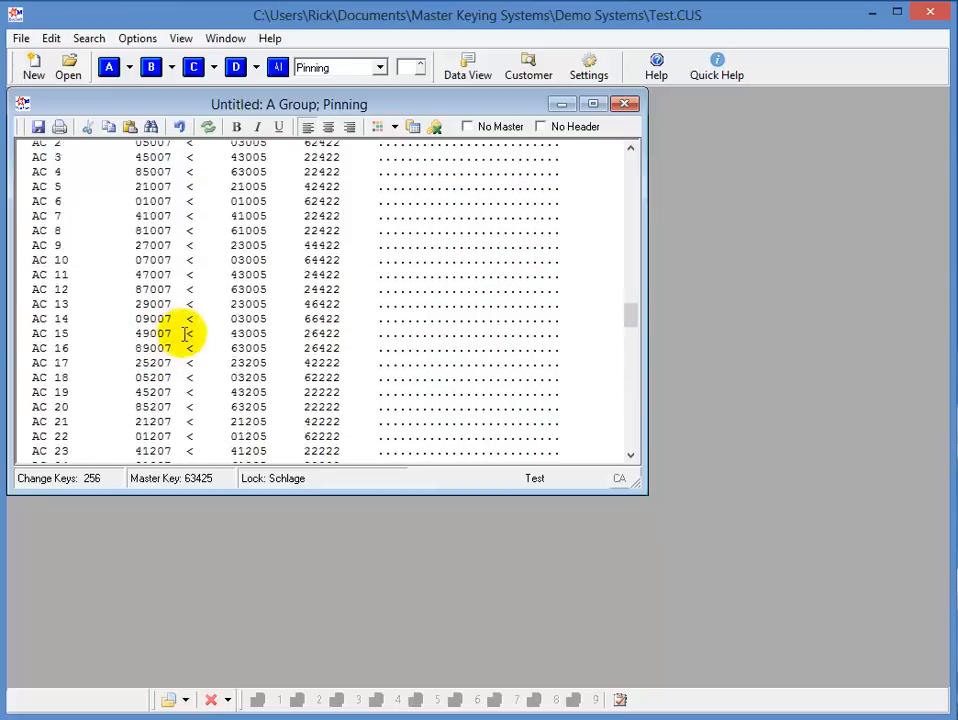
# Uncheck 'Show but mark unusable keys', refresh to 107 change keys, and choose Master Key report.
pyautogui.click(588, 62)
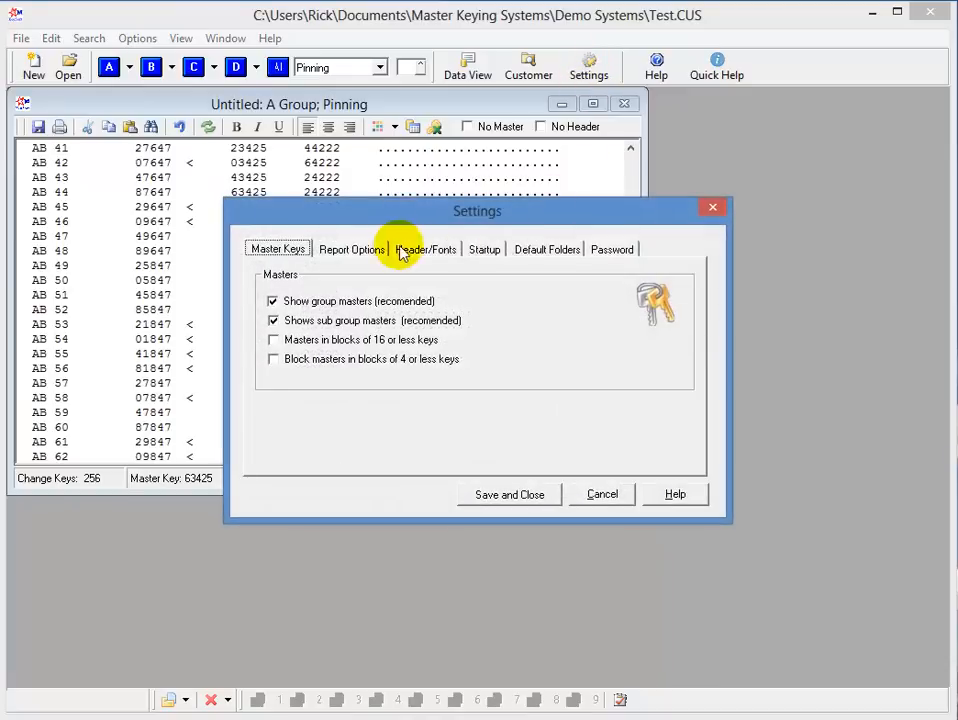
pyautogui.click(351, 249)
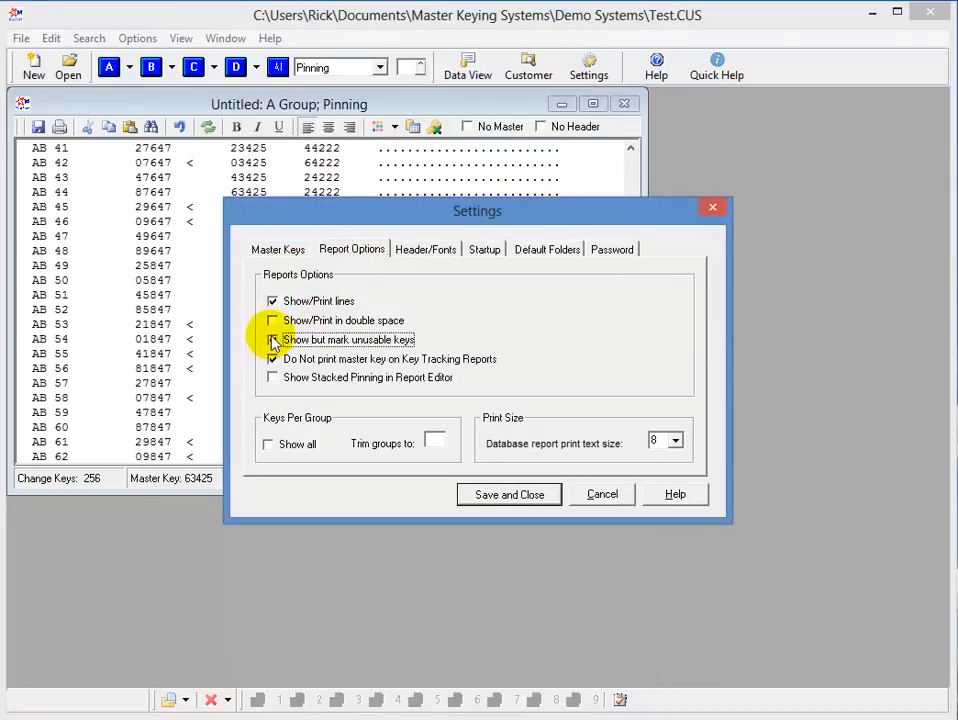
pyautogui.click(509, 494)
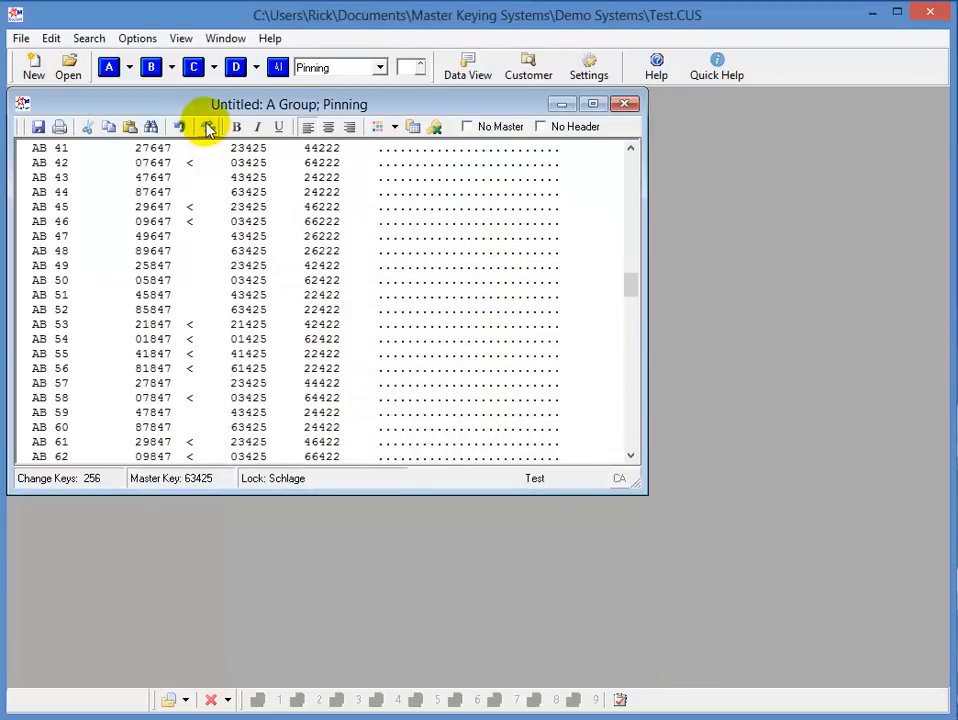
pyautogui.click(179, 127)
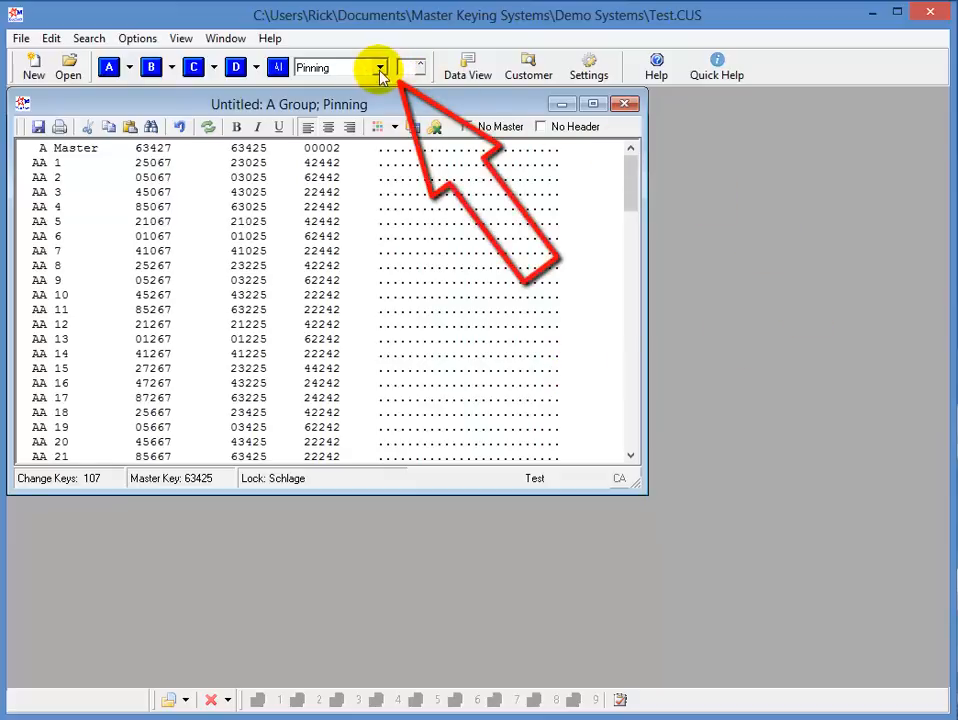
pyautogui.click(378, 67)
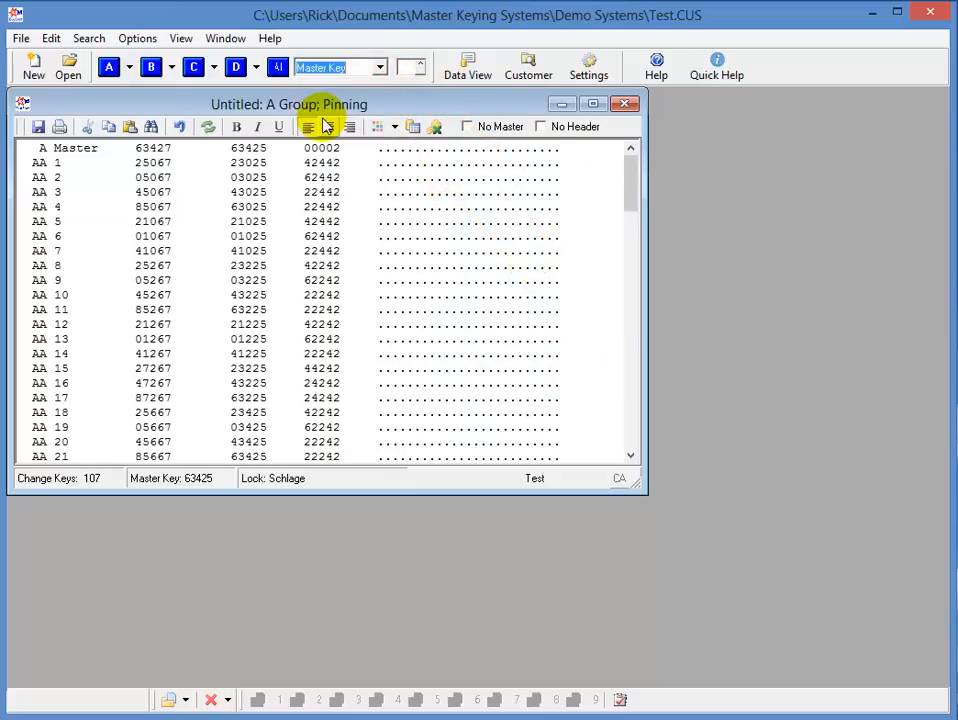
pyautogui.moveTo(108, 66)
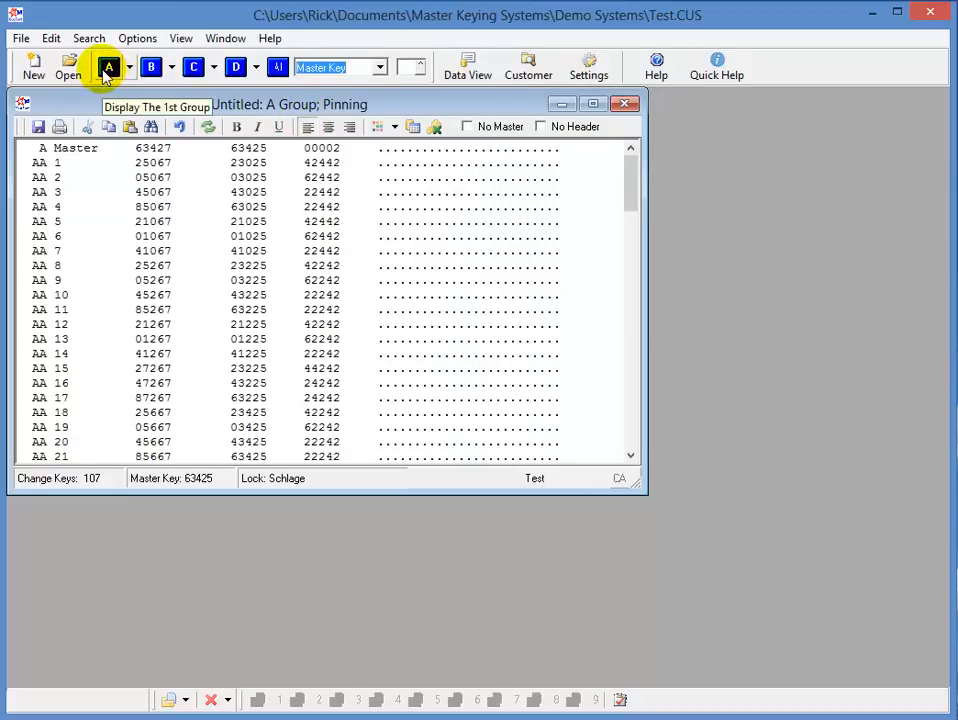
# Generate the A group master key report (107 change keys) beside the pinning list.
pyautogui.click(108, 66)
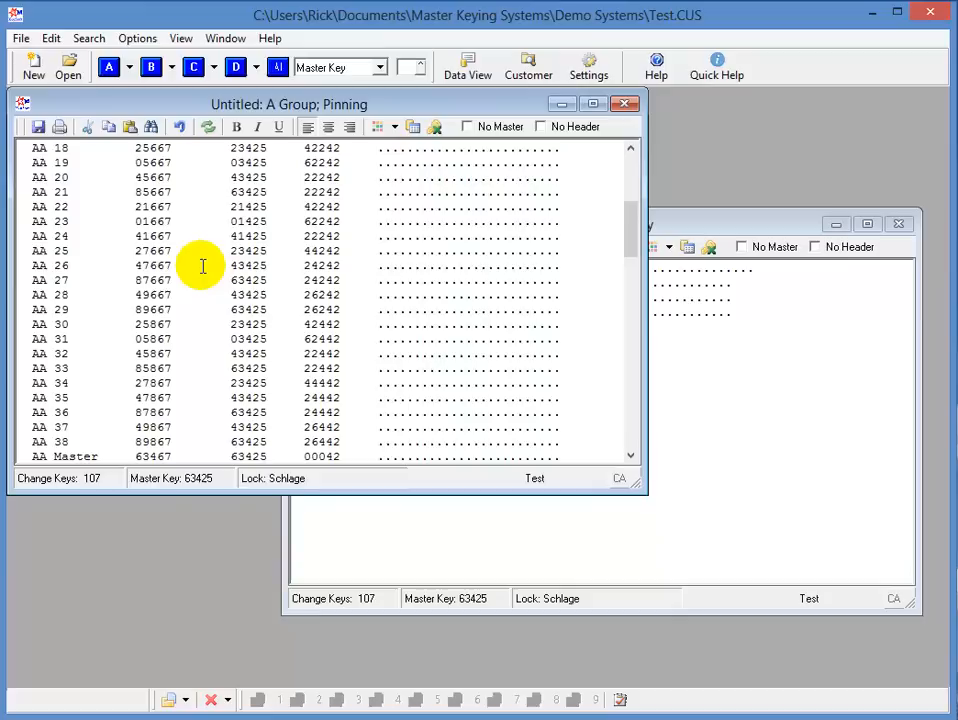
pyautogui.scroll(-3)
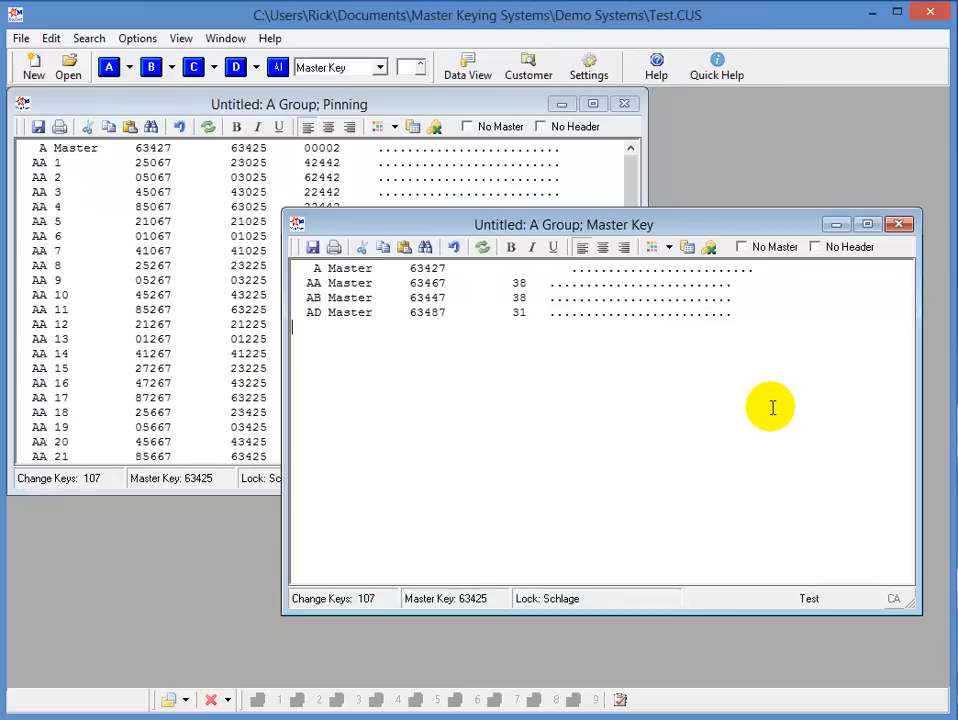
pyautogui.moveTo(697, 446)
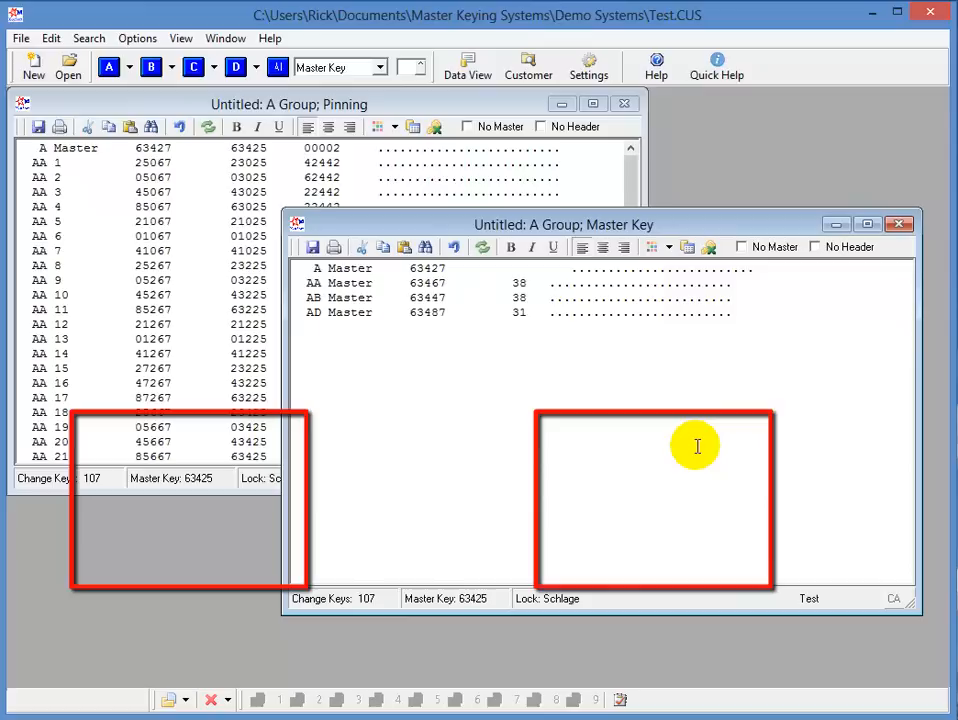
pyautogui.moveTo(640, 430)
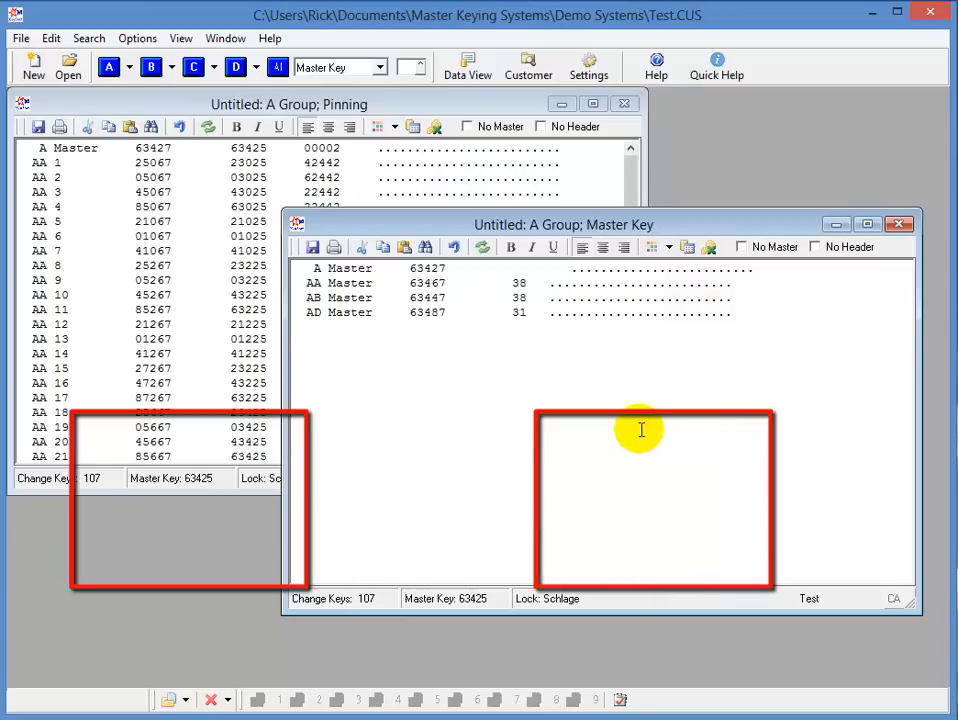
pyautogui.moveTo(645, 470)
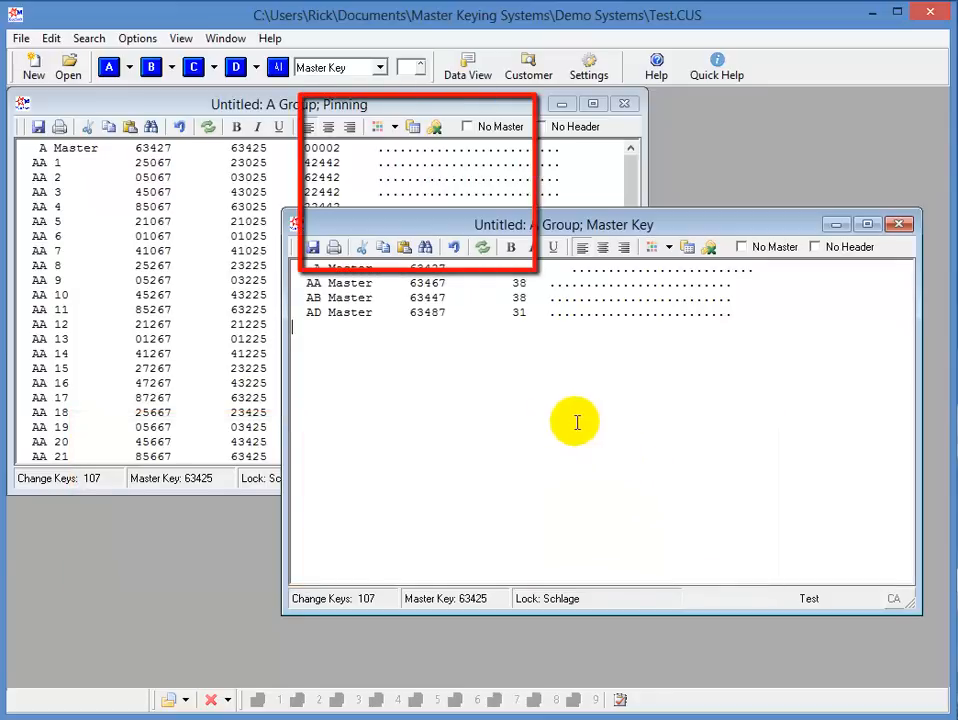
pyautogui.moveTo(307, 310)
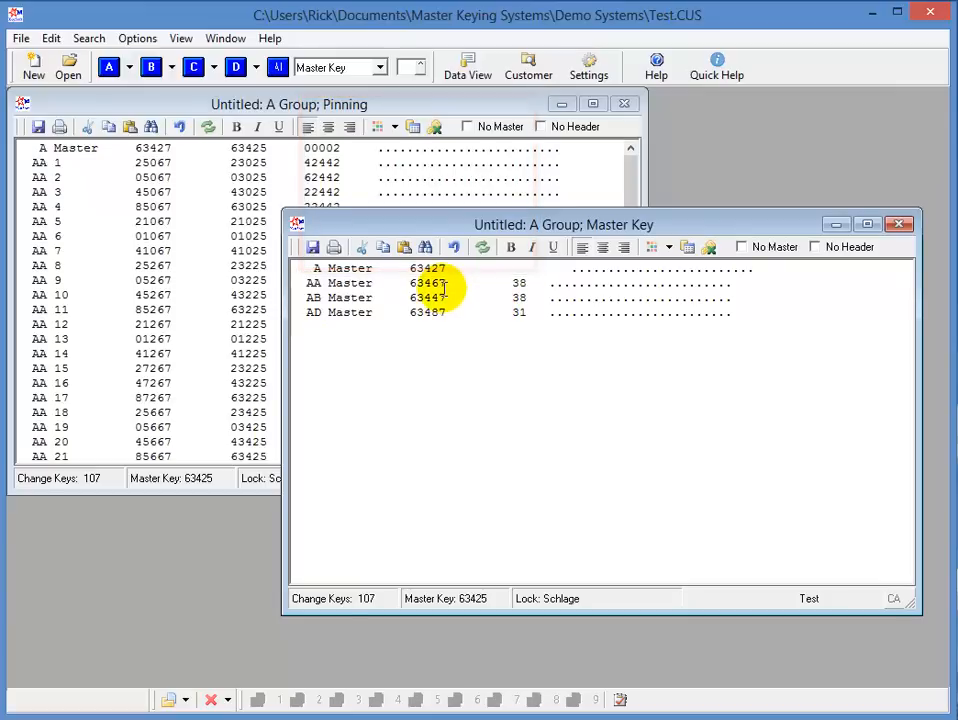
pyautogui.moveTo(315, 270)
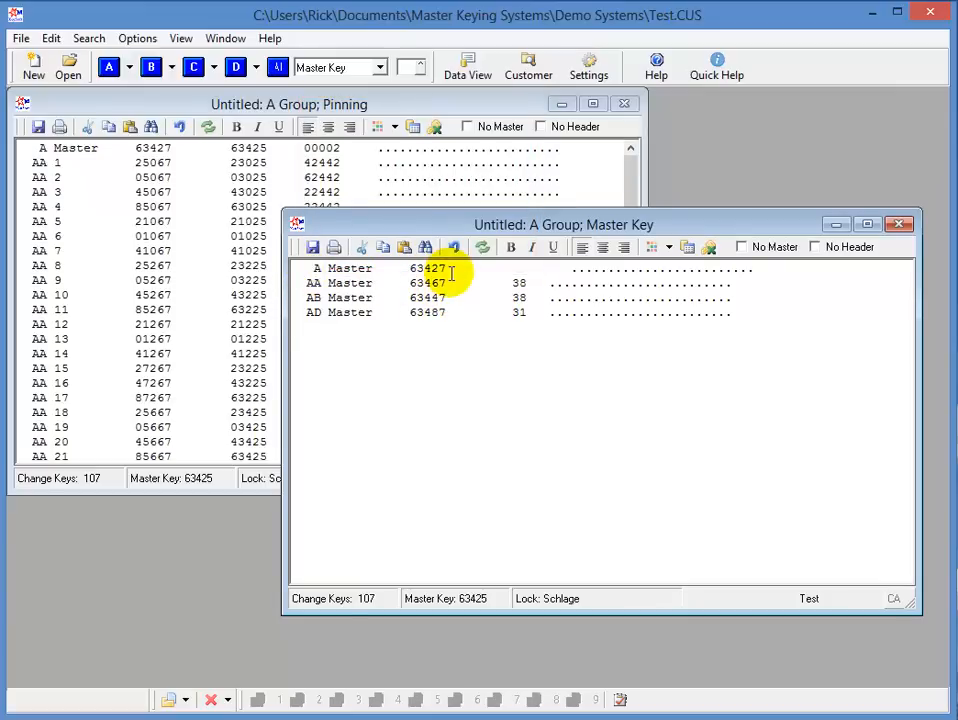
pyautogui.moveTo(487, 612)
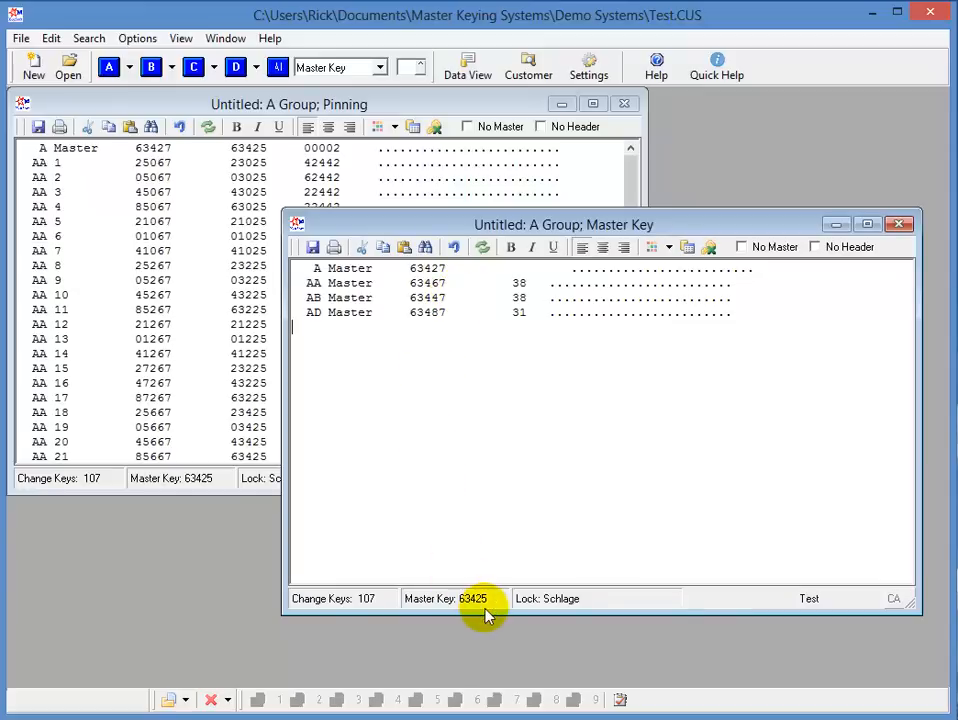
pyautogui.moveTo(490, 610)
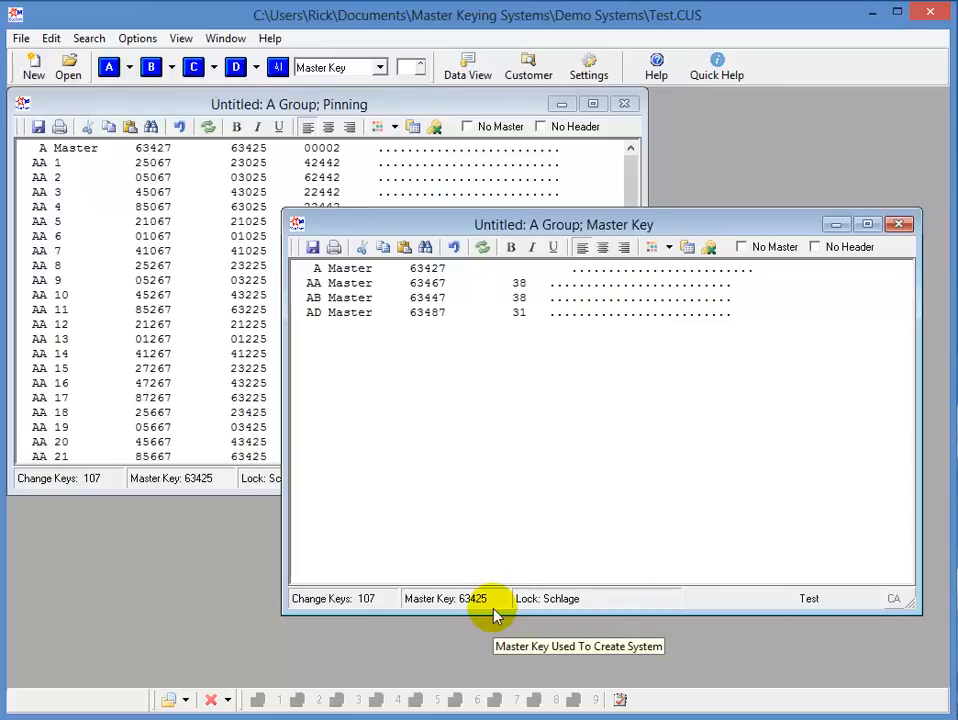
pyautogui.moveTo(505, 285)
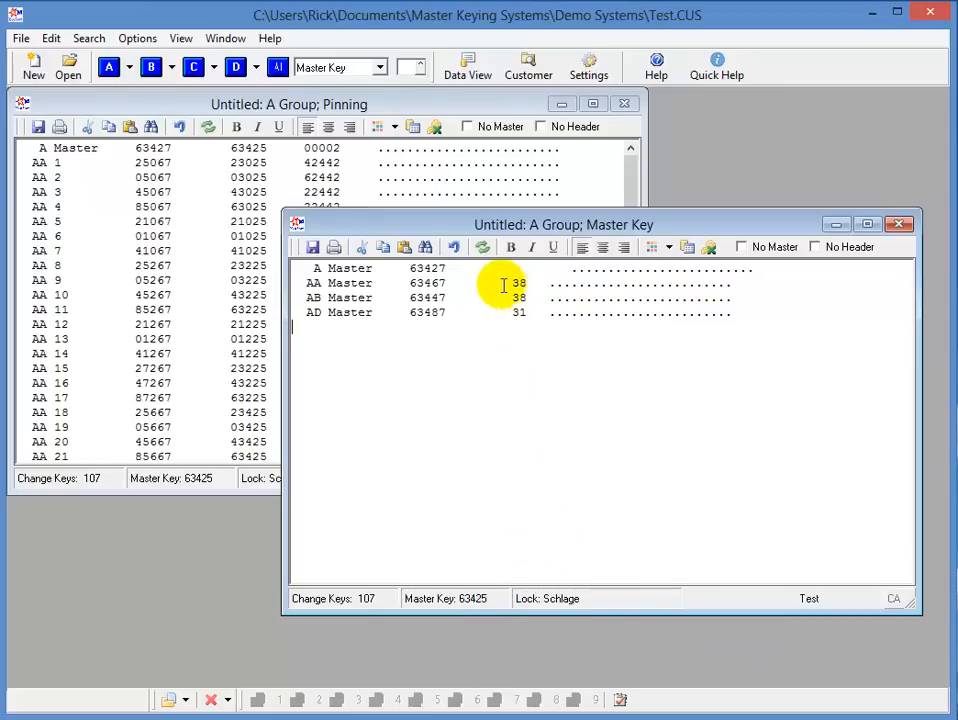
pyautogui.moveTo(510, 305)
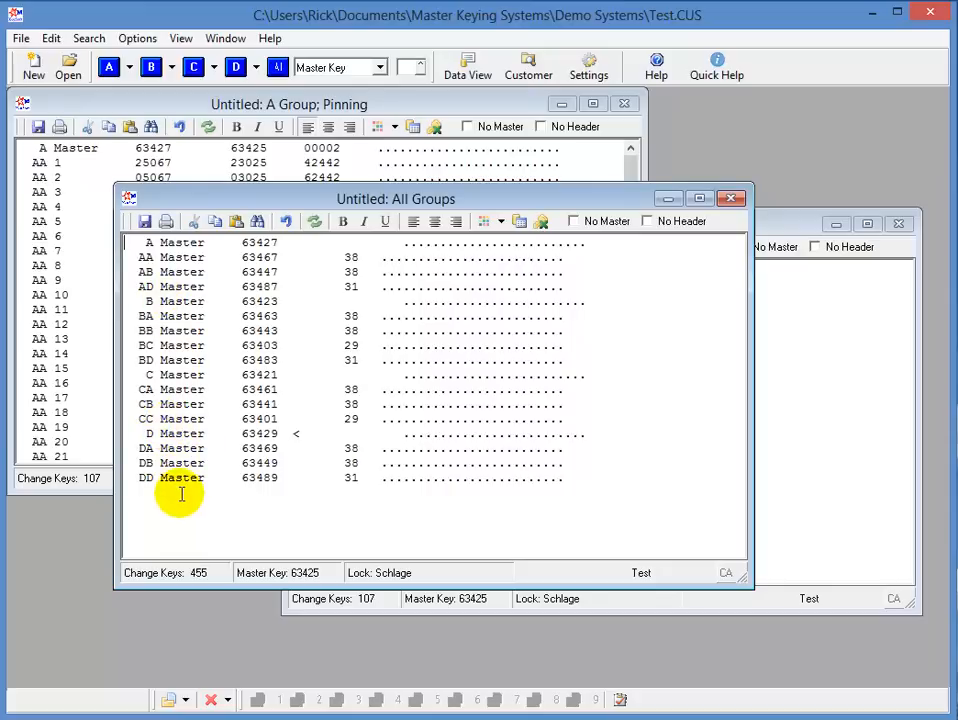
pyautogui.moveTo(206, 543)
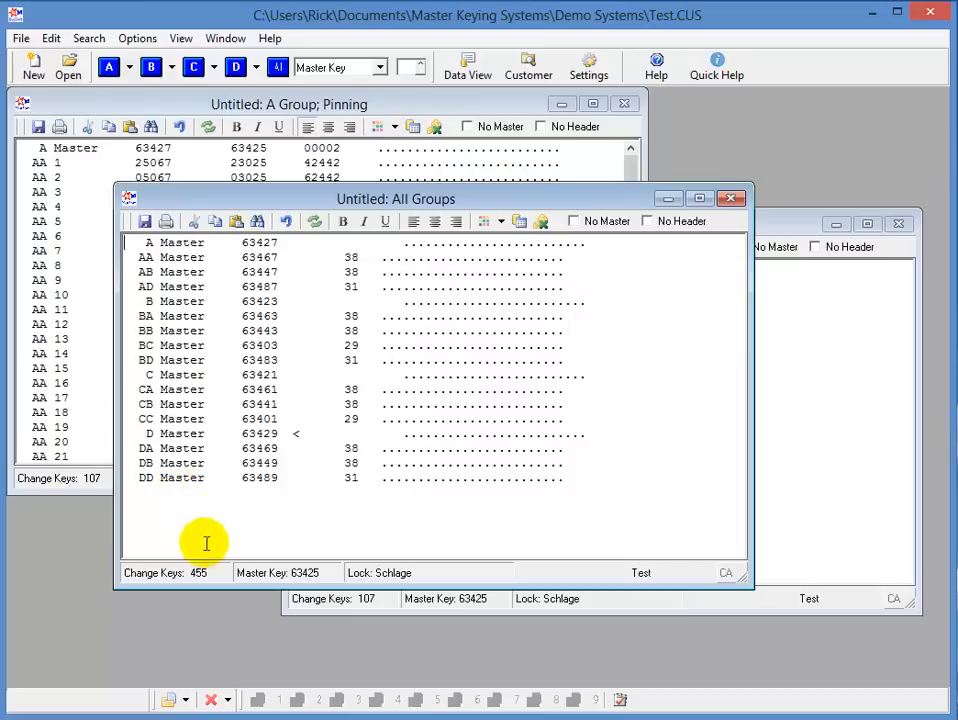
pyautogui.moveTo(360, 513)
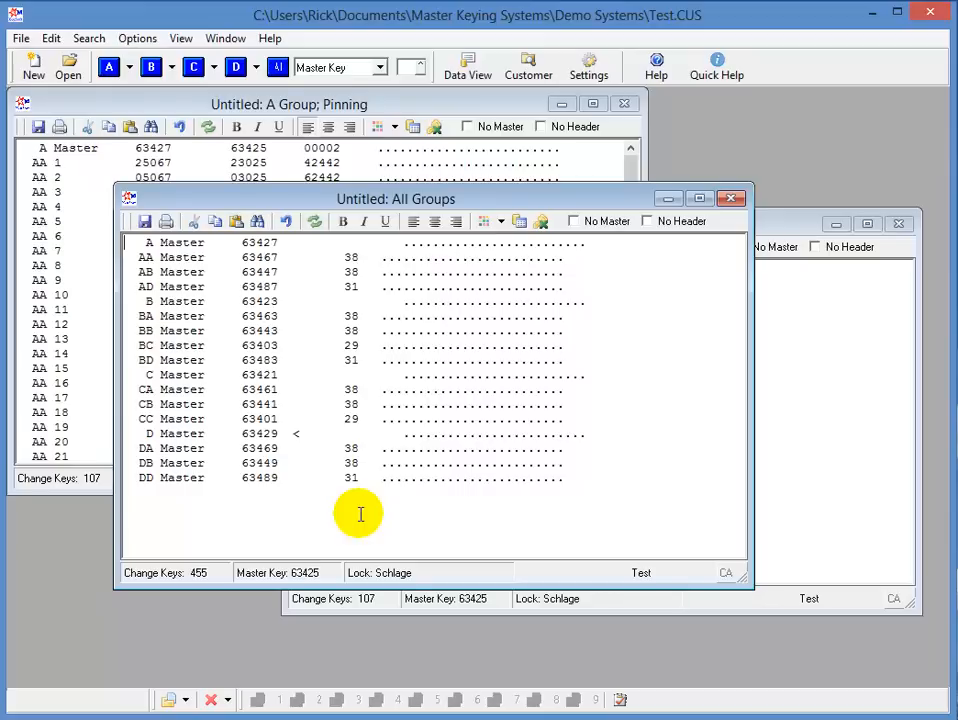
pyautogui.moveTo(273, 505)
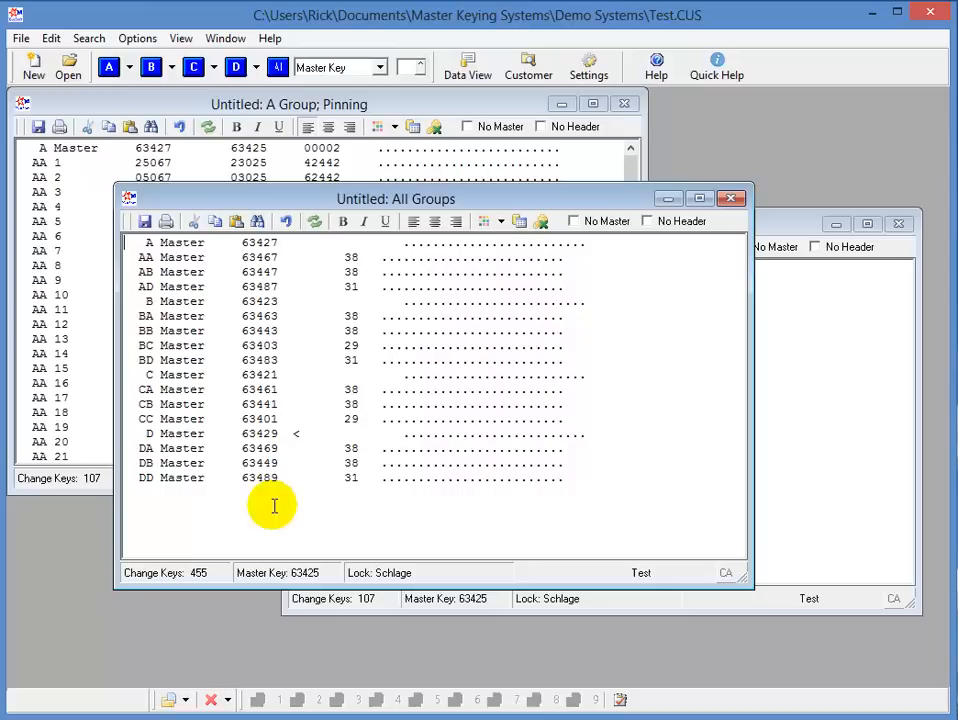
pyautogui.moveTo(671, 445)
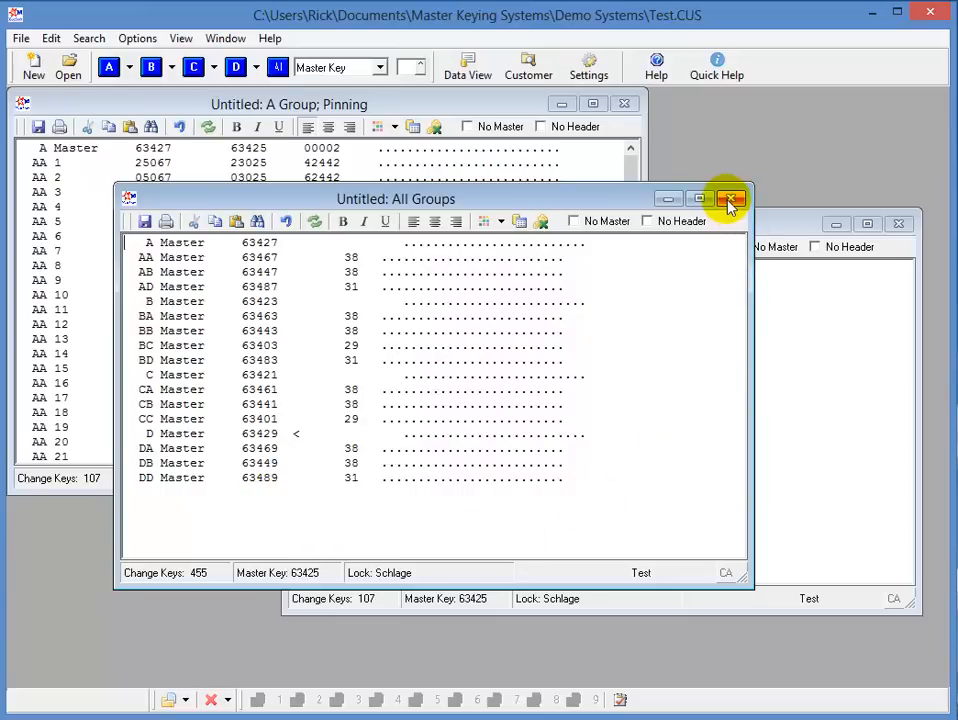
# Close Test's all-groups report, load 6 pin Test.CUS, and browse its 2889-key all-groups master key report.
pyautogui.click(729, 199)
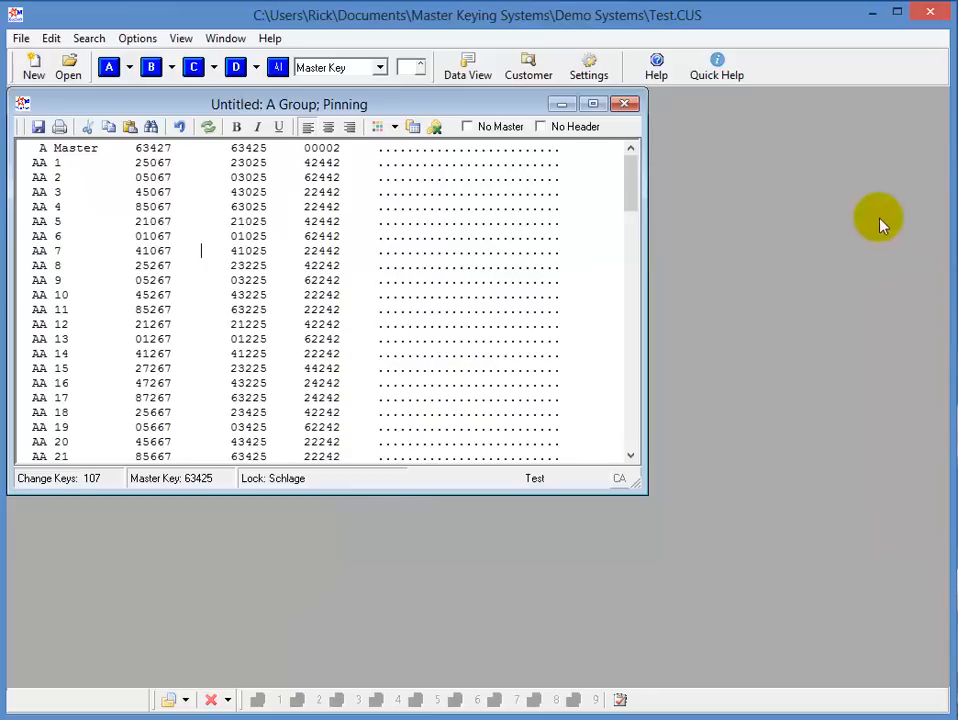
pyautogui.click(67, 66)
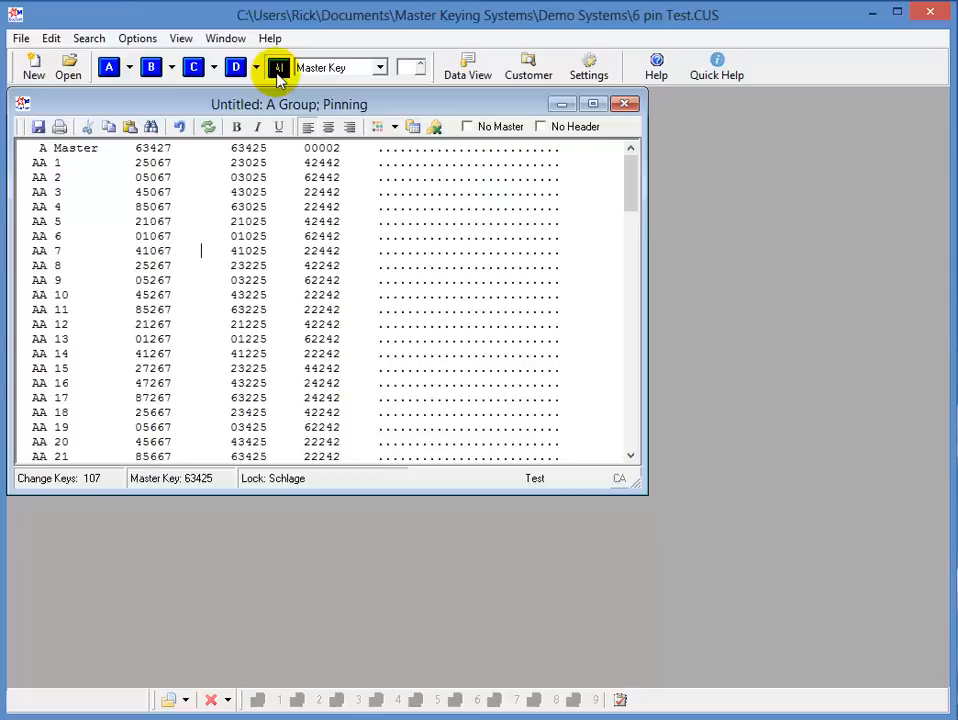
pyautogui.click(278, 66)
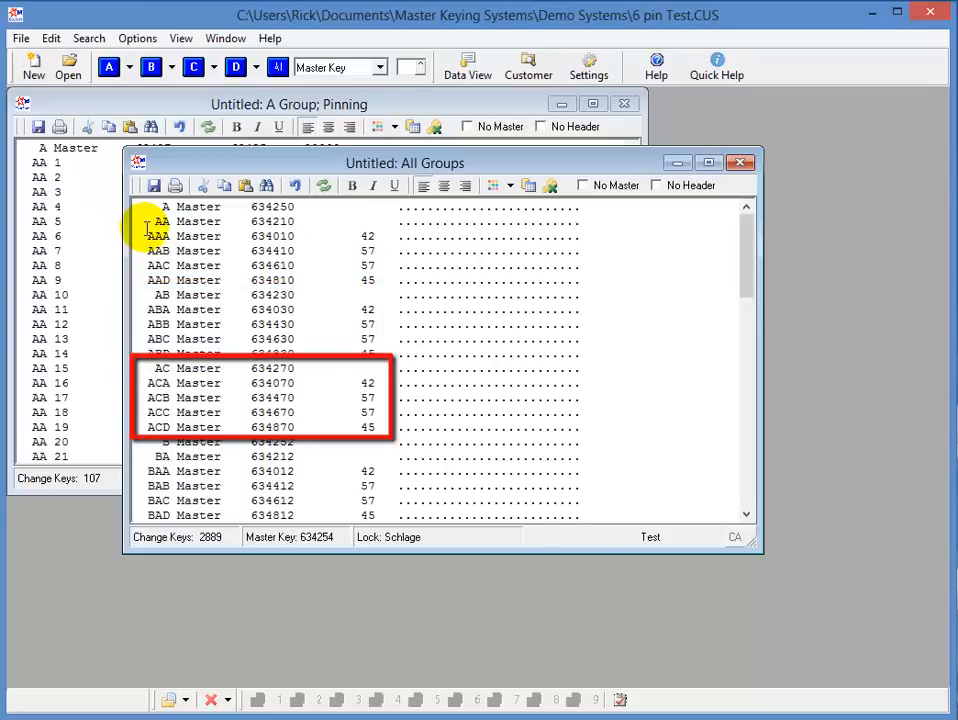
pyautogui.scroll(-3)
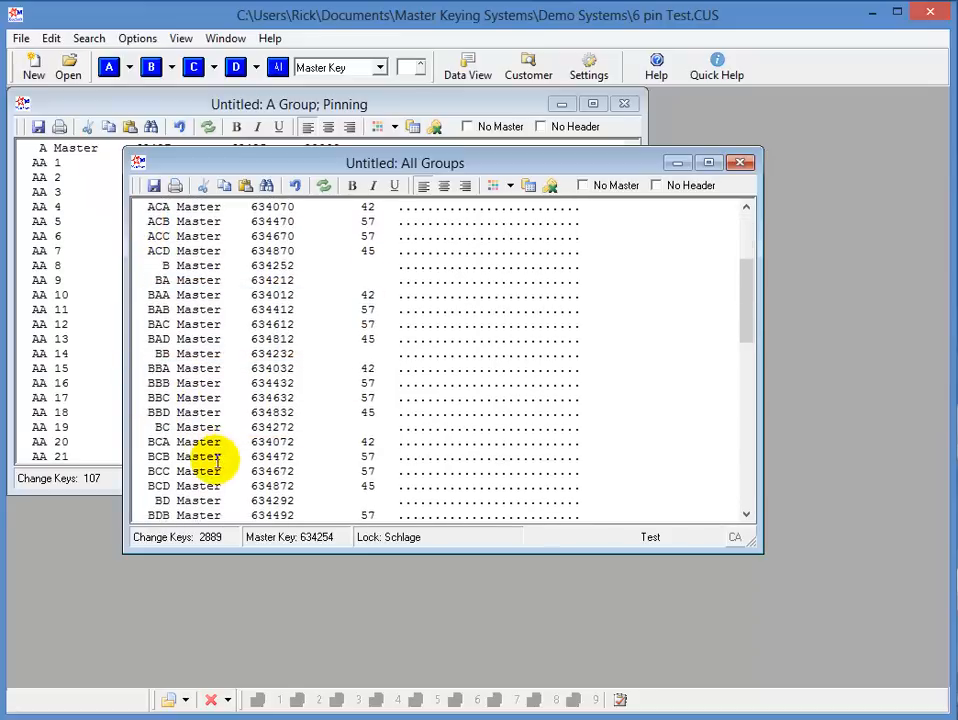
pyautogui.scroll(-3)
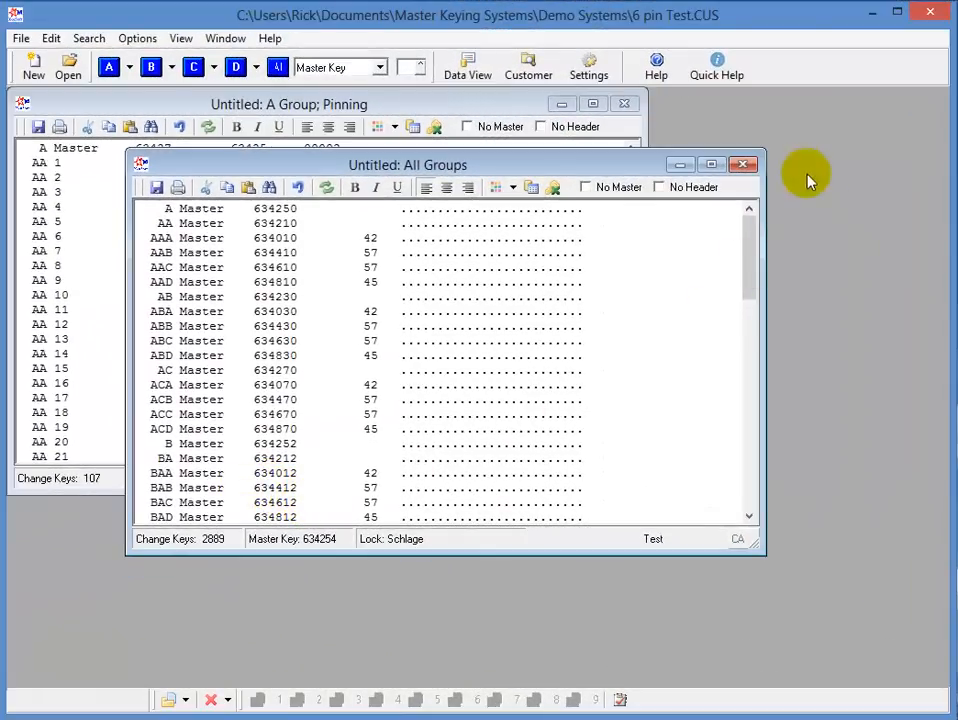
# Close the 6 pin Test all-groups master key report, leaving the A Group pinning list.
pyautogui.click(743, 164)
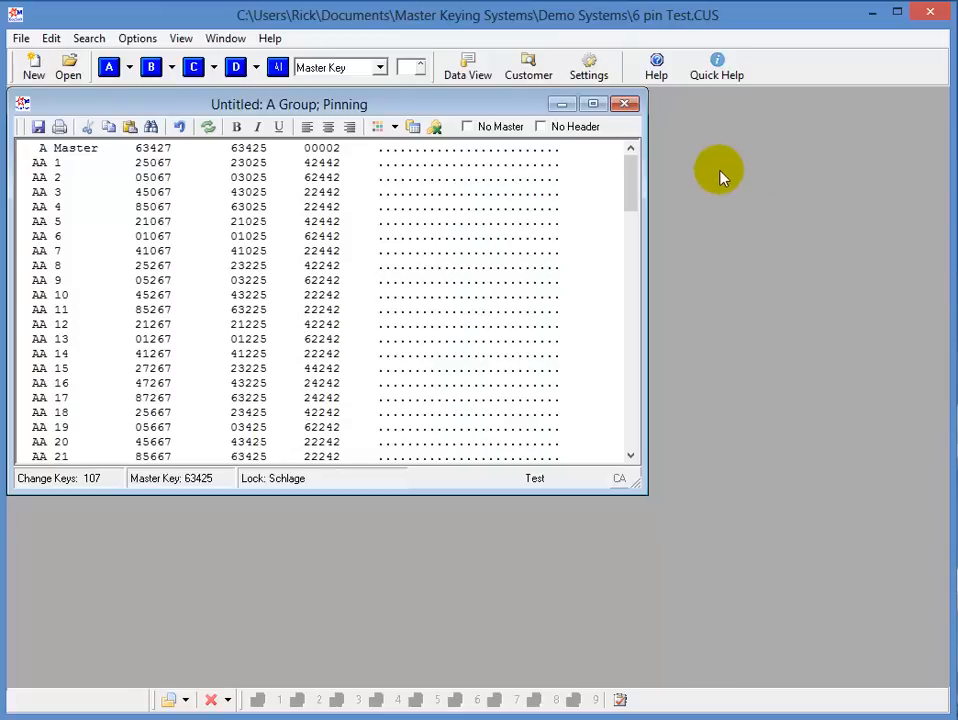
pyautogui.moveTo(96, 184)
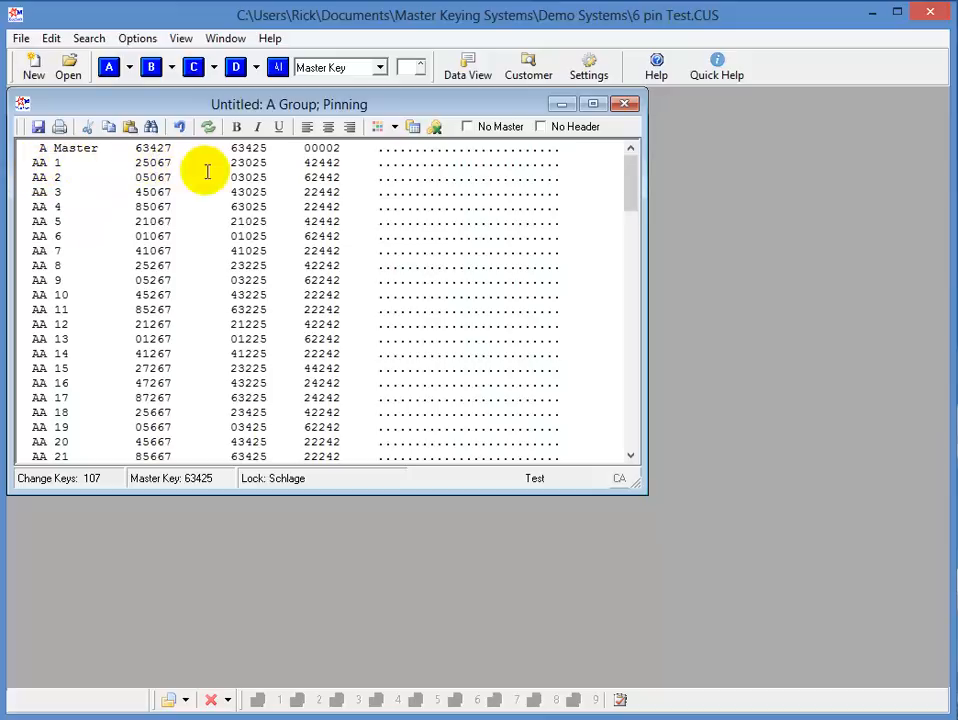
pyautogui.moveTo(295, 157)
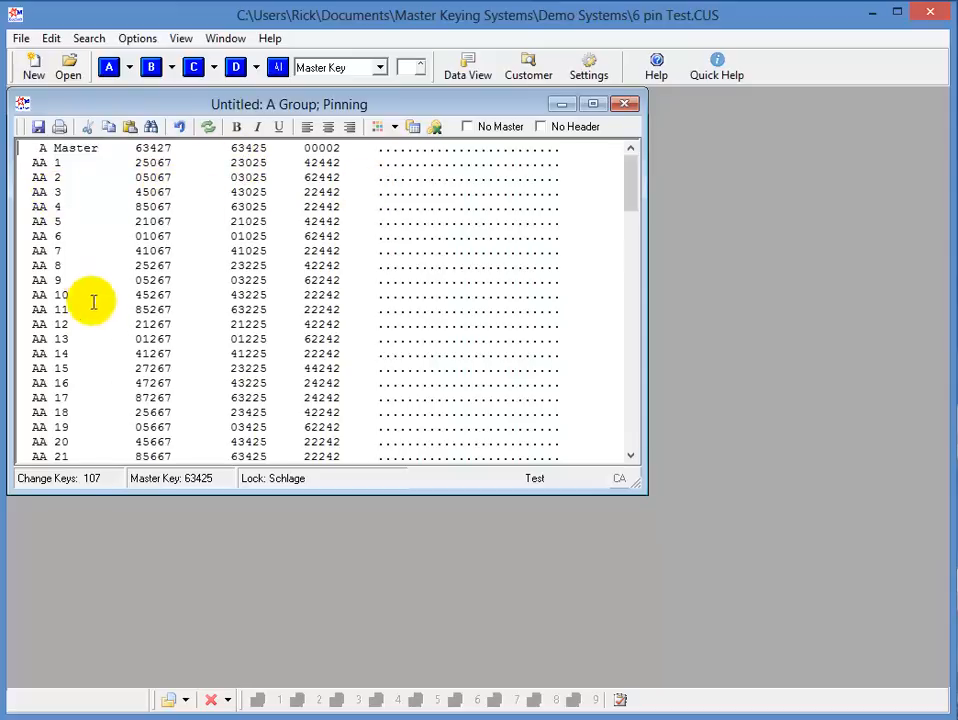
pyautogui.moveTo(630, 180)
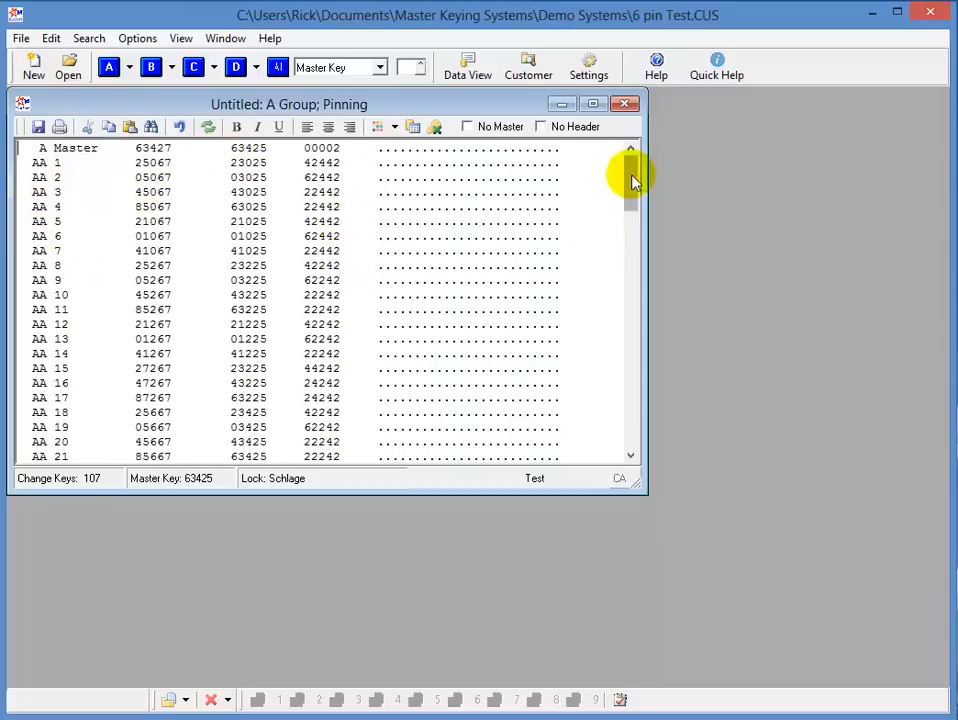
# Close the A group pinning and master key reports and set the report type to Pinning.
pyautogui.click(625, 104)
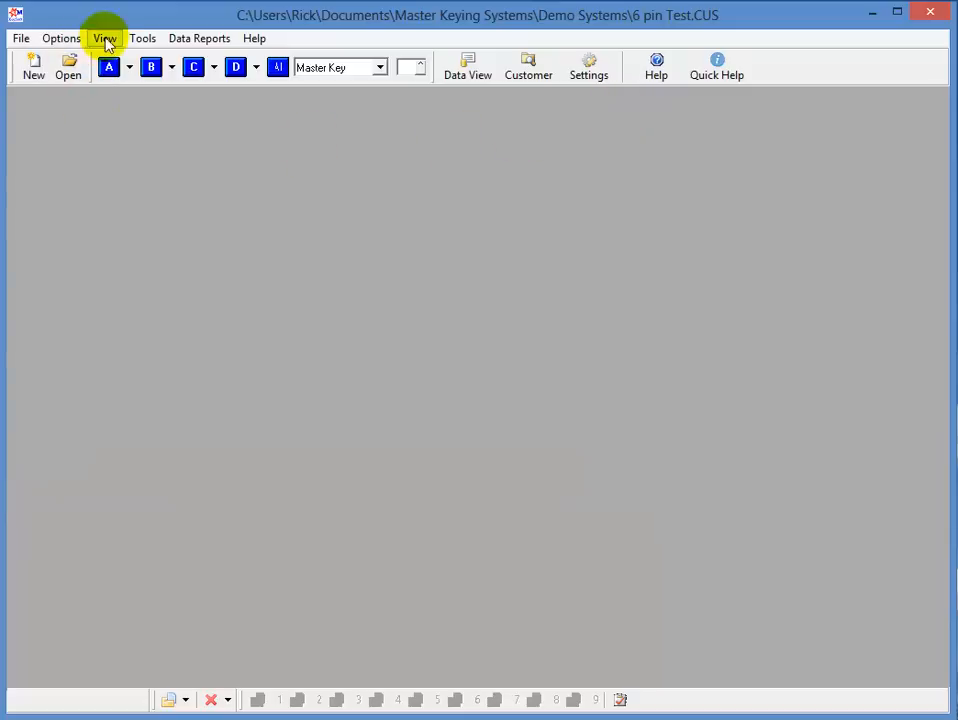
pyautogui.moveTo(130, 97)
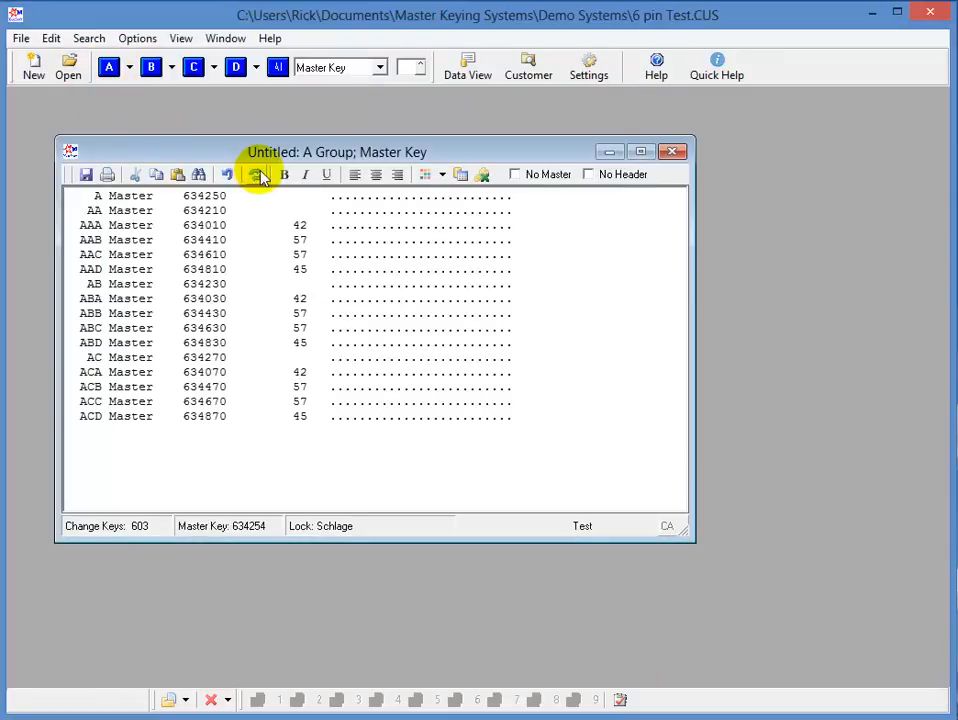
pyautogui.click(672, 151)
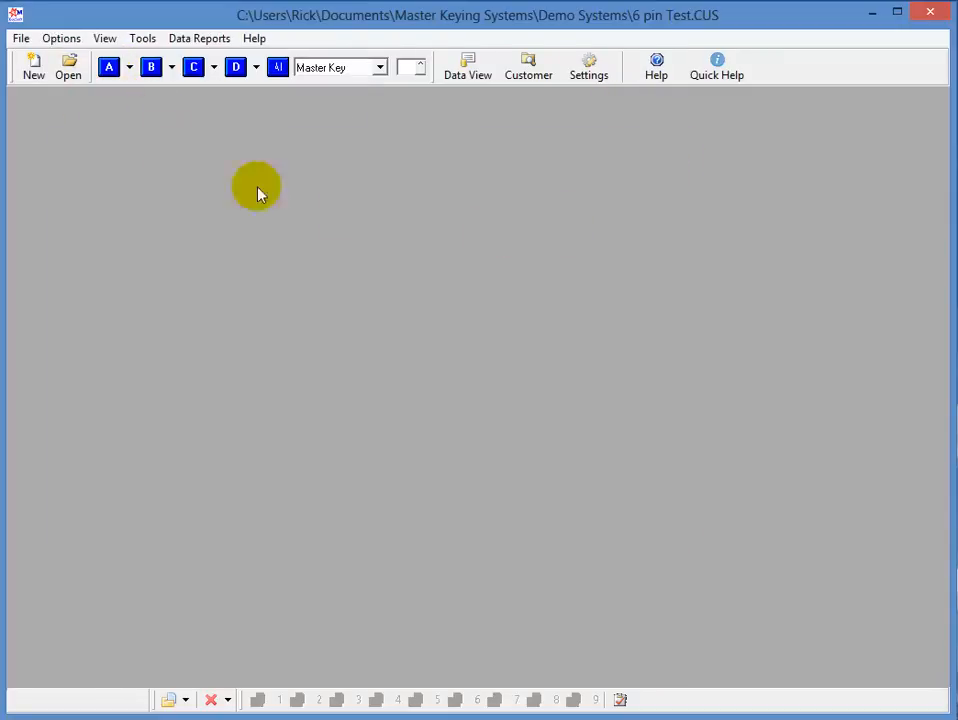
pyautogui.click(378, 67)
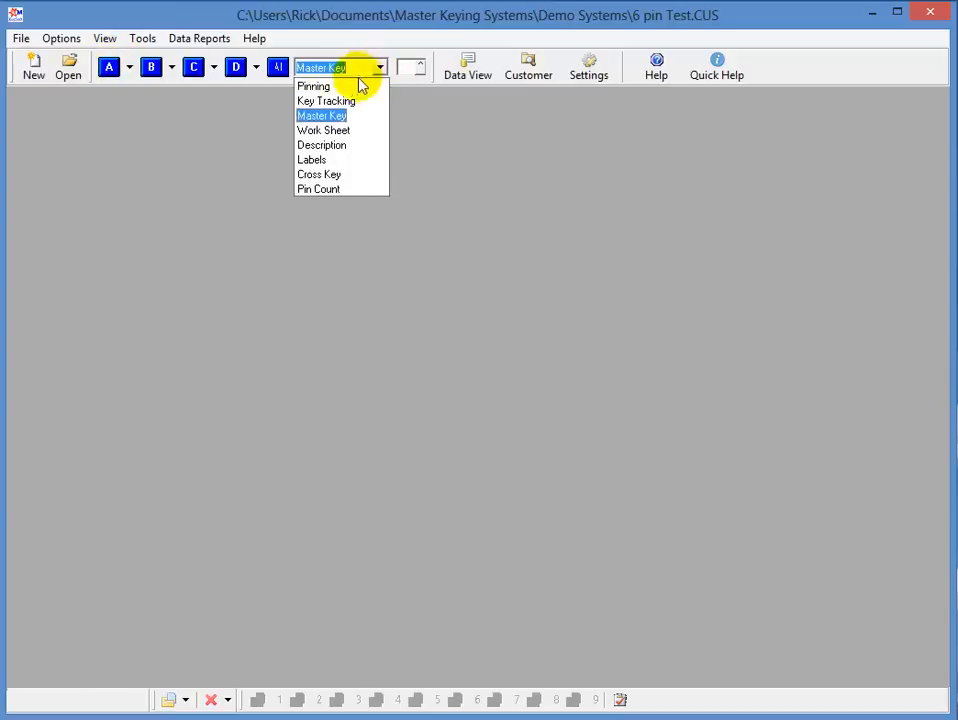
pyautogui.click(20, 38)
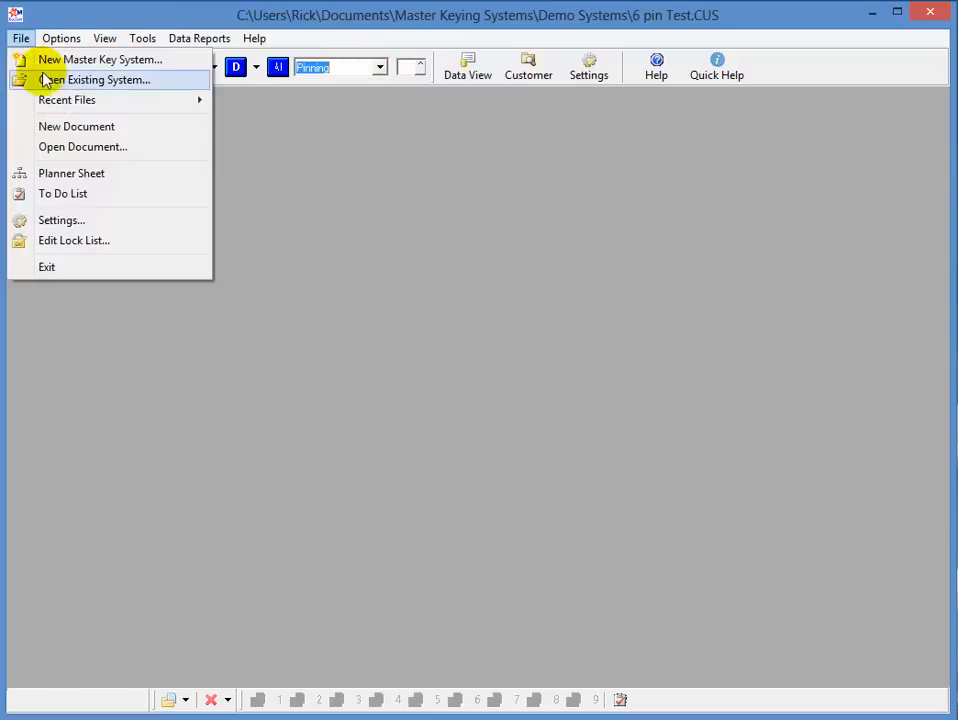
pyautogui.moveTo(240, 110)
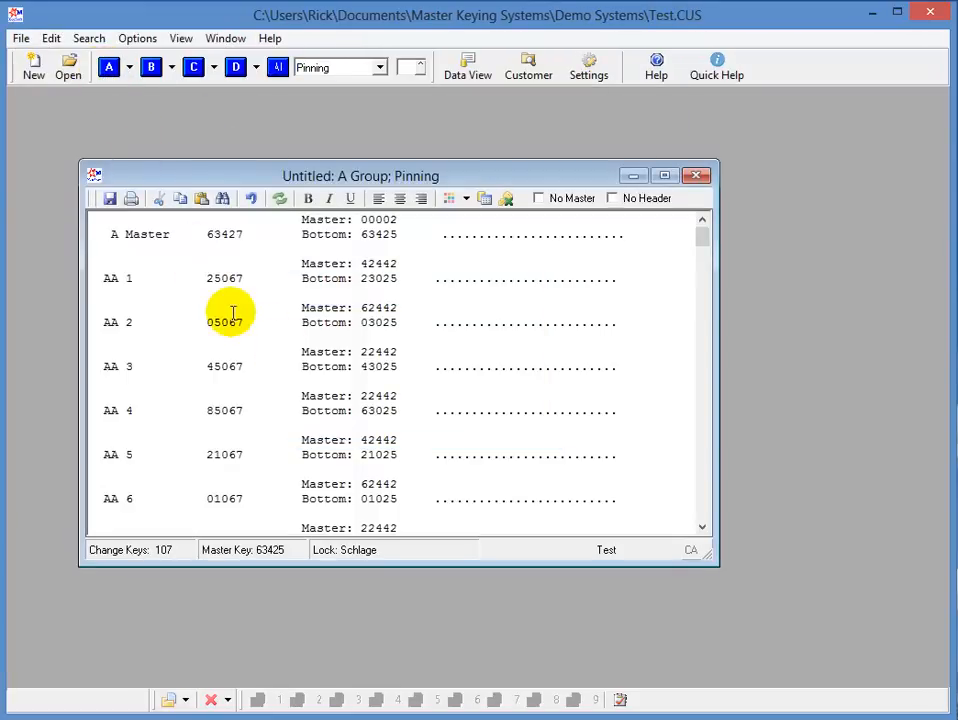
pyautogui.moveTo(142, 283)
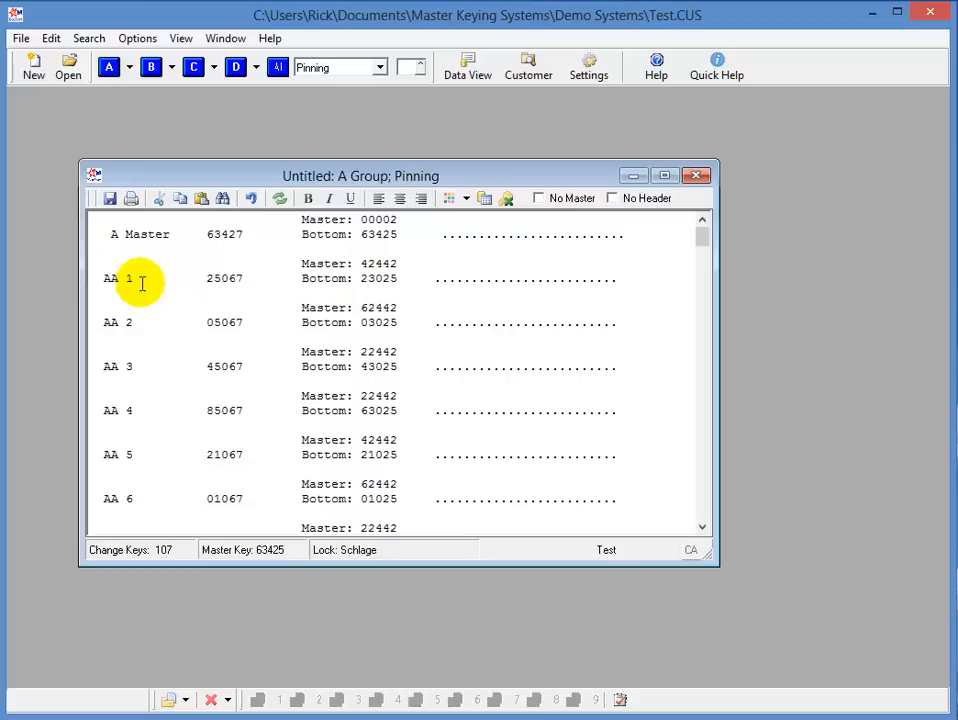
pyautogui.moveTo(288, 273)
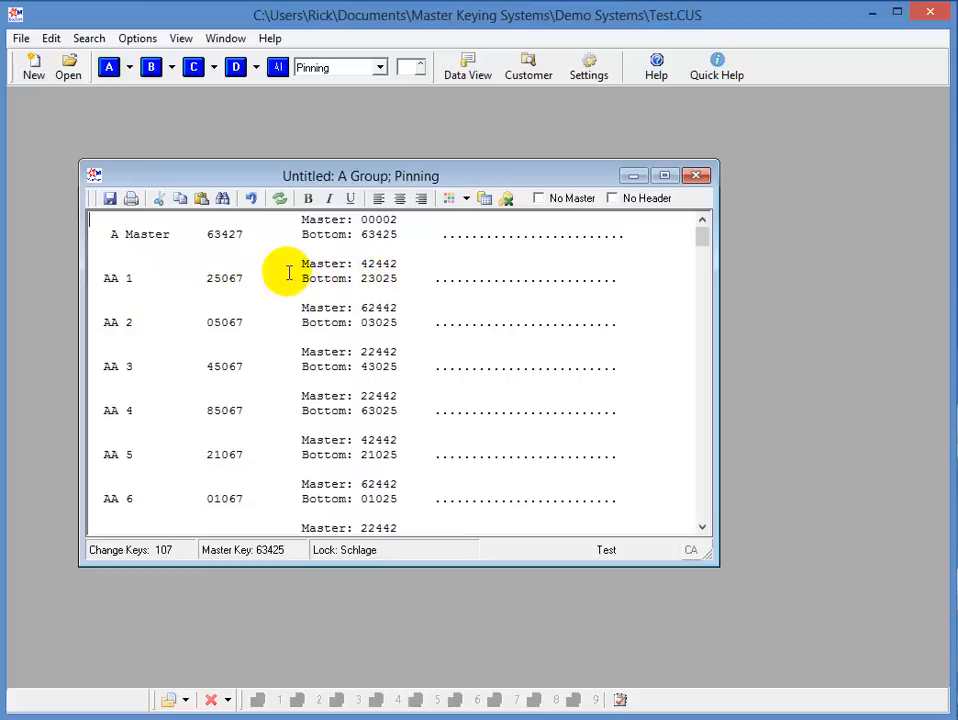